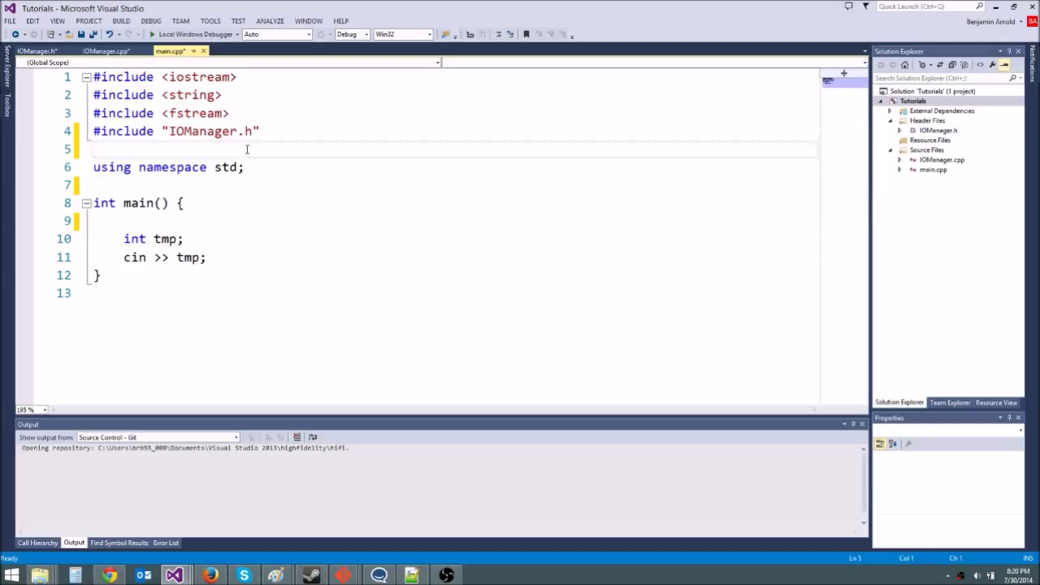
# Step: Look over IOManager.h, IOManager.cpp and main.cpp, ending on the IOManager.h header
pyautogui.click(260, 131)
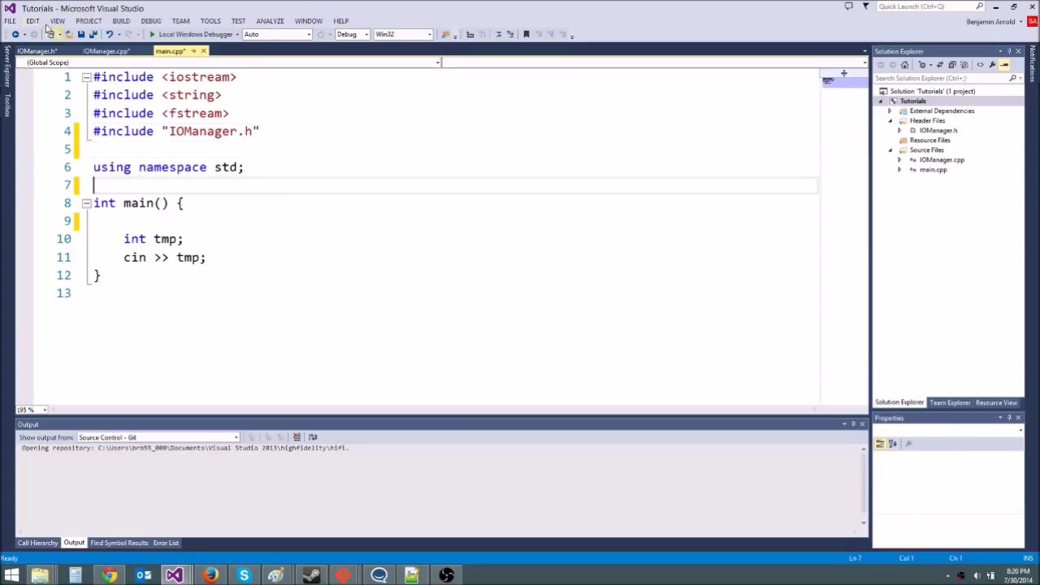
pyautogui.click(36, 51)
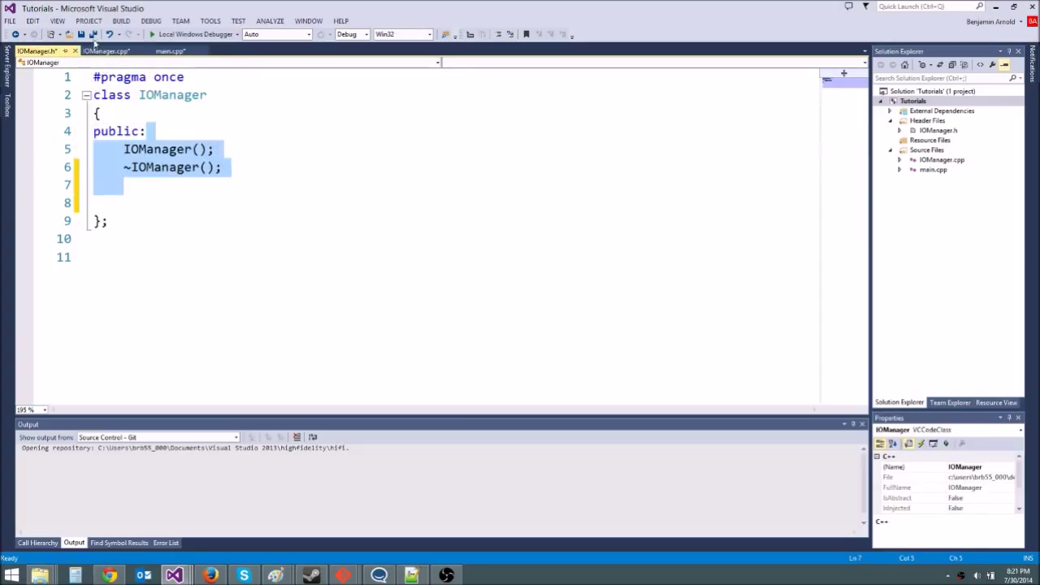
pyautogui.click(106, 51)
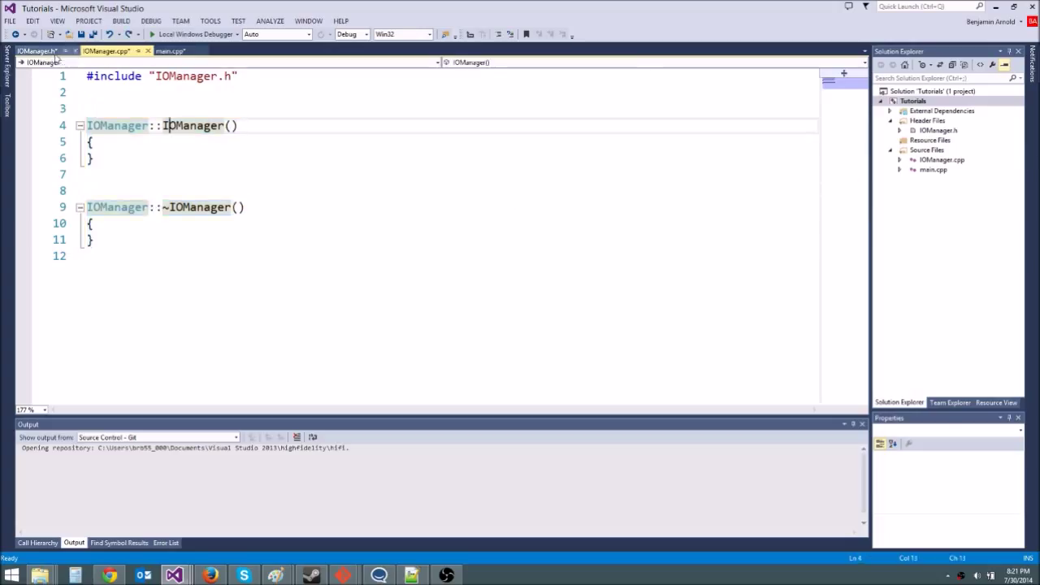
pyautogui.click(37, 50)
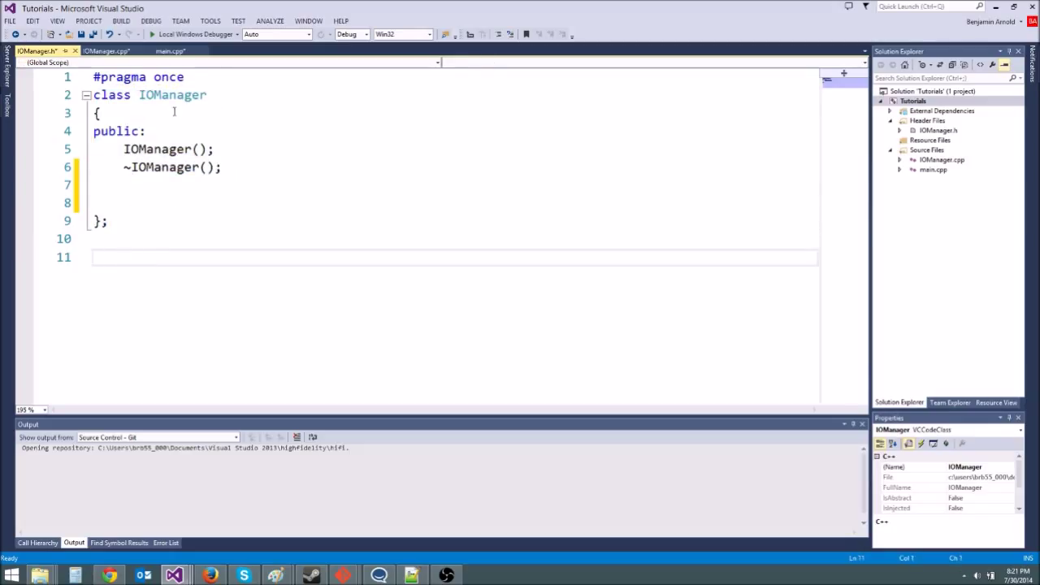
pyautogui.click(224, 167)
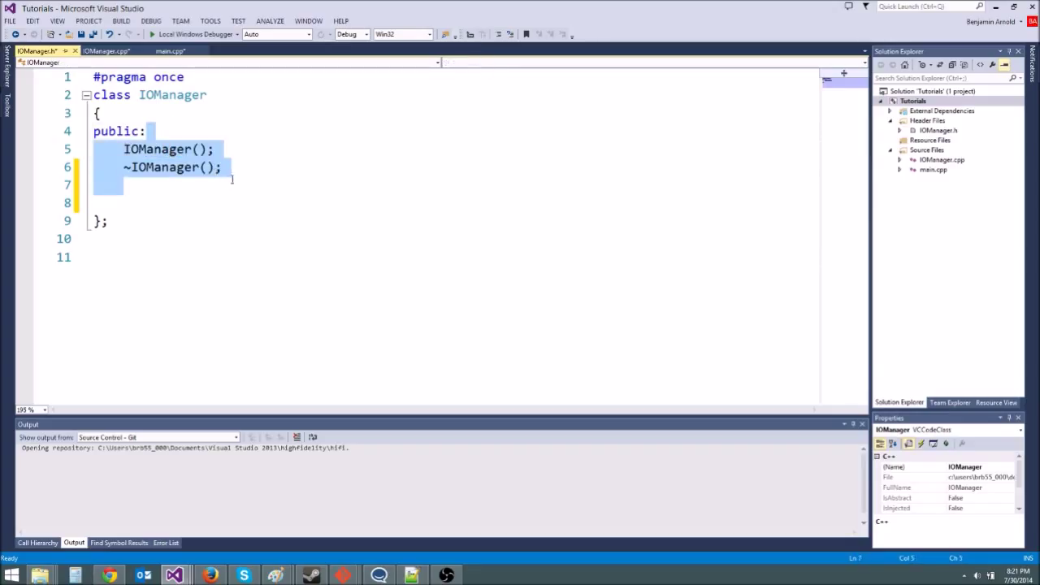
pyautogui.click(170, 50)
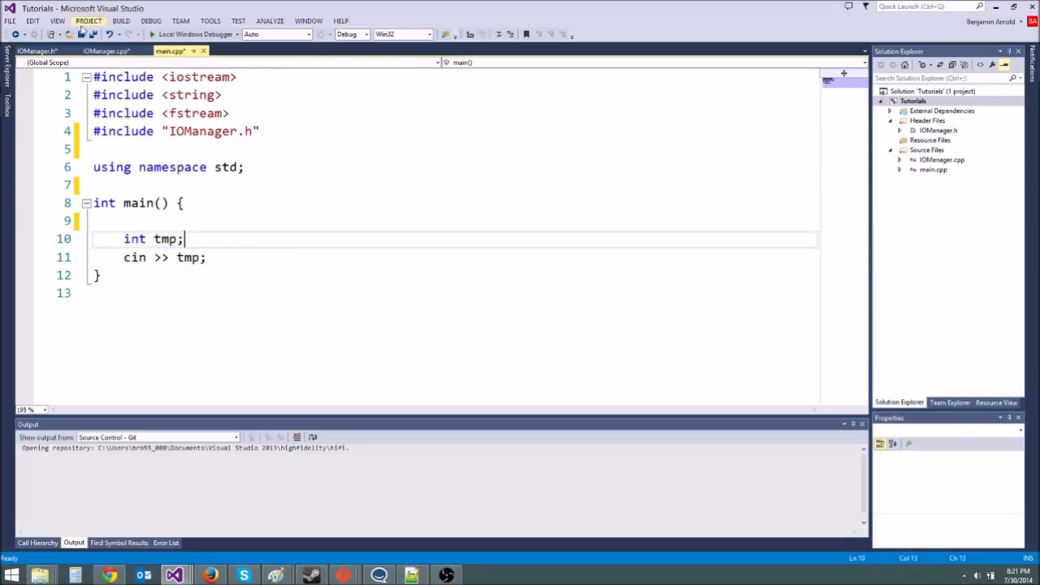
pyautogui.click(36, 50)
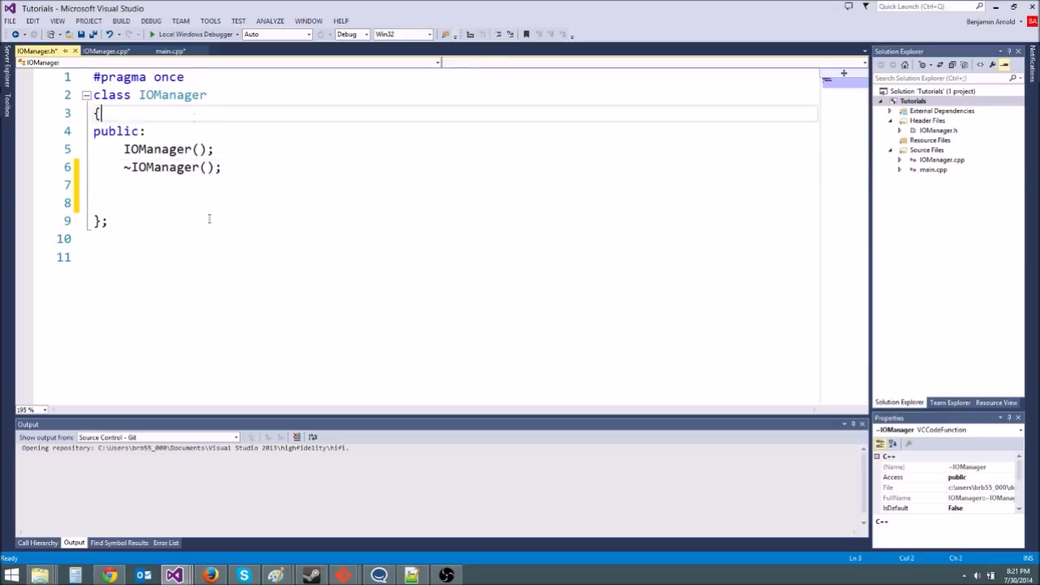
pyautogui.click(167, 238)
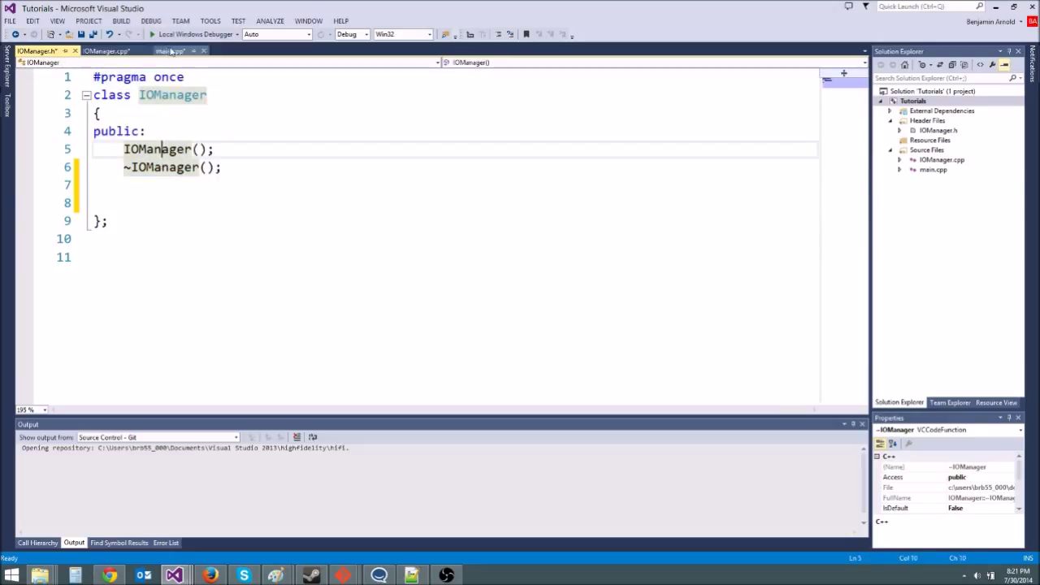
pyautogui.click(170, 50)
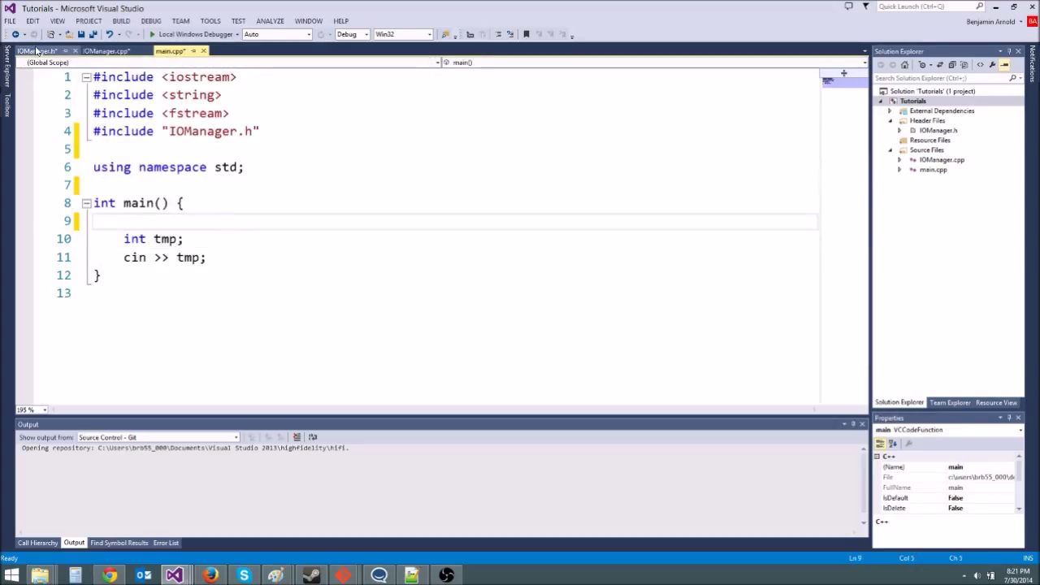
pyautogui.click(36, 50)
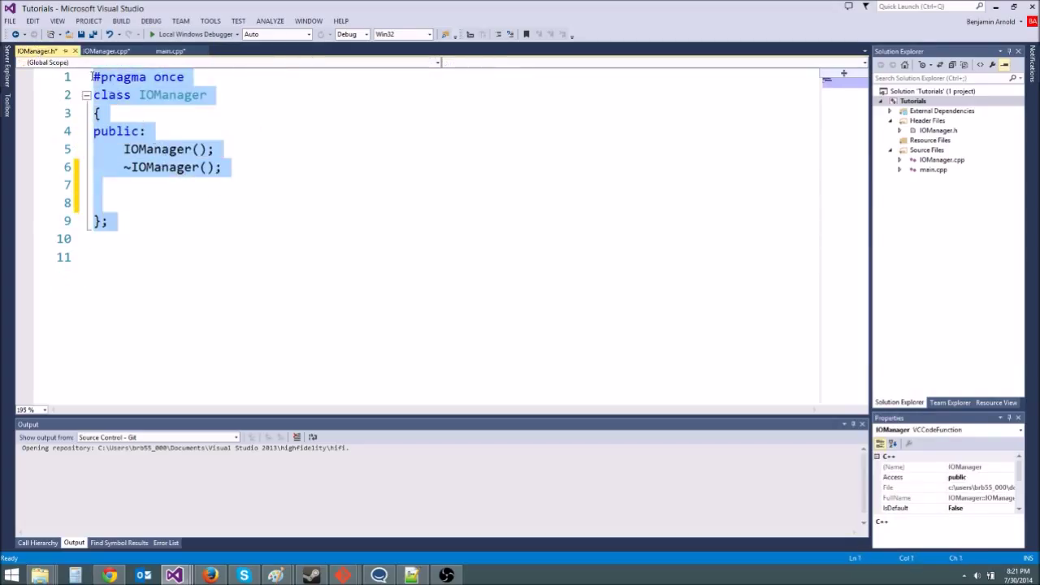
pyautogui.click(291, 167)
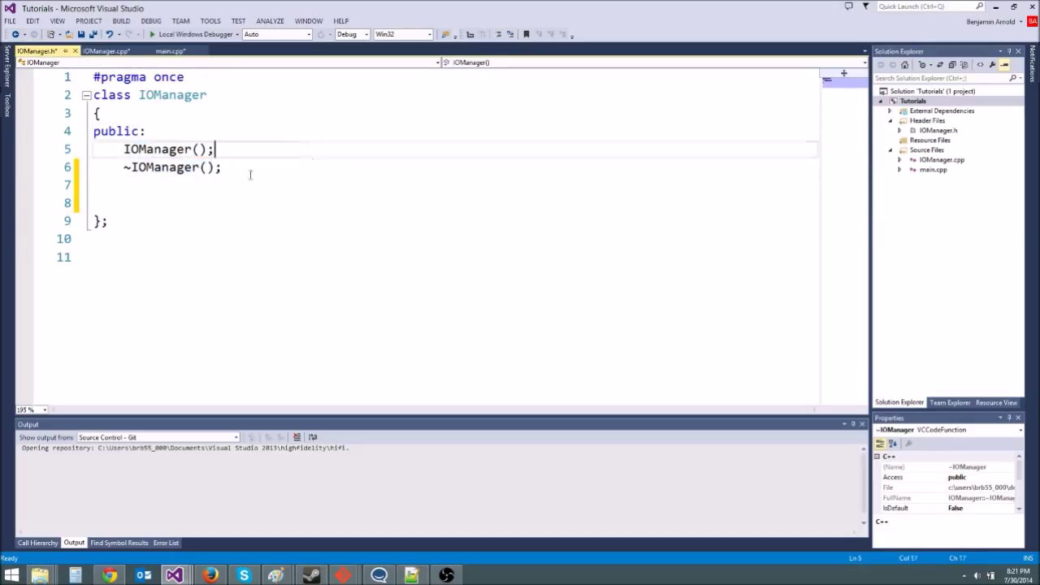
# Step: Declare int appendToFile(string fileName) under the destructor and add #include <string> to the header
pyautogui.press('enter')
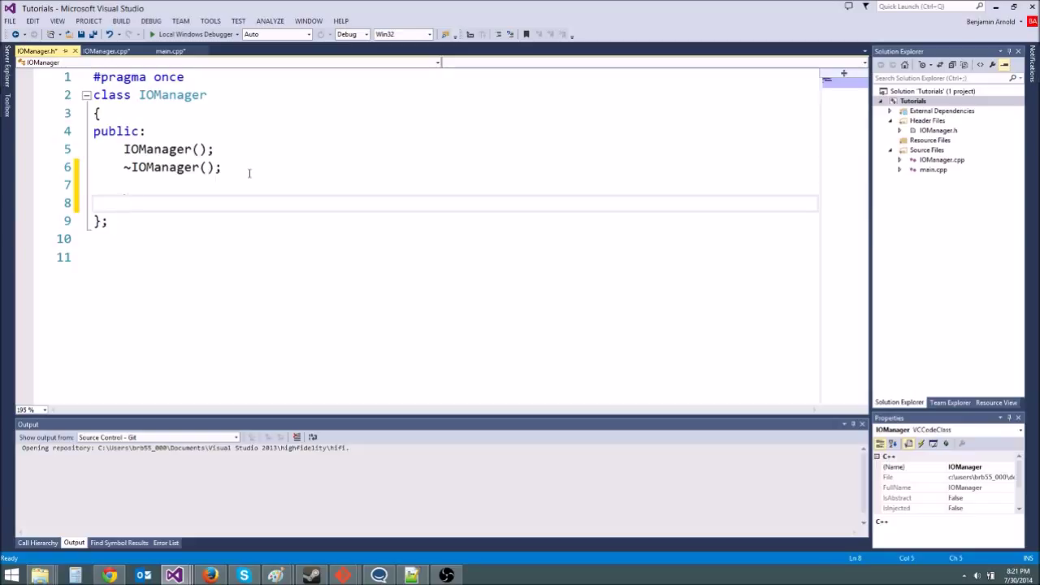
pyautogui.write('int')
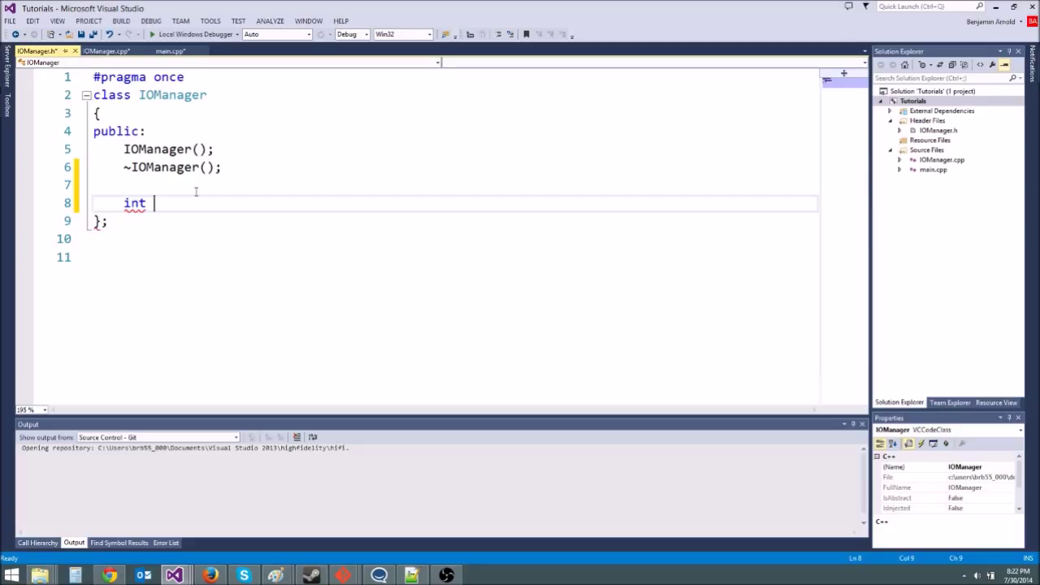
pyautogui.write('writeTo')
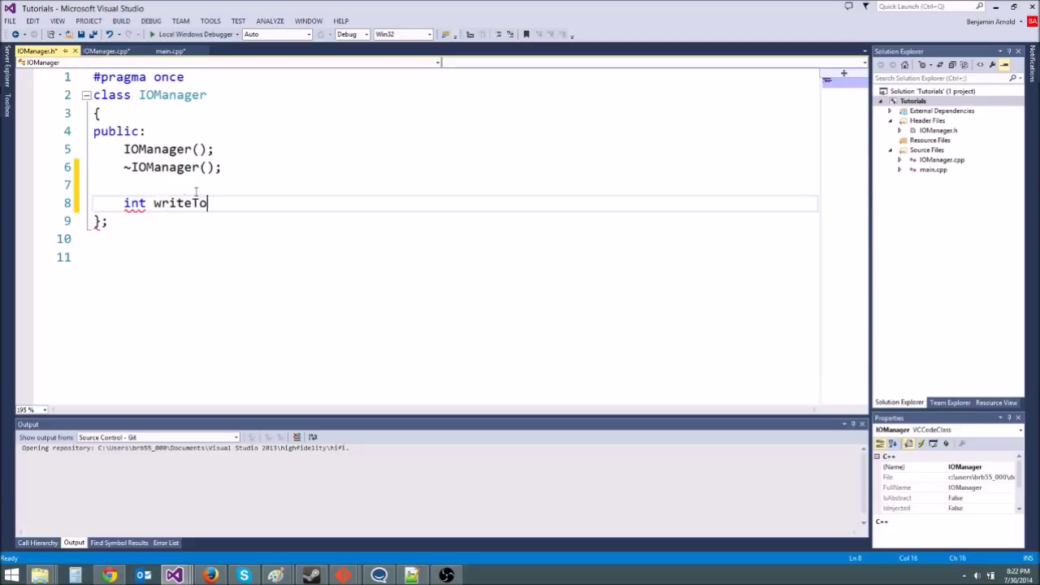
pyautogui.write('appe')
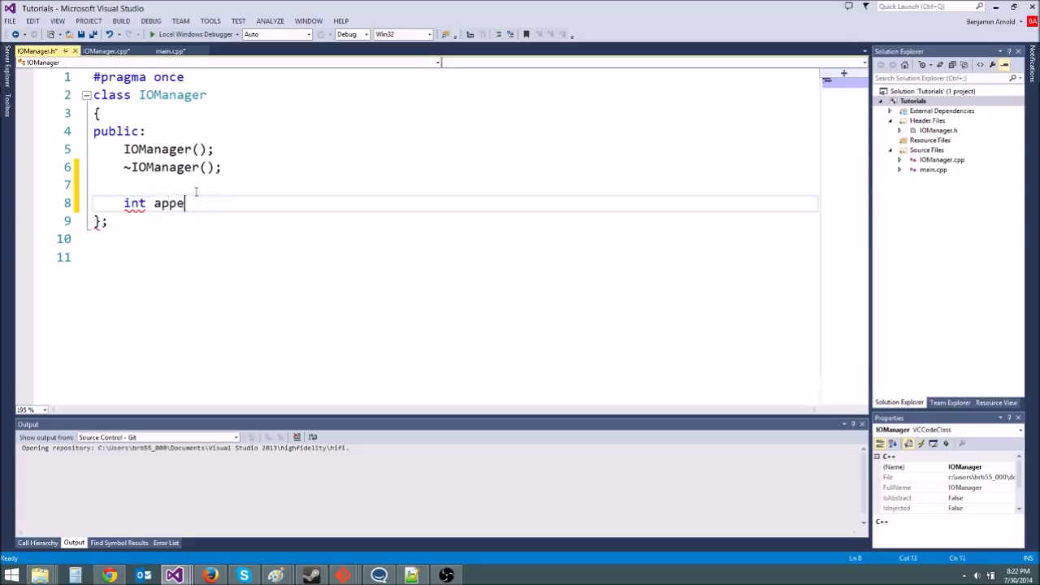
pyautogui.write('ndToFile()')
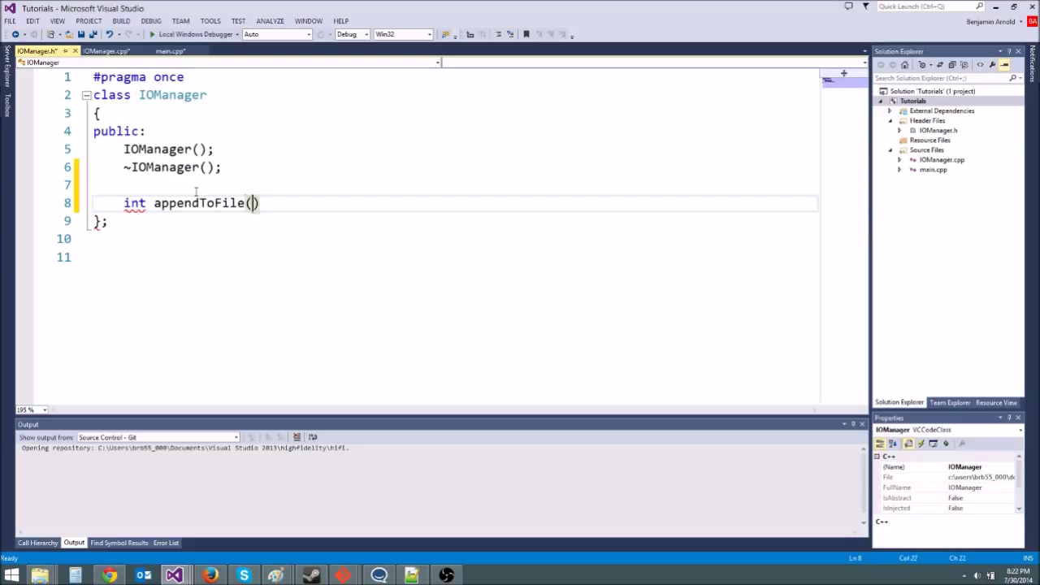
pyautogui.write('string')
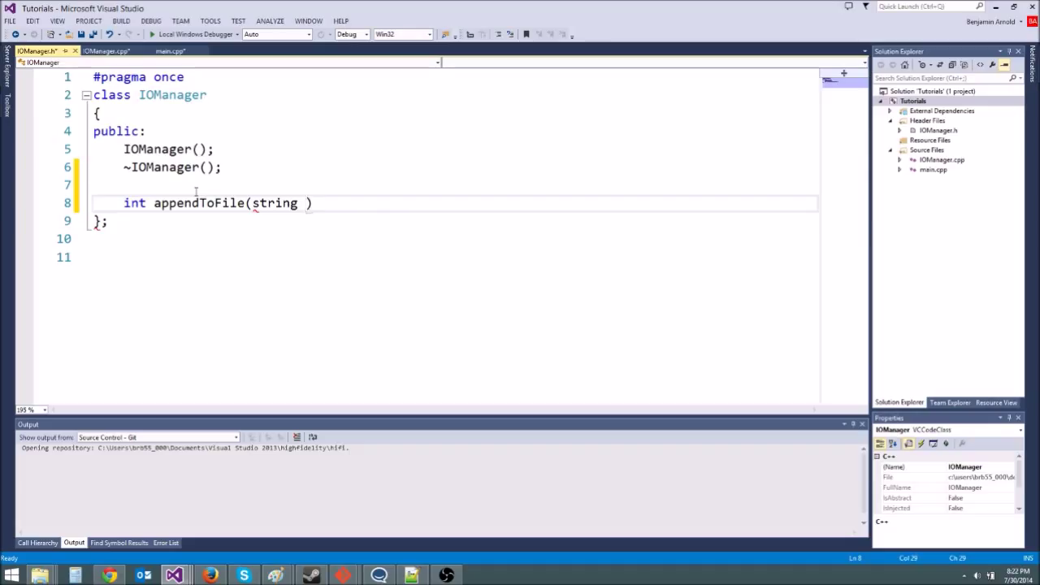
pyautogui.write('fileName')
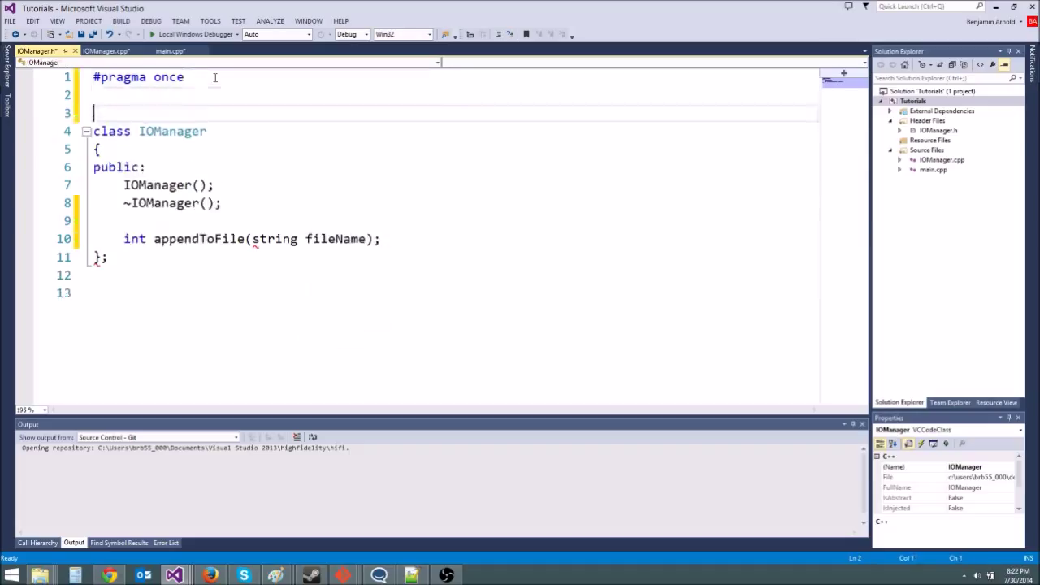
pyautogui.write('#include <stru')
pyautogui.write('using namespace std;')
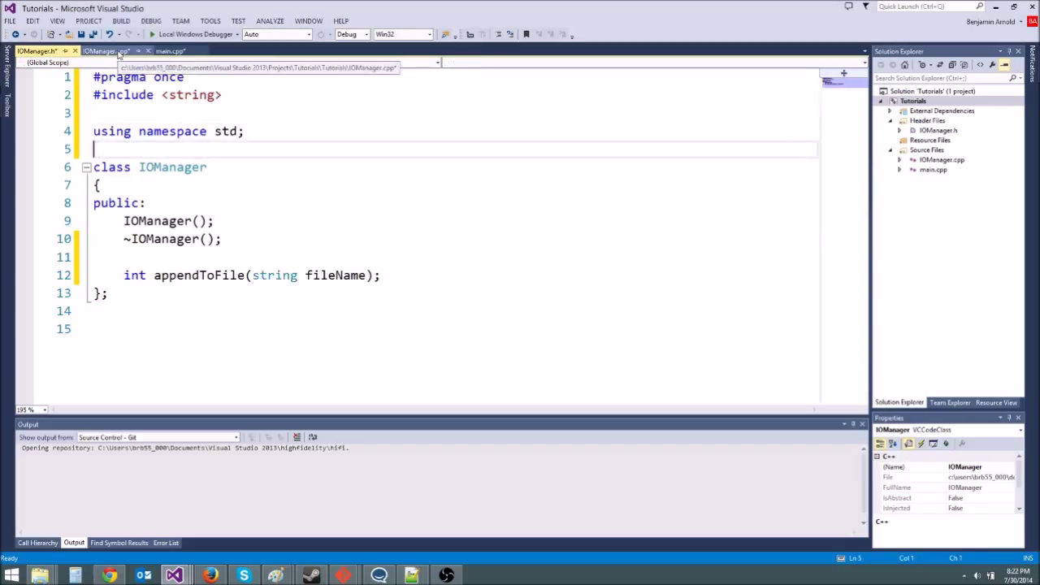
# Step: Delete 'using namespace std;' and change the parameter to std::string fileName
pyautogui.tripleClick(163, 131)
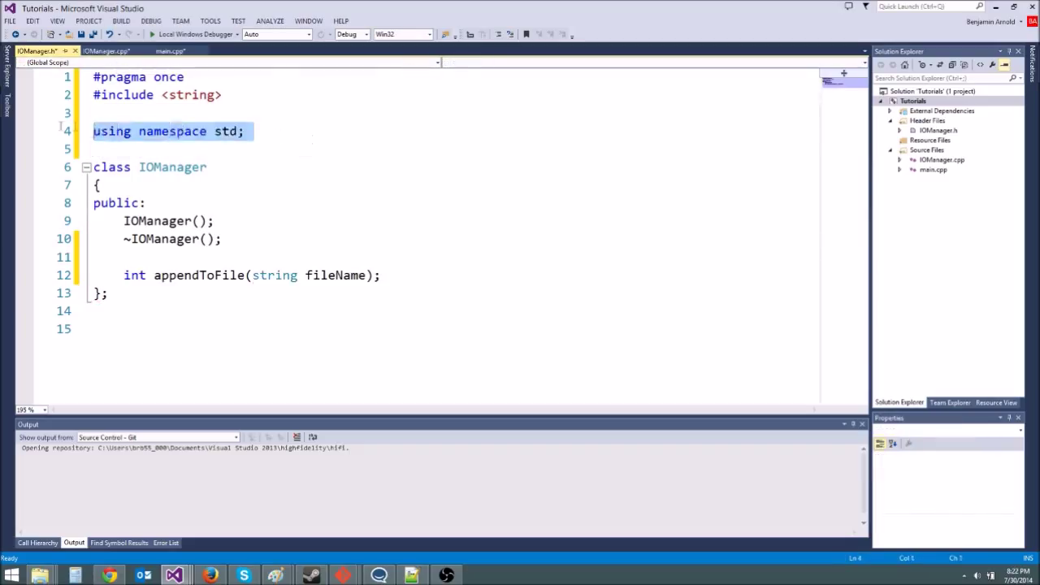
pyautogui.press('Delete')
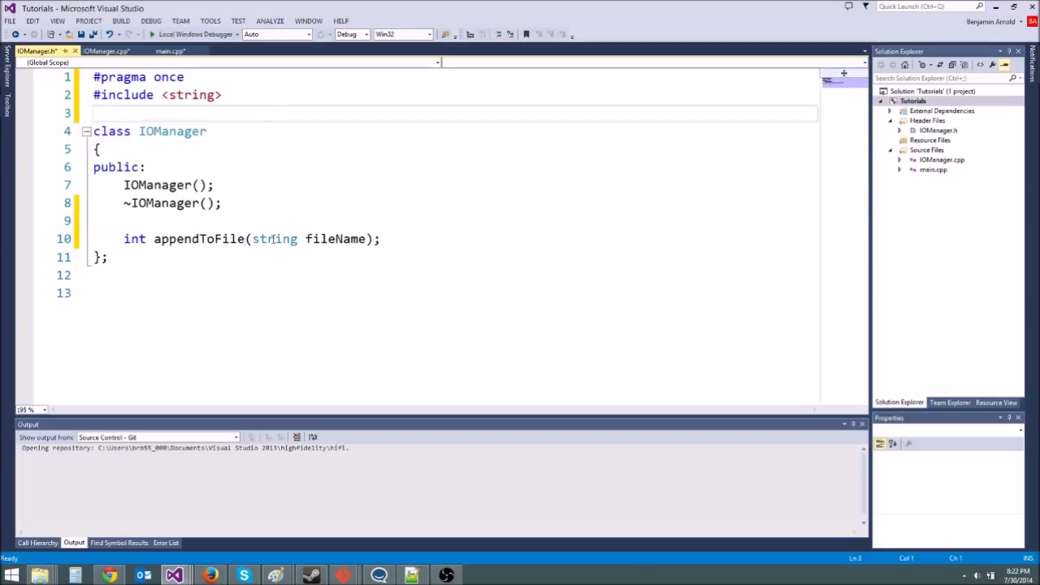
pyautogui.write('std::')
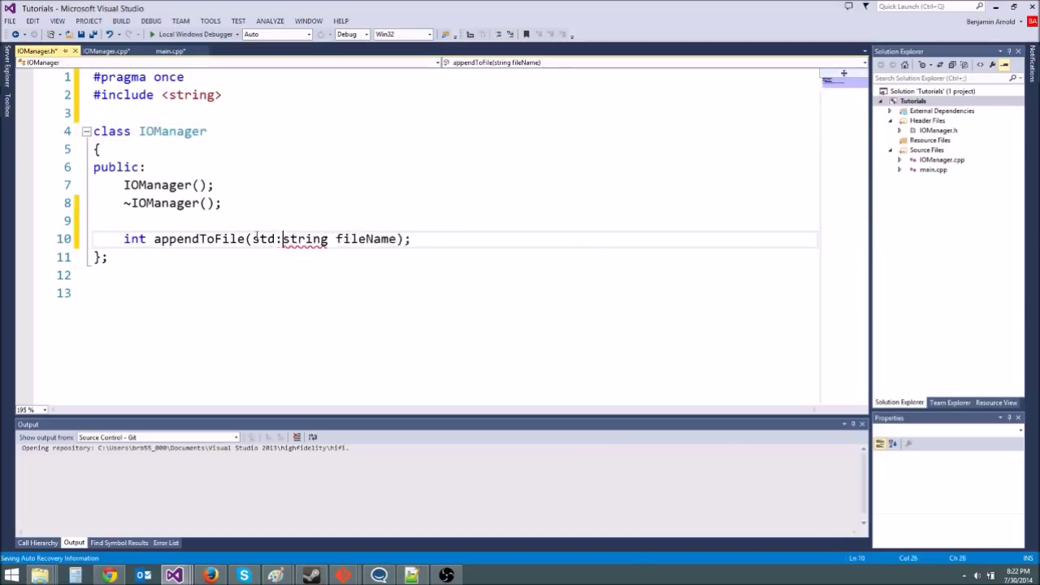
pyautogui.write(':')
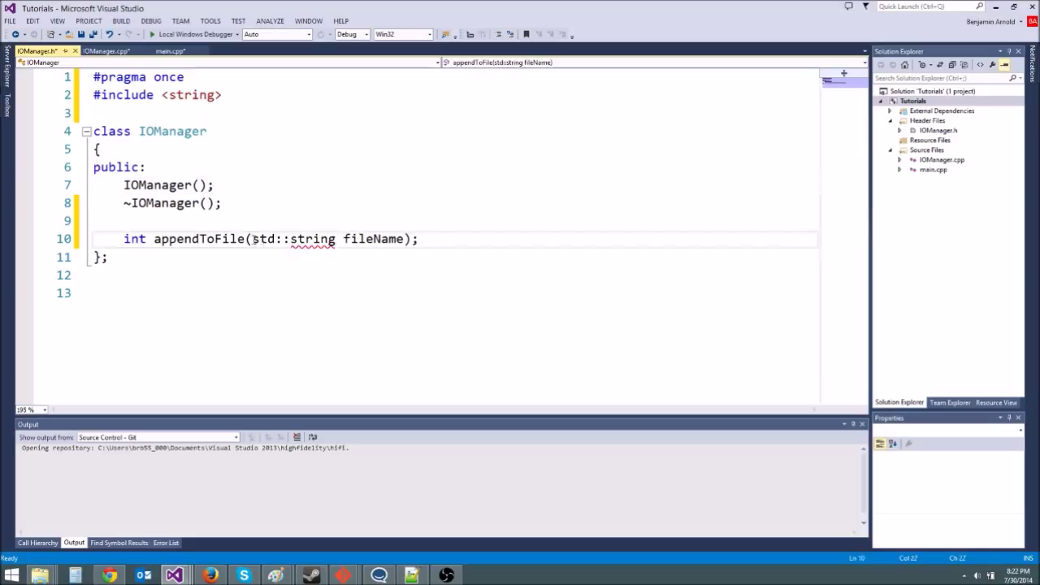
pyautogui.doubleClick(264, 239)
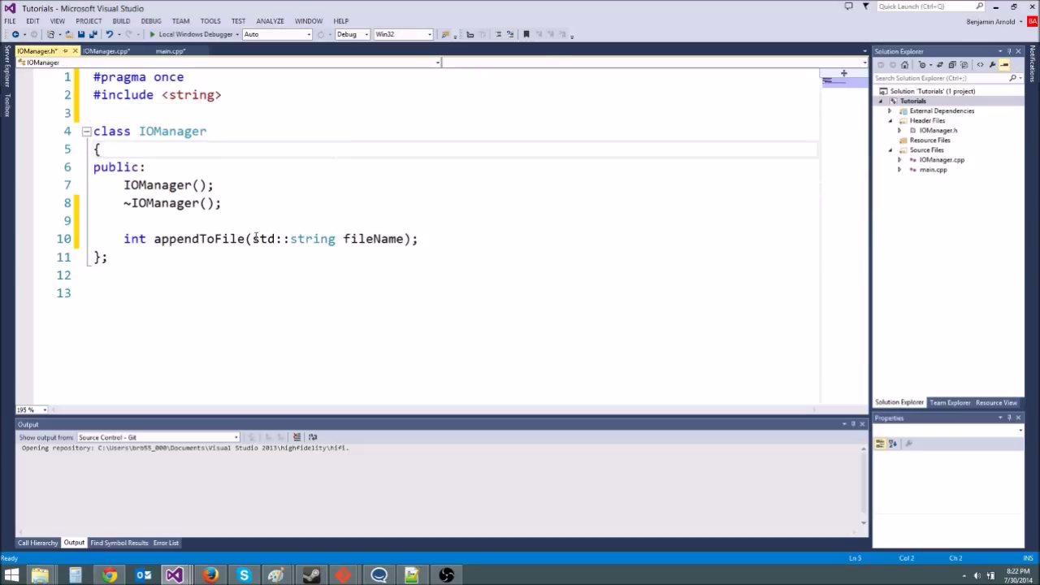
pyautogui.doubleClick(312, 238)
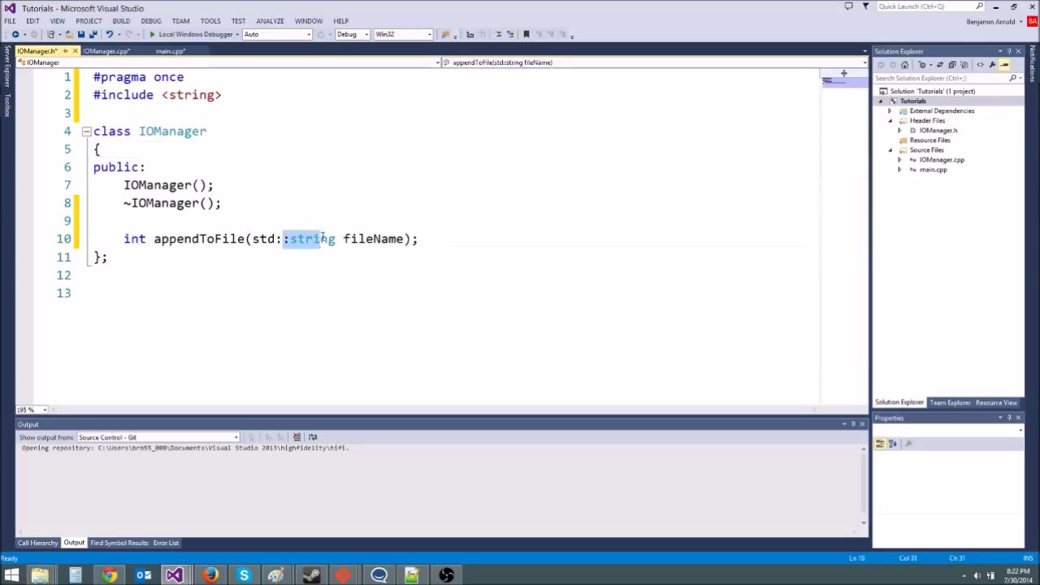
pyautogui.click(304, 203)
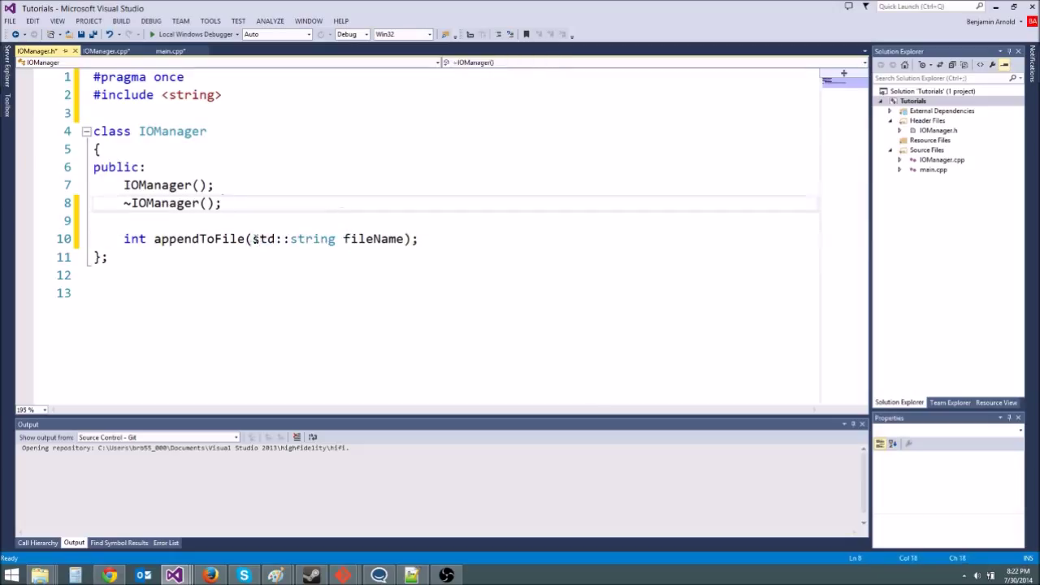
pyautogui.doubleClick(312, 238)
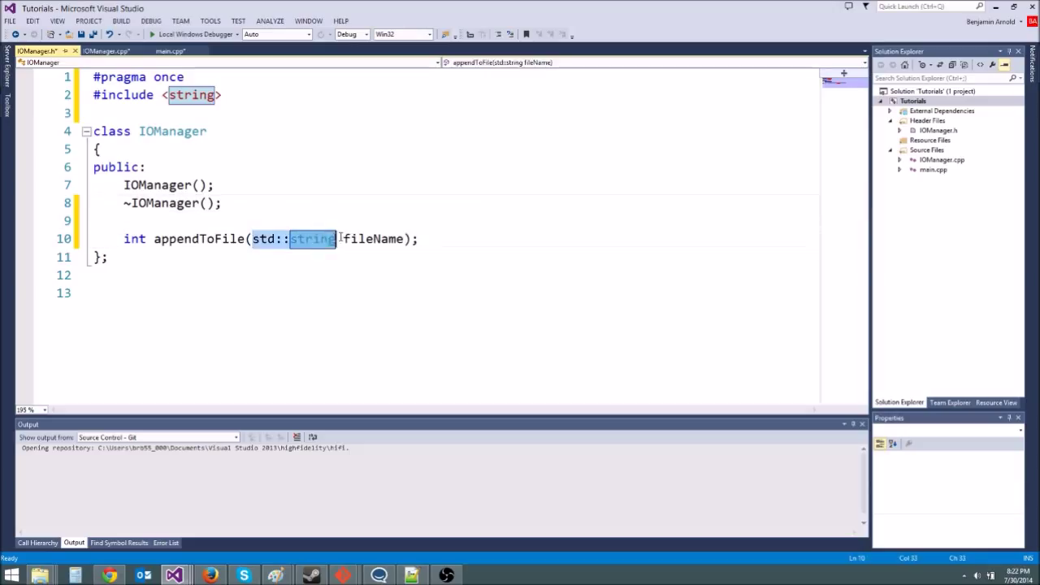
pyautogui.click(147, 131)
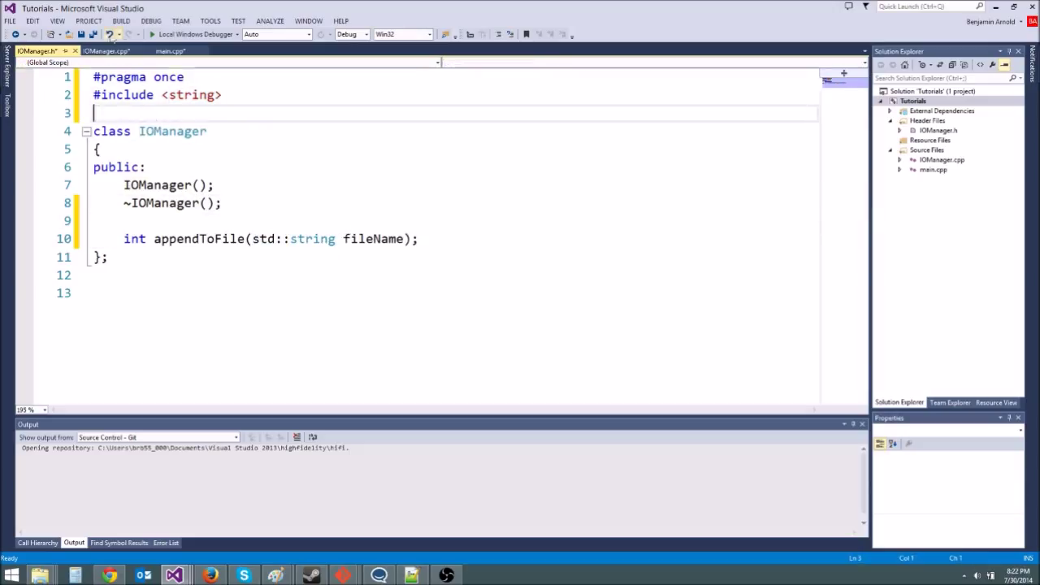
pyautogui.click(106, 50)
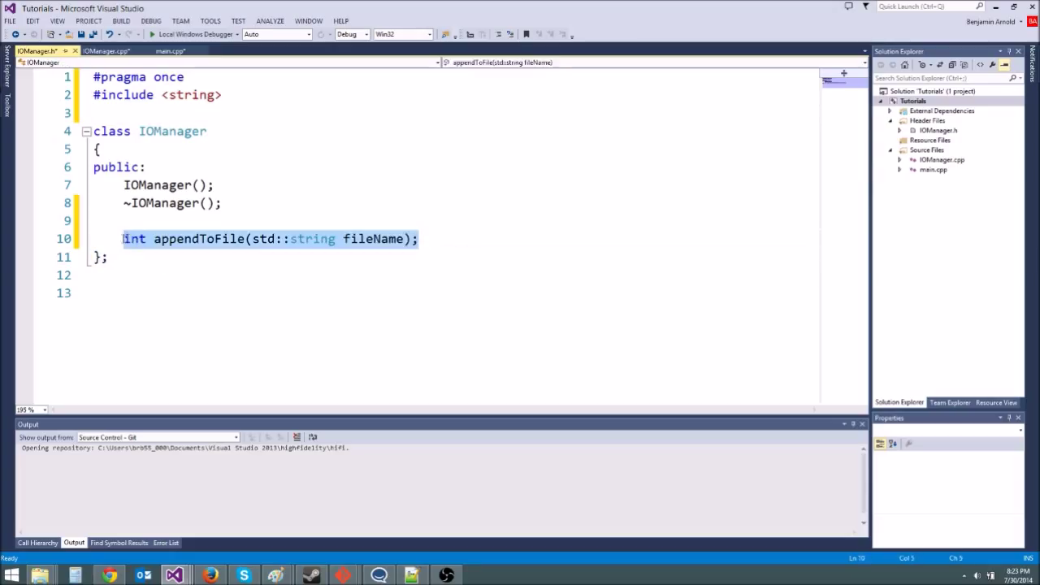
# Step: Prefix the definition with IOManager:: and add #include <fstream> to IOManager.cpp
pyautogui.click(106, 51)
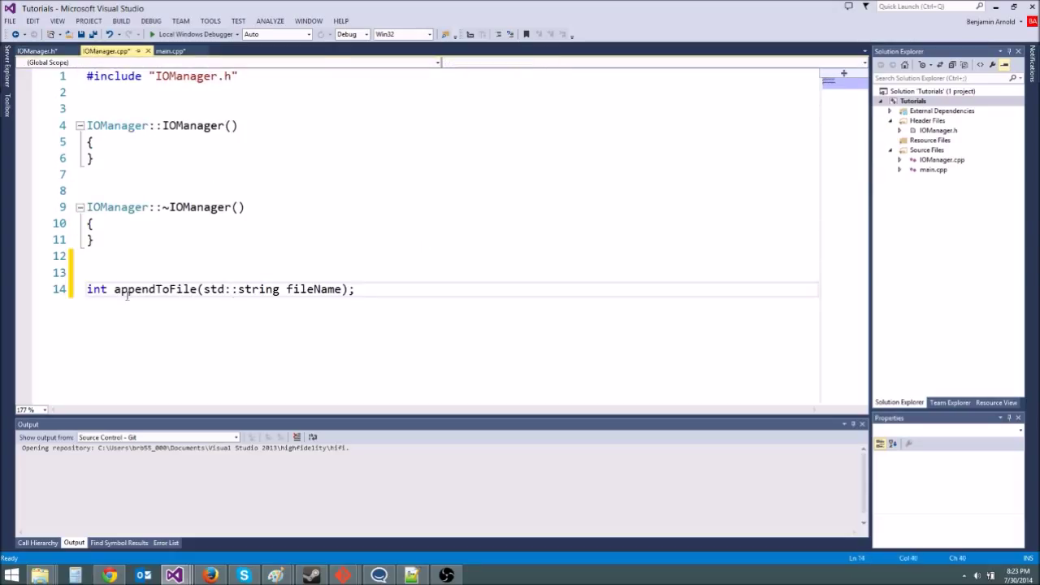
pyautogui.write('IOManager::')
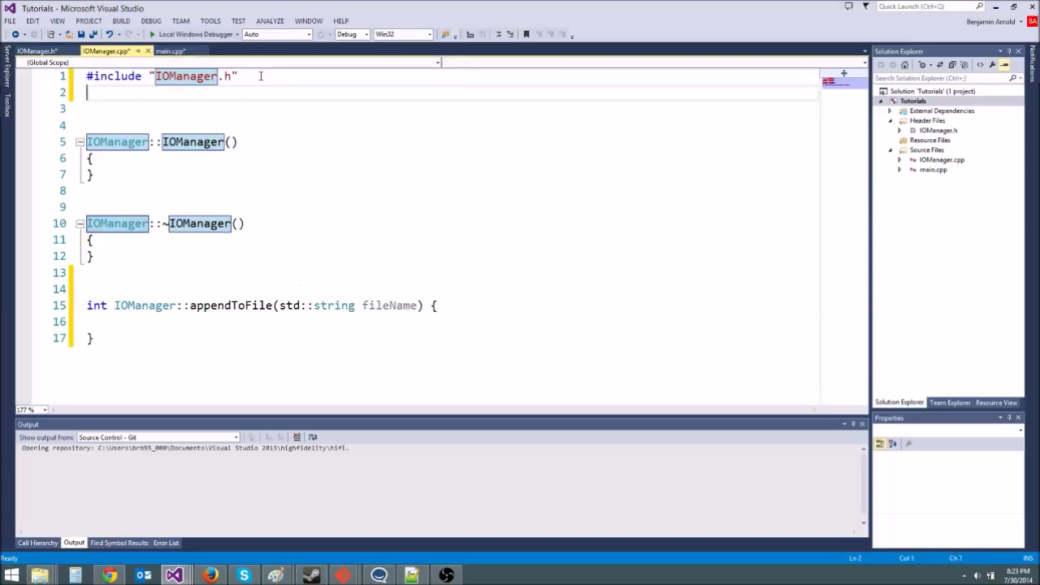
pyautogui.write('#include <ofstr')
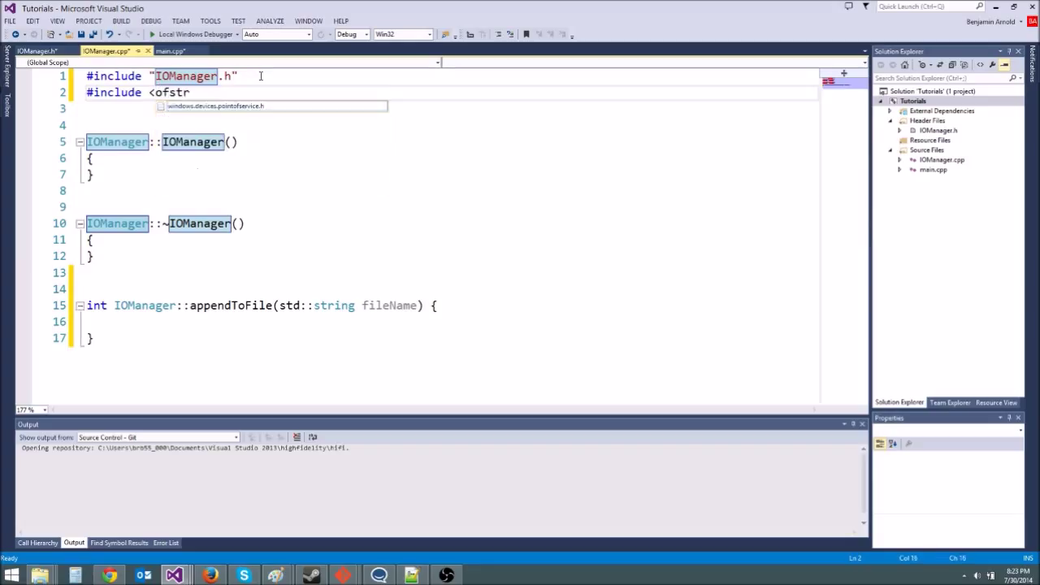
pyautogui.write('fst')
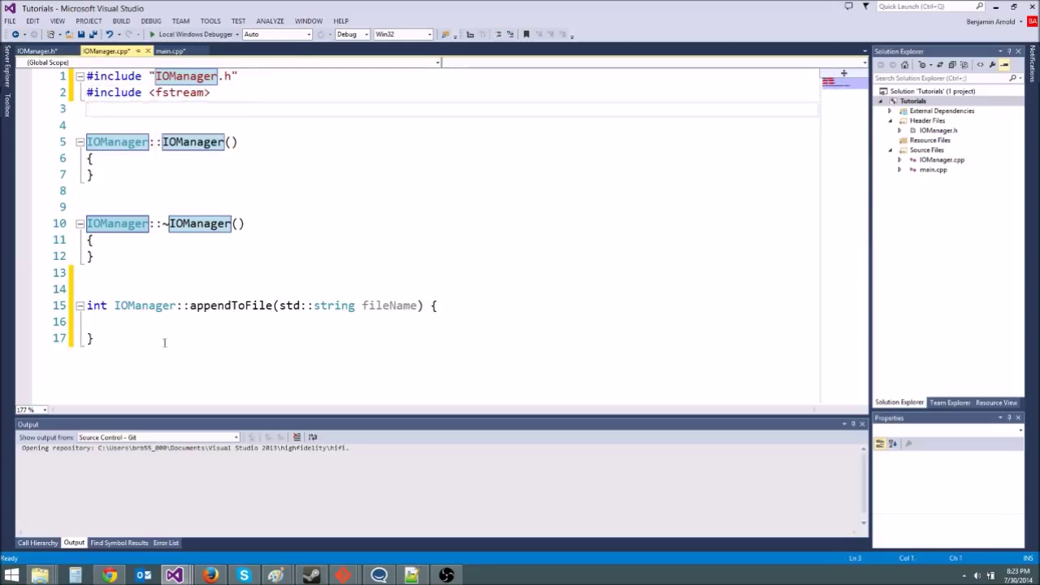
# Step: Begin the body with std::ofstream file(fileName, std::ios_base...)
pyautogui.write('ofstream file(')
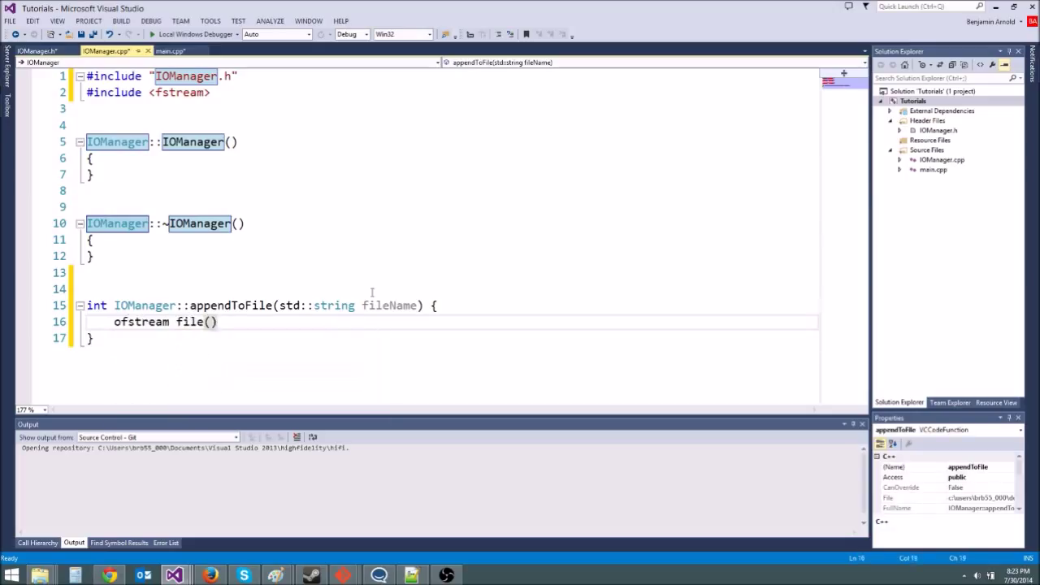
pyautogui.write('fileName,')
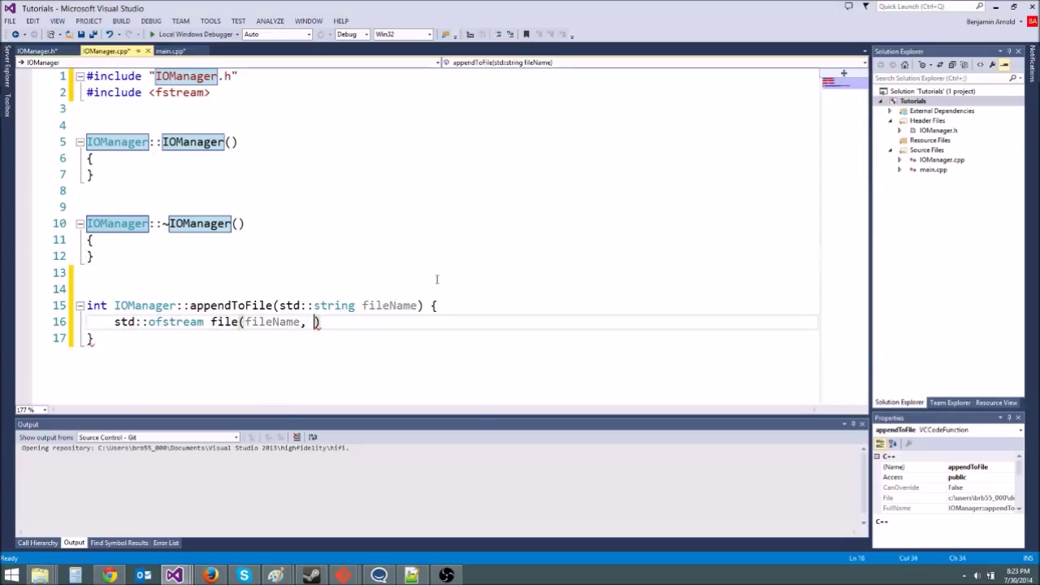
pyautogui.write('std::i')
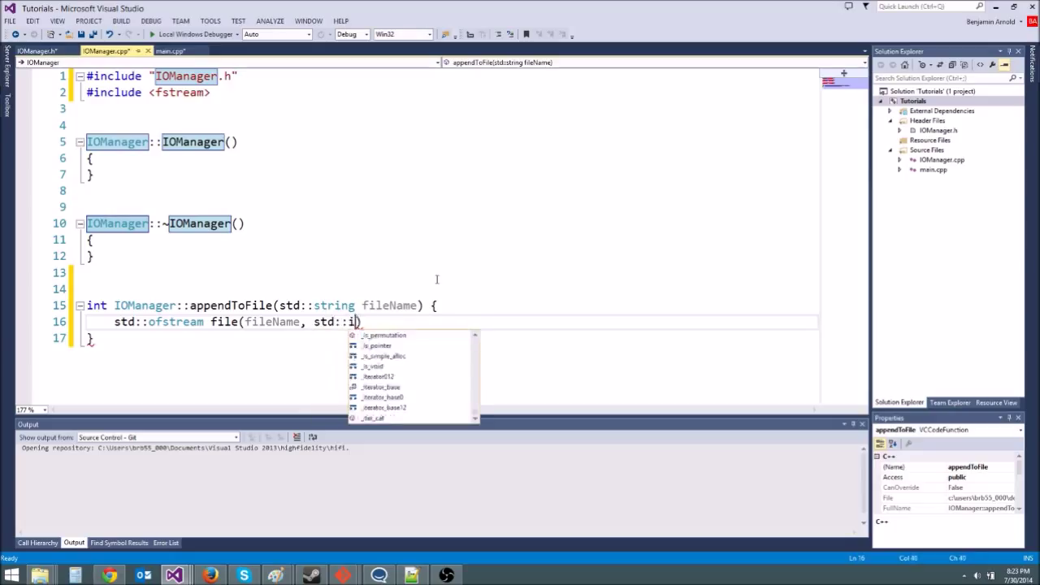
pyautogui.write('os_base')
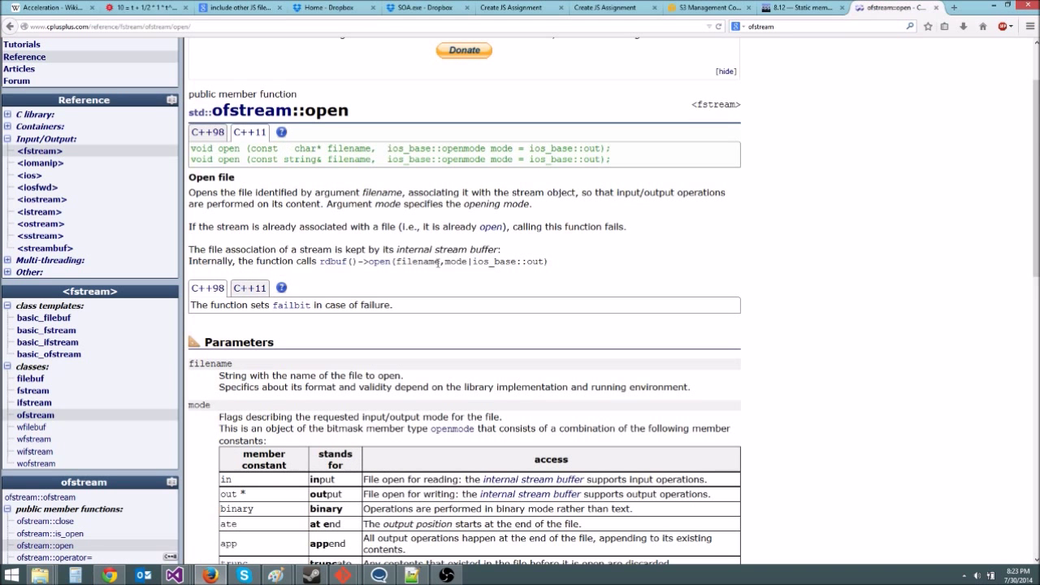
# Step: Scroll the cplusplus.com ofstream::open page to the file mode table listing app
pyautogui.scroll(-3)
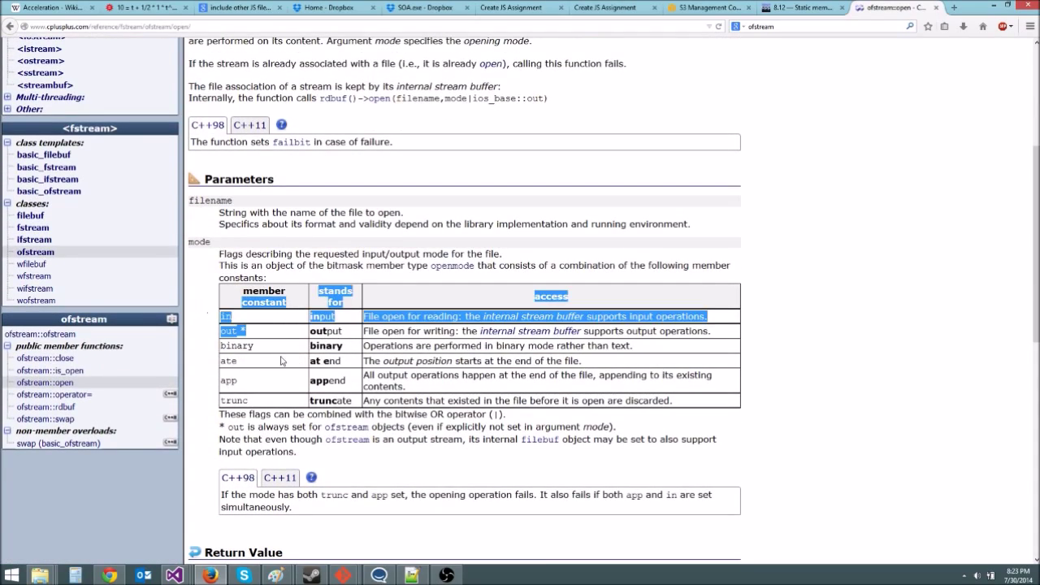
pyautogui.scroll(3)
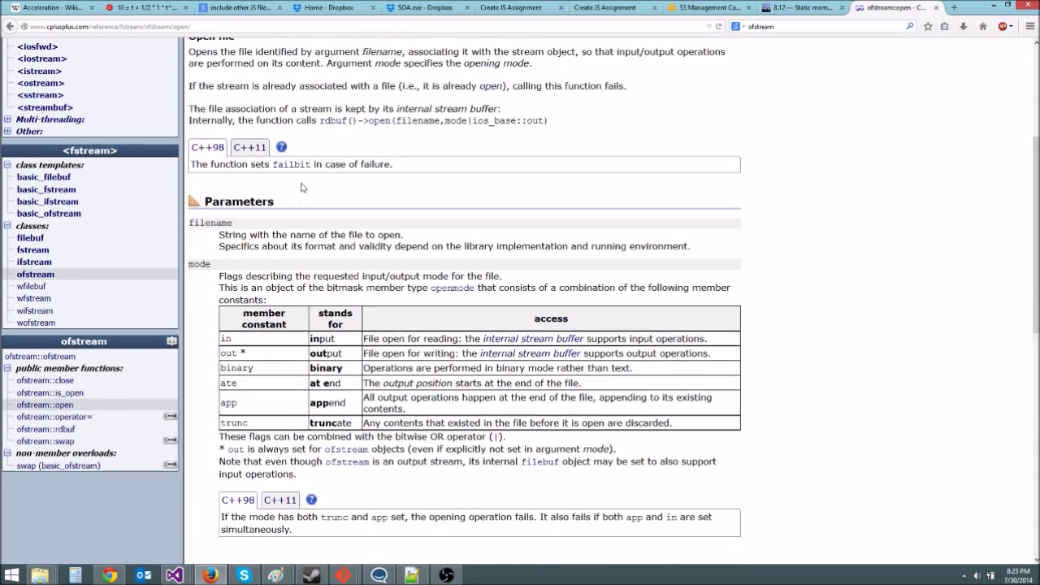
pyautogui.scroll(-3)
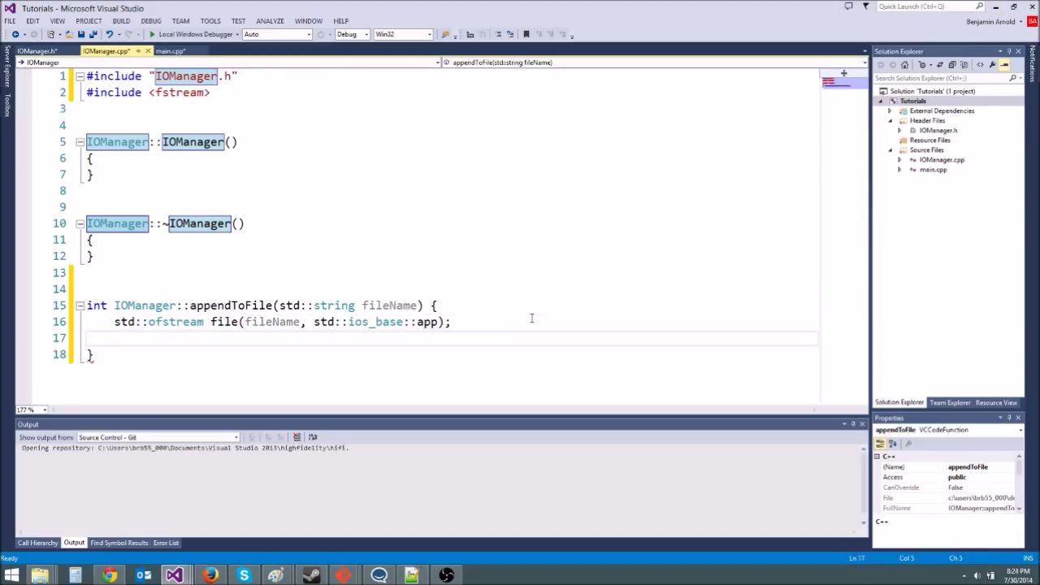
# Step: Open the file with std::ios_base::app, return 1 if file.fail(), otherwise return 0
pyautogui.write('if (file.fail()) {')
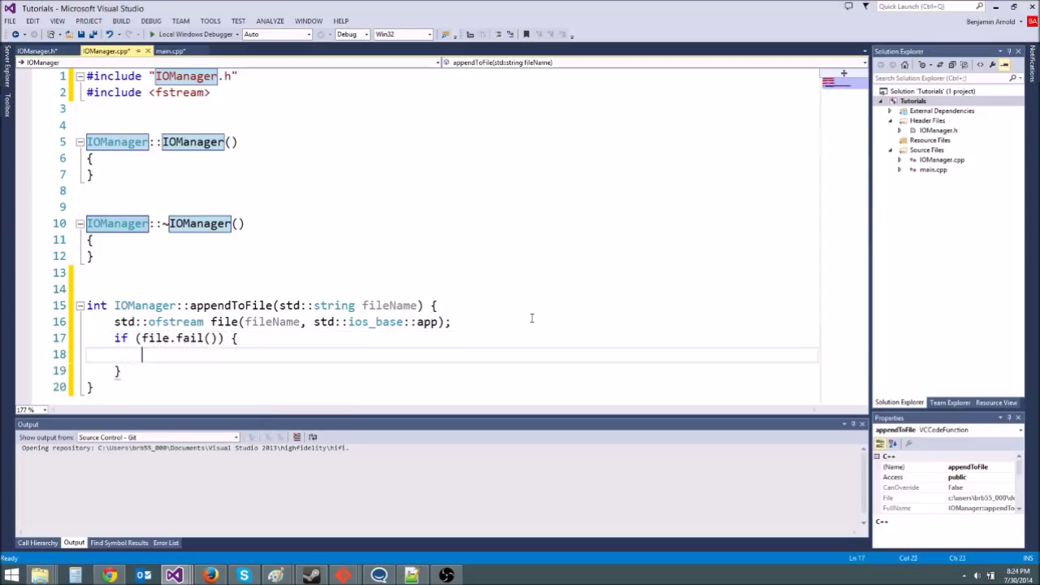
pyautogui.write('return 1;')
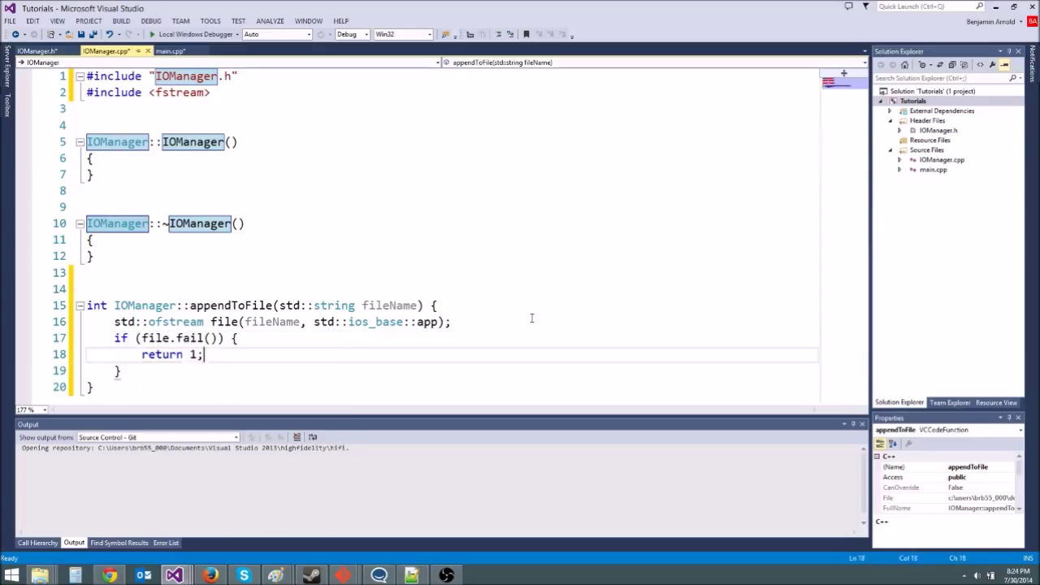
pyautogui.click(278, 372)
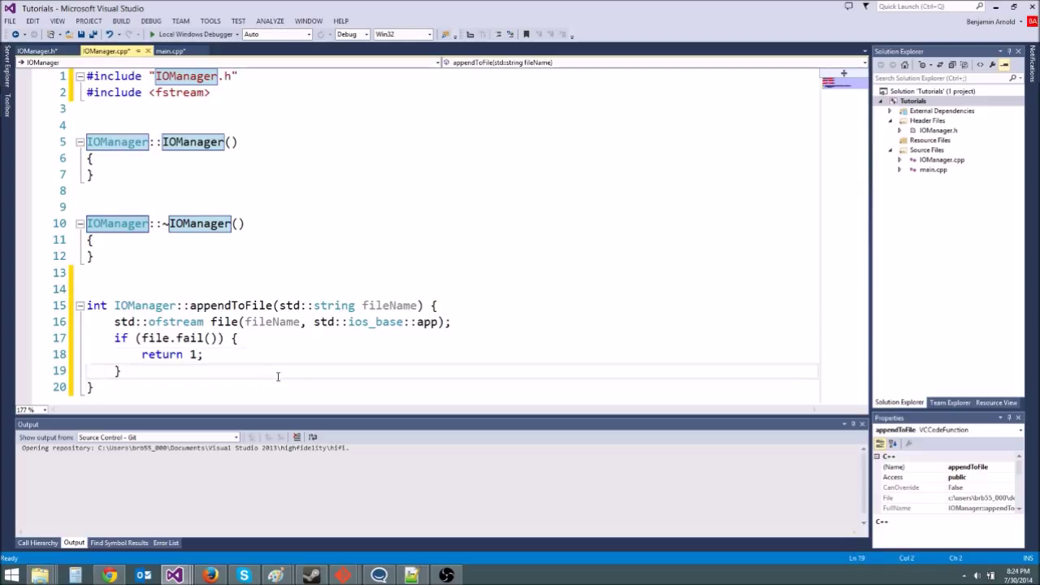
pyautogui.write('return 0;')
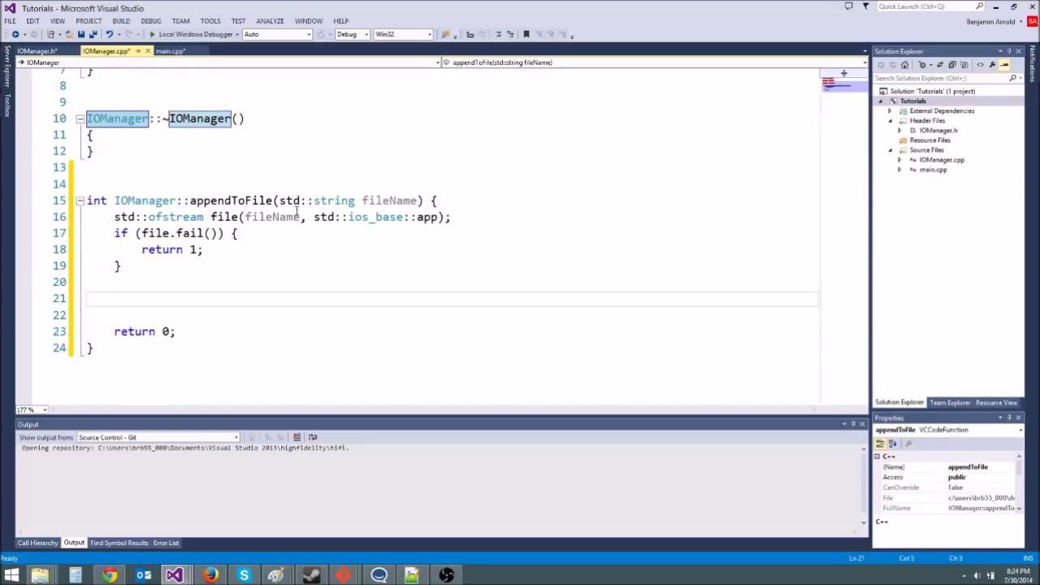
# Step: Add a std::string data parameter in header and source, and write file << data;
pyautogui.click(36, 50)
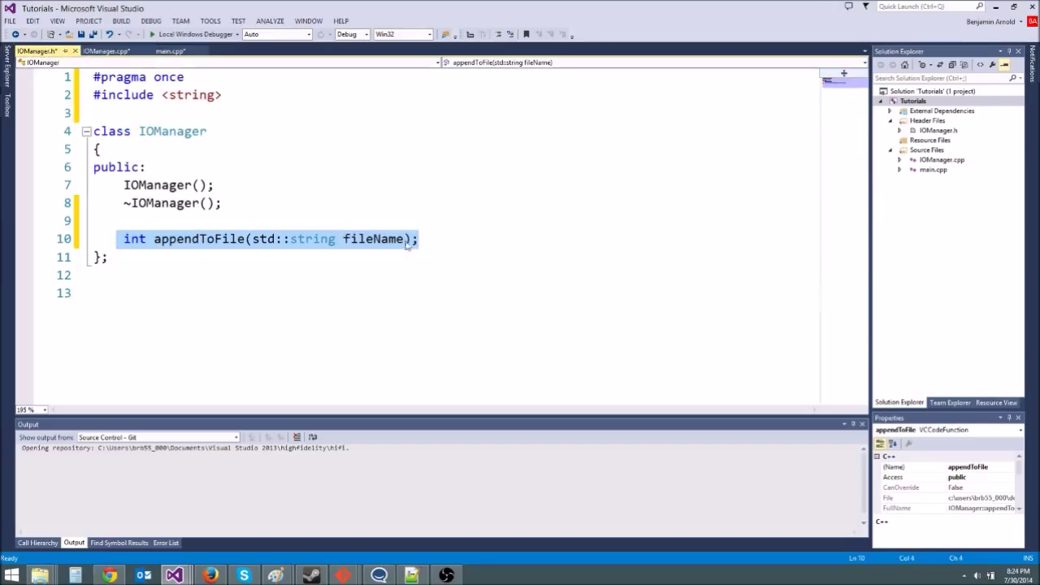
pyautogui.write(', std::')
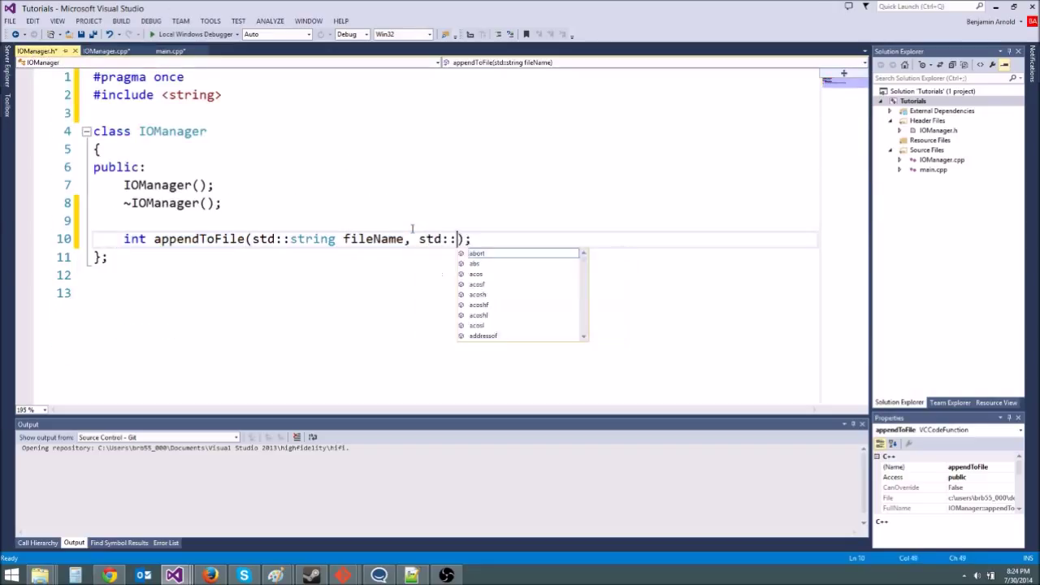
pyautogui.write('string dat')
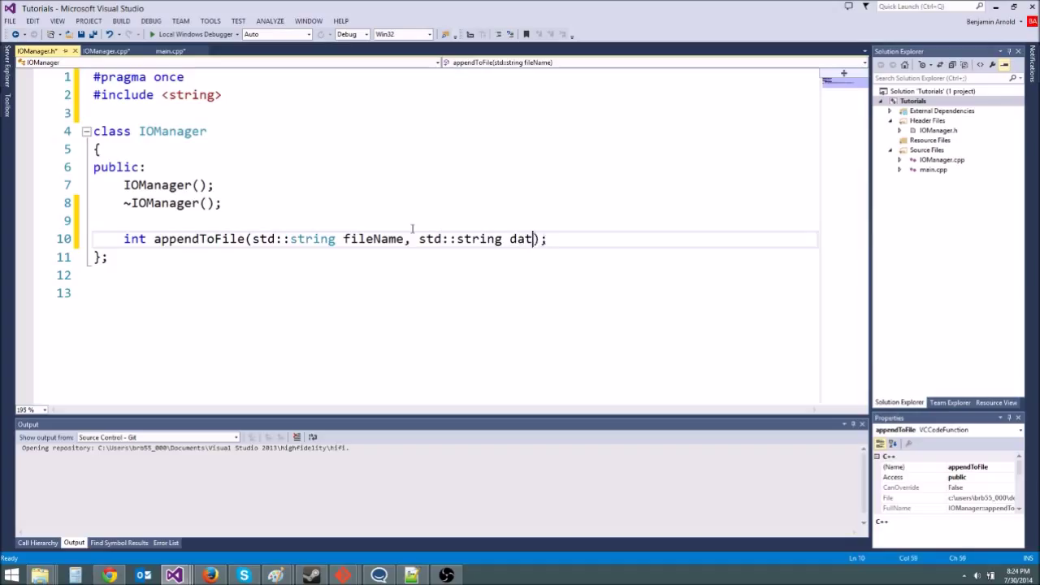
pyautogui.click(106, 51)
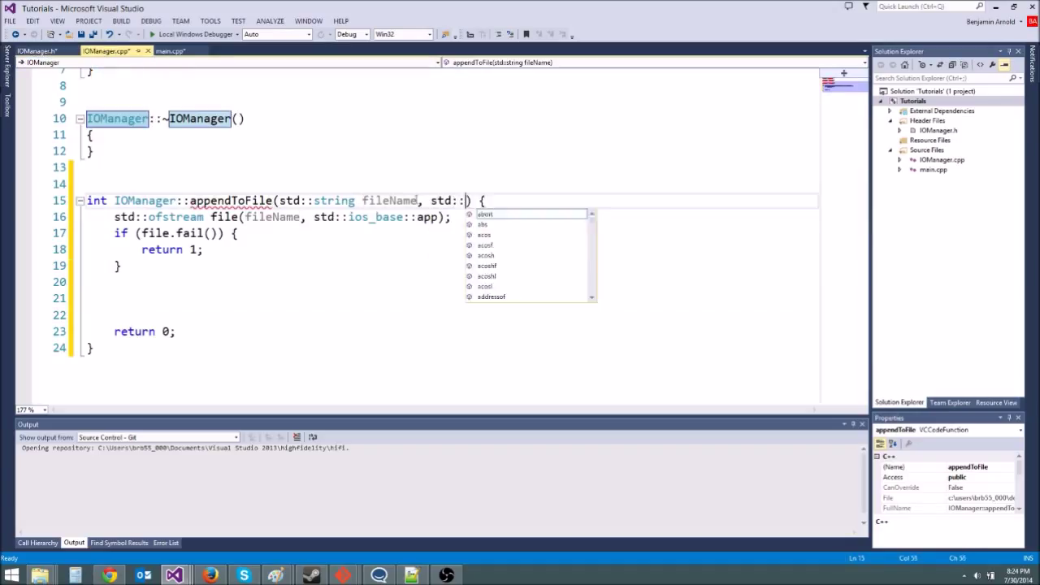
pyautogui.write('string data)')
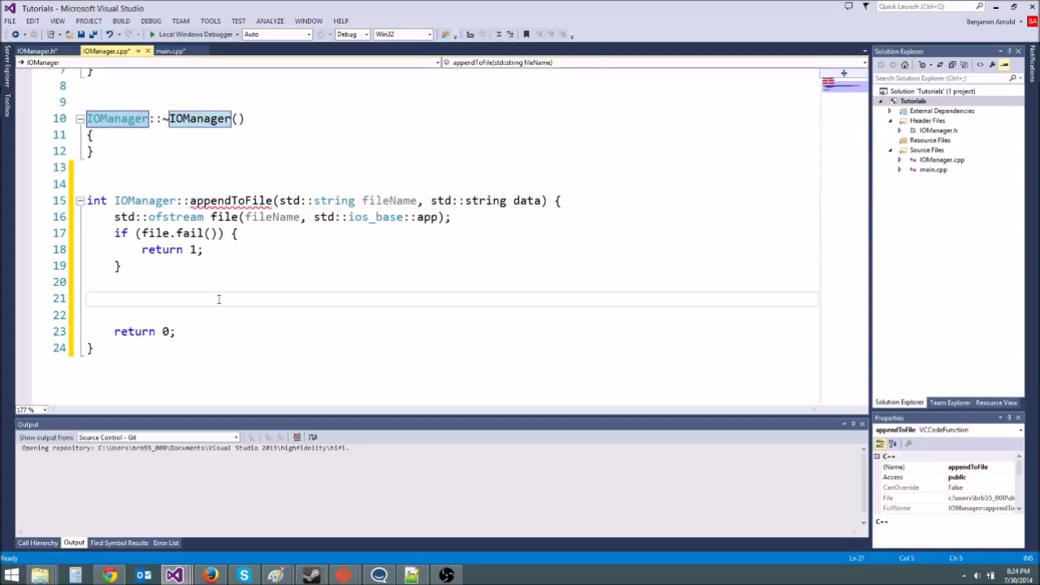
pyautogui.write('file << data')
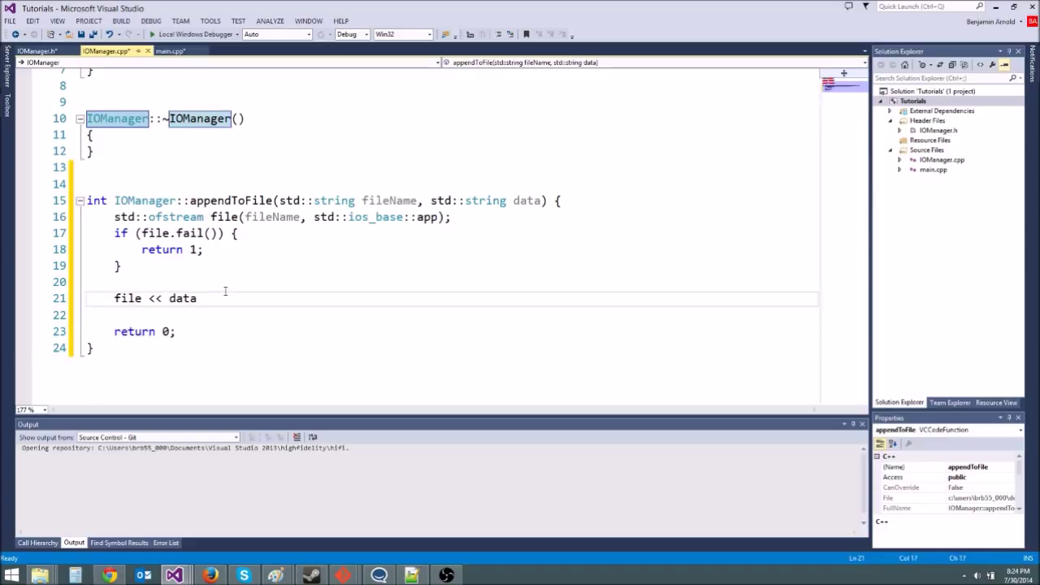
pyautogui.write(';')
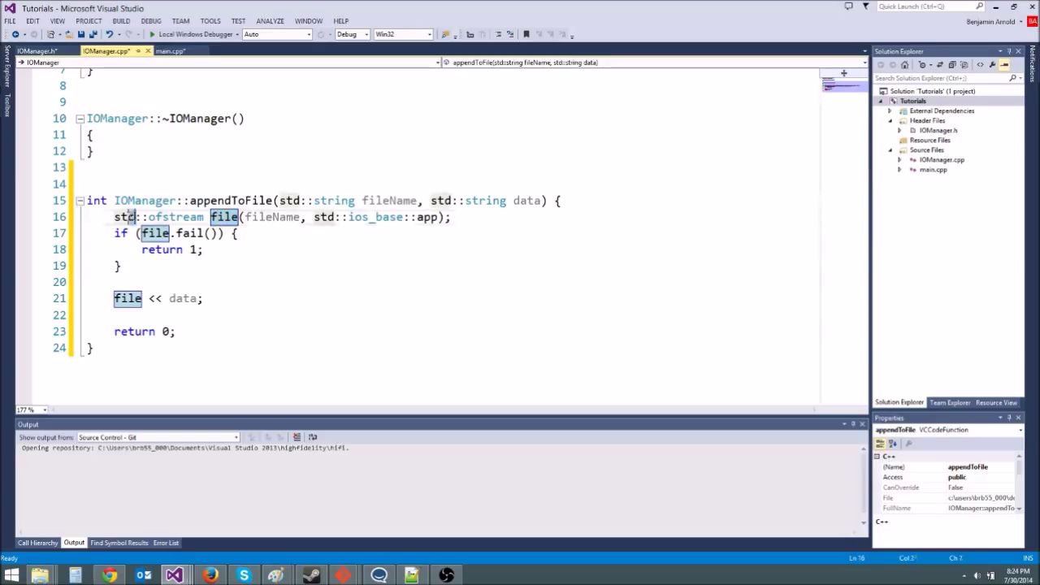
pyautogui.click(304, 282)
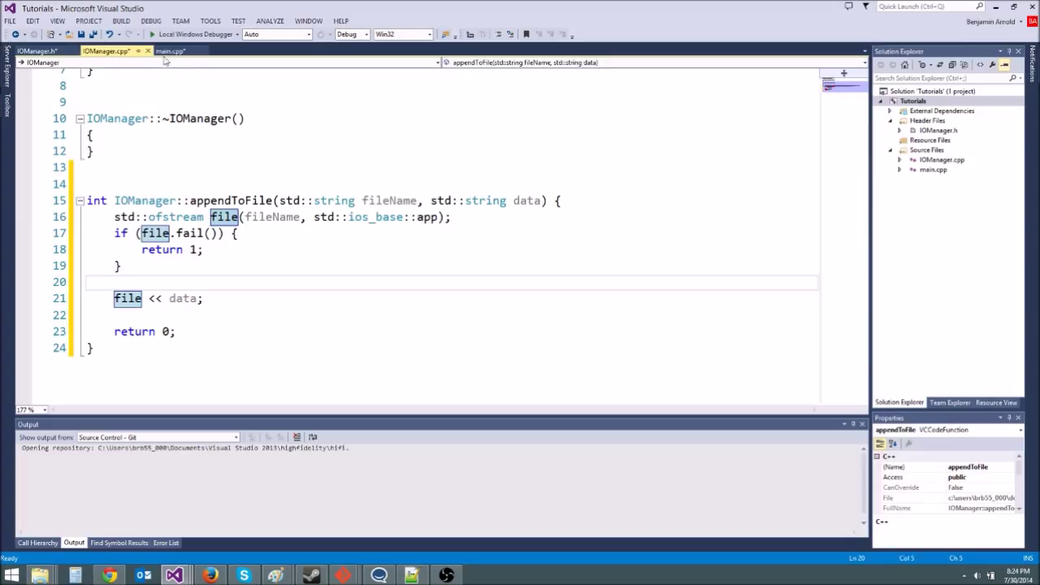
# Step: In main.cpp, create IOManager iomanager and call appendToFile("TESTFILE.txt", "HELLO WORLD!\n")
pyautogui.click(170, 50)
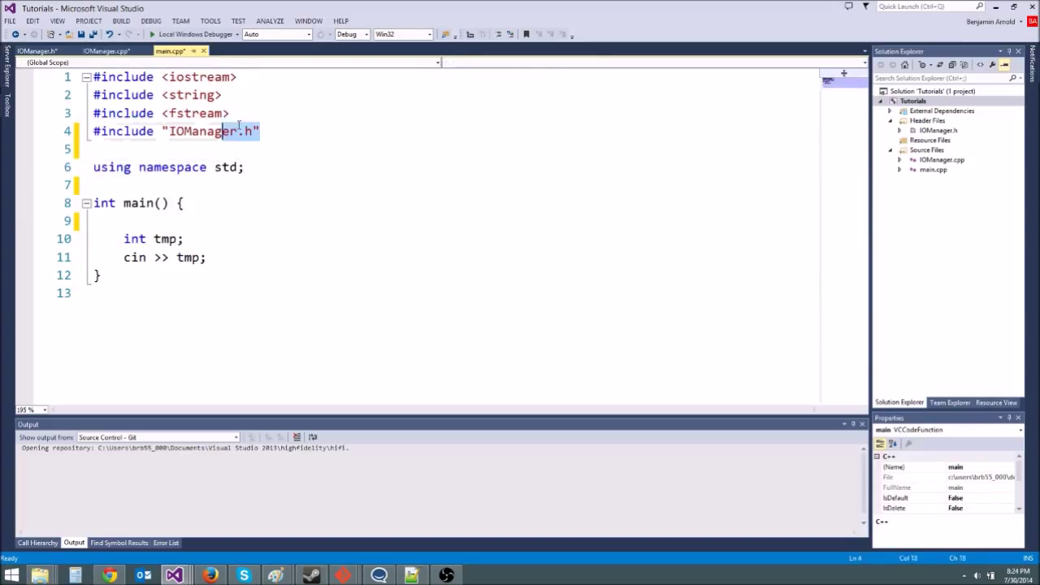
pyautogui.press('enter')
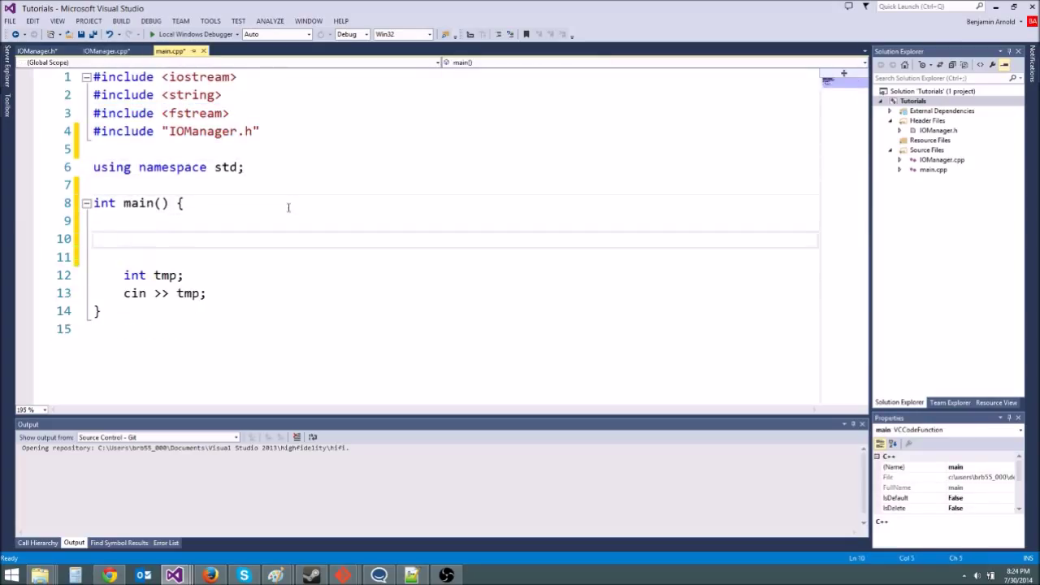
pyautogui.write('IOManager iomanager;')
pyautogui.write('iomanager.appendToFile(')
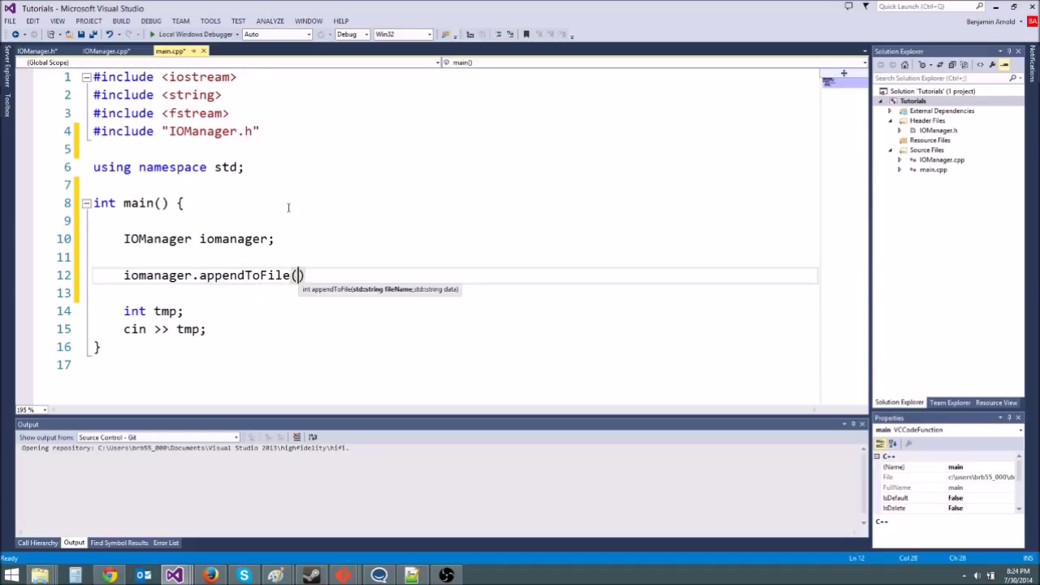
pyautogui.write('"TEXT"')
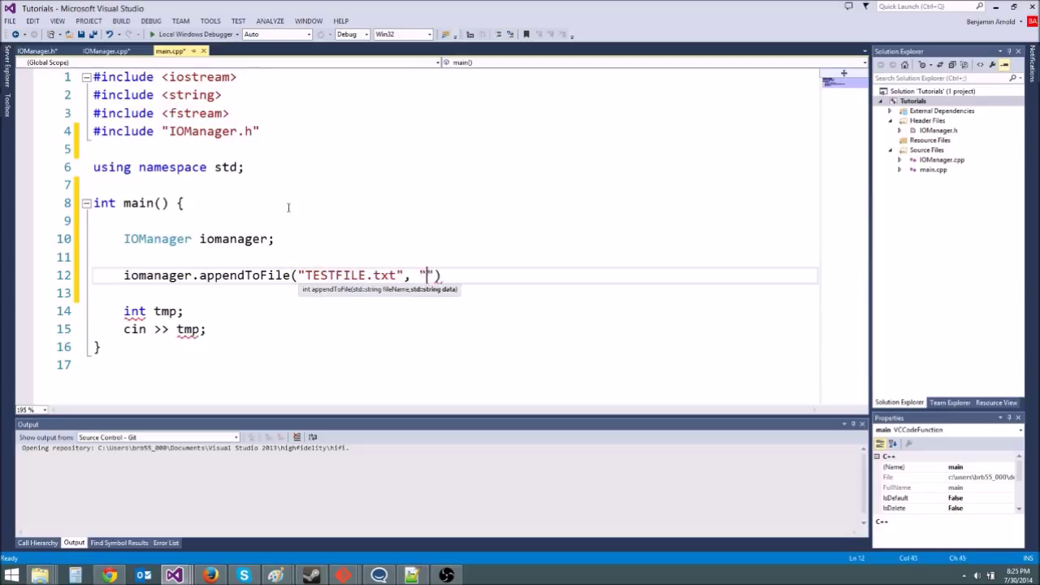
pyautogui.write('HELLO WORLD!')
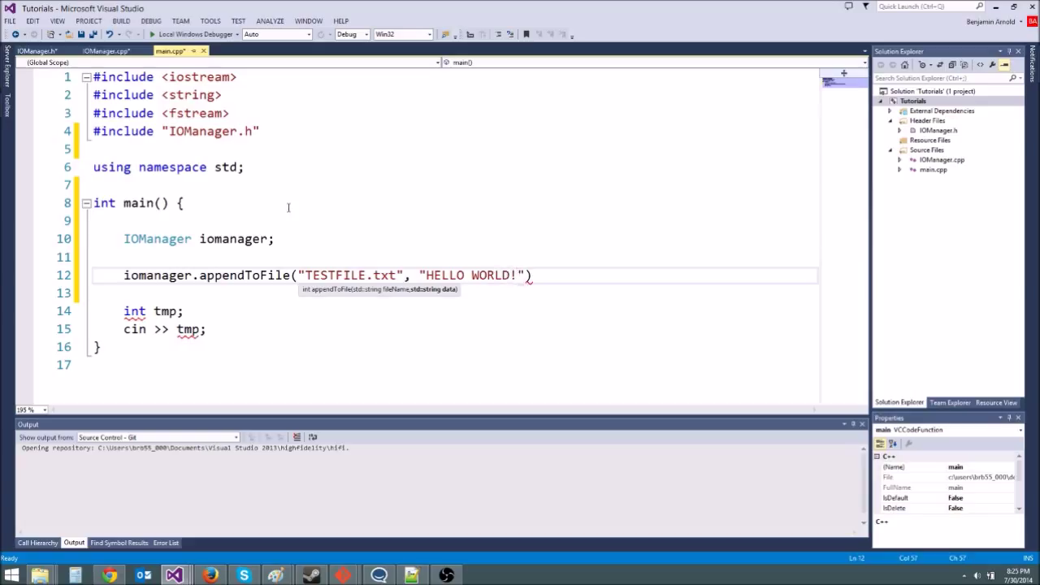
pyautogui.write('\\n);')
pyautogui.click(167, 330)
pyautogui.write('std::')
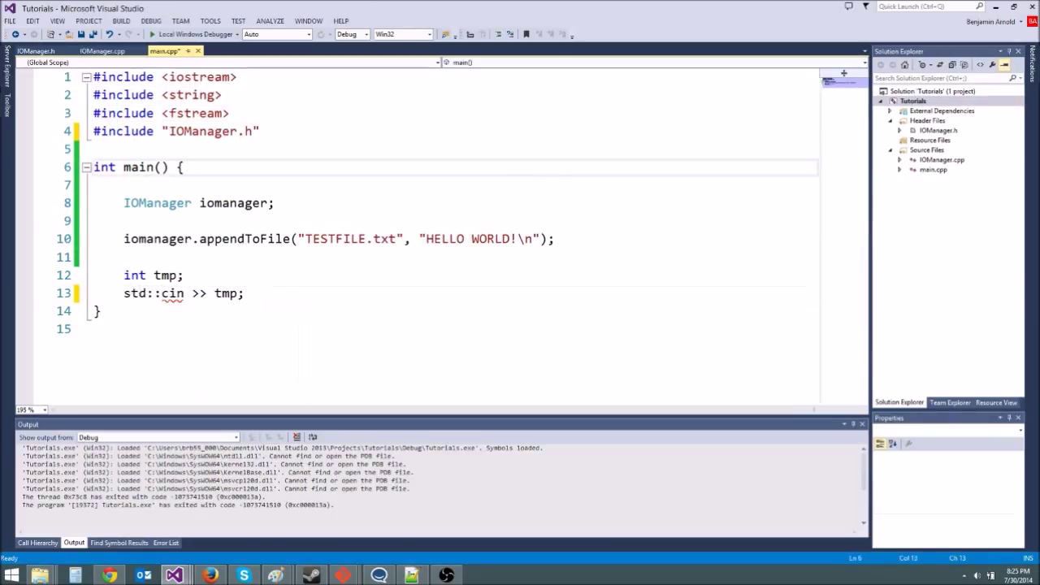
# Step: Open the Tutorials project folder in File Explorer and locate TESTFILE.txt
pyautogui.rightClick(913, 100)
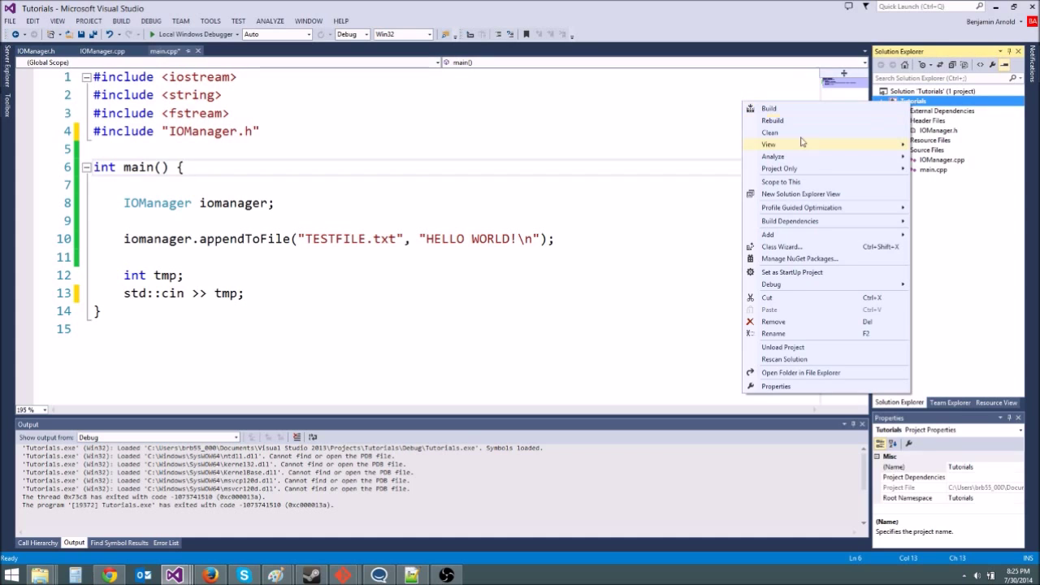
pyautogui.moveTo(801, 372)
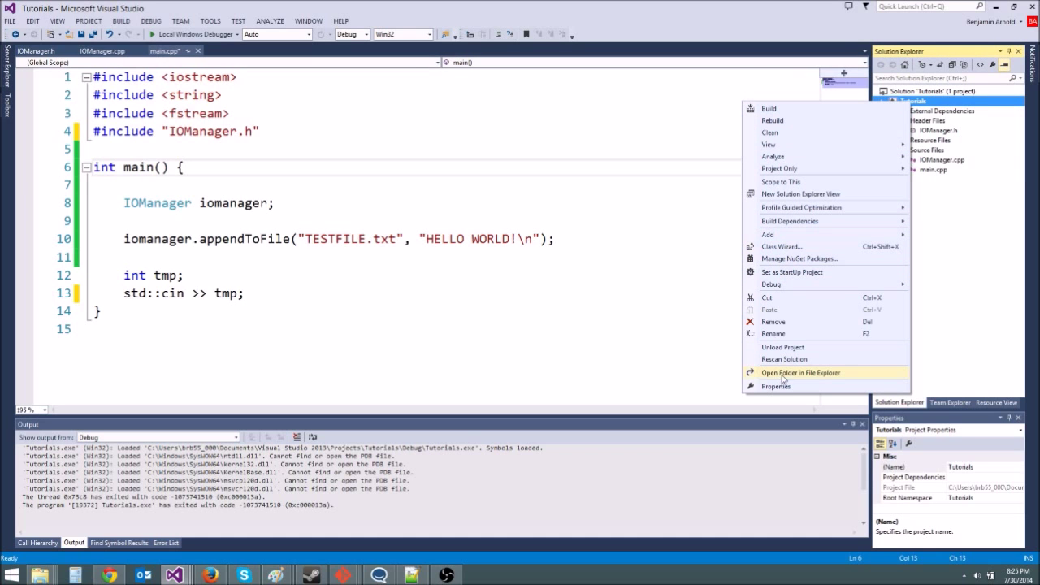
pyautogui.click(802, 372)
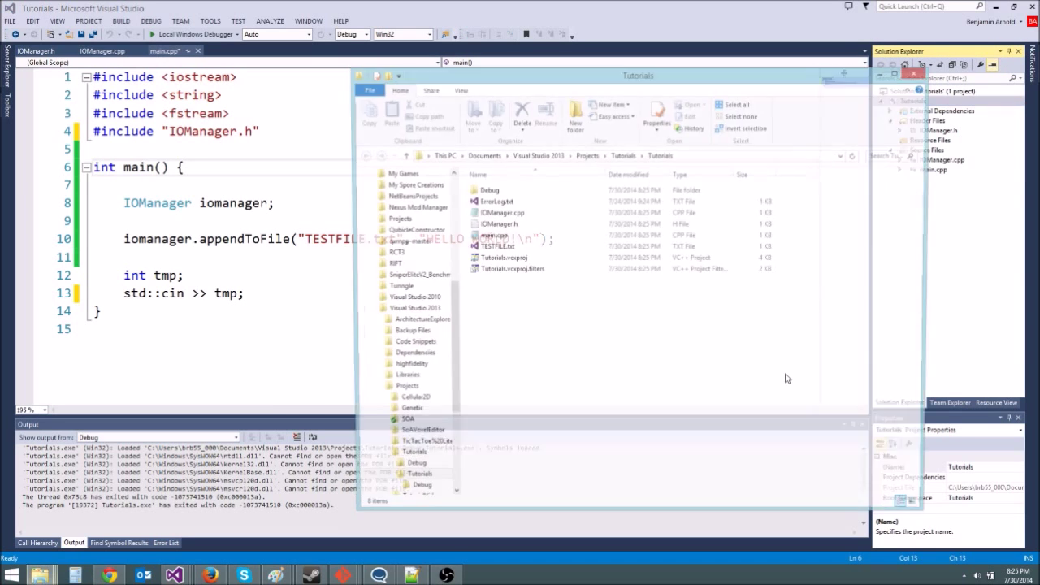
pyautogui.click(500, 246)
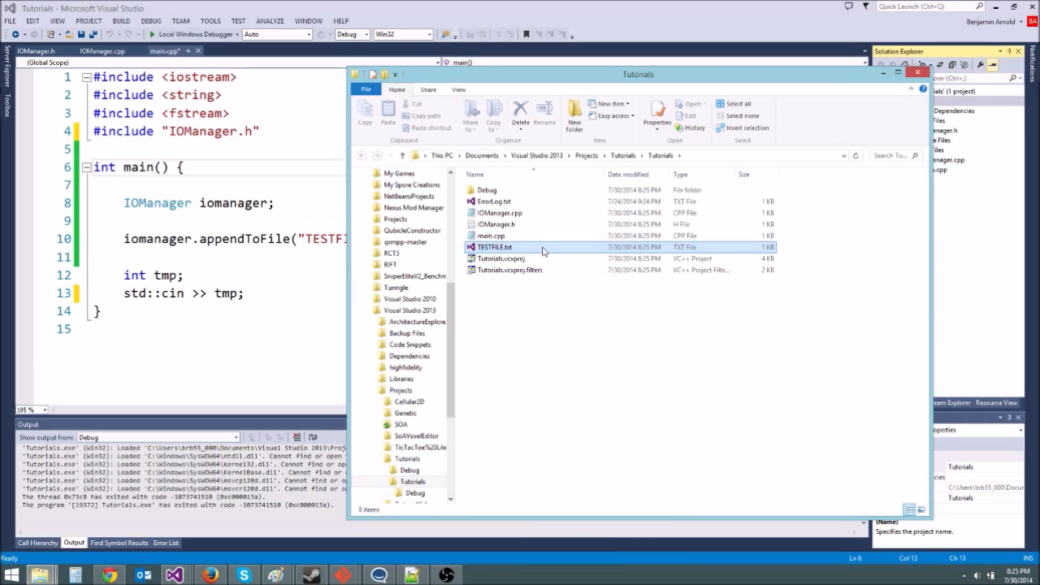
pyautogui.click(193, 34)
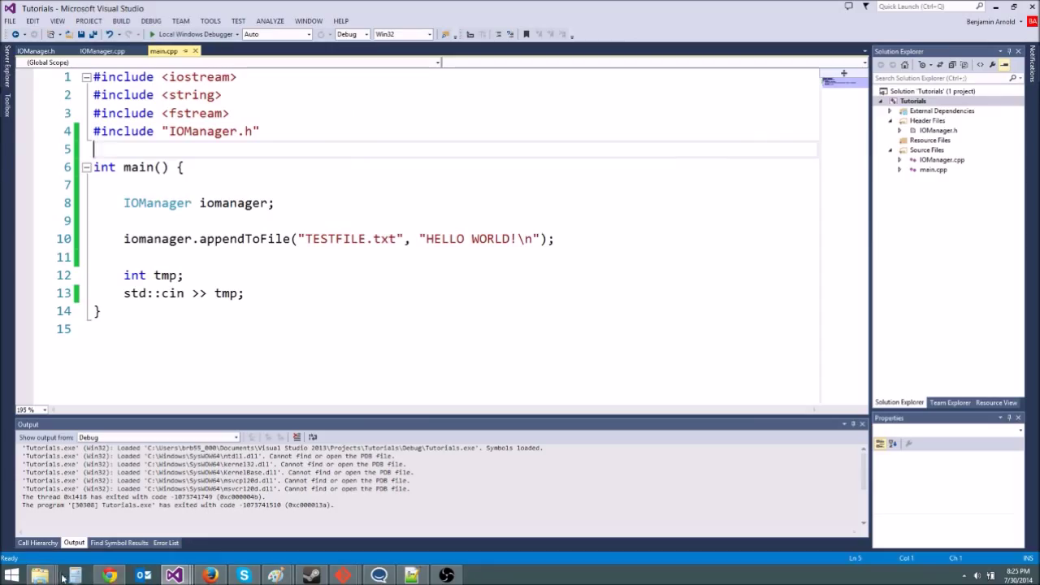
# Step: Open TESTFILE.txt in Notepad, see two HELLO WORLD! lines, then close it
pyautogui.click(72, 575)
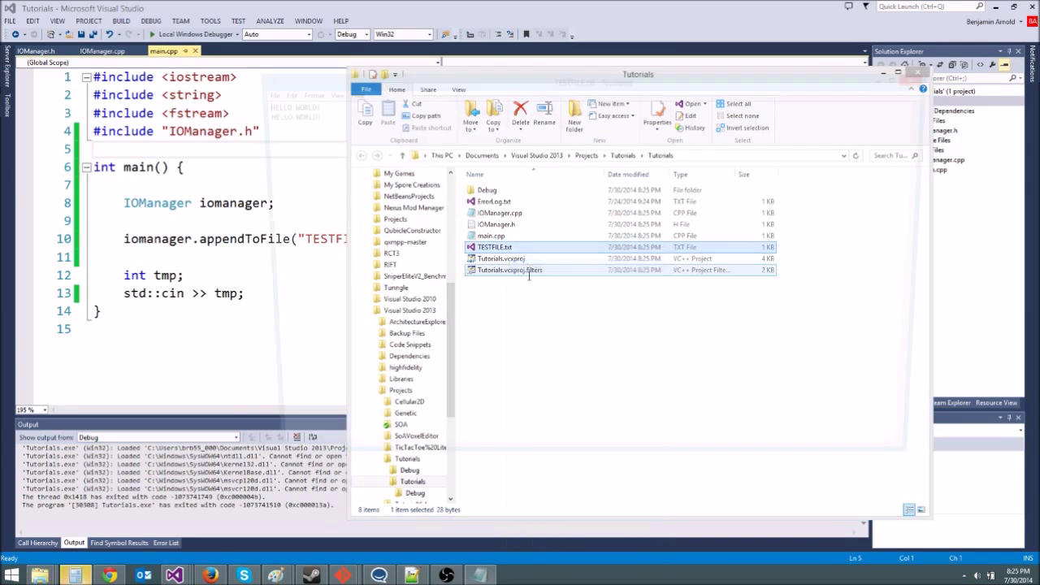
pyautogui.doubleClick(493, 246)
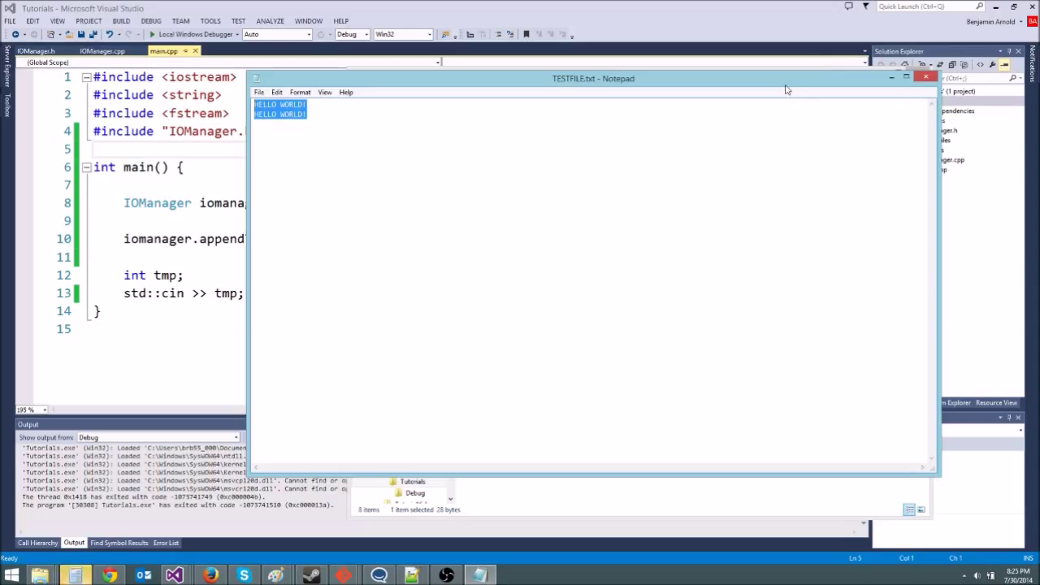
pyautogui.click(925, 77)
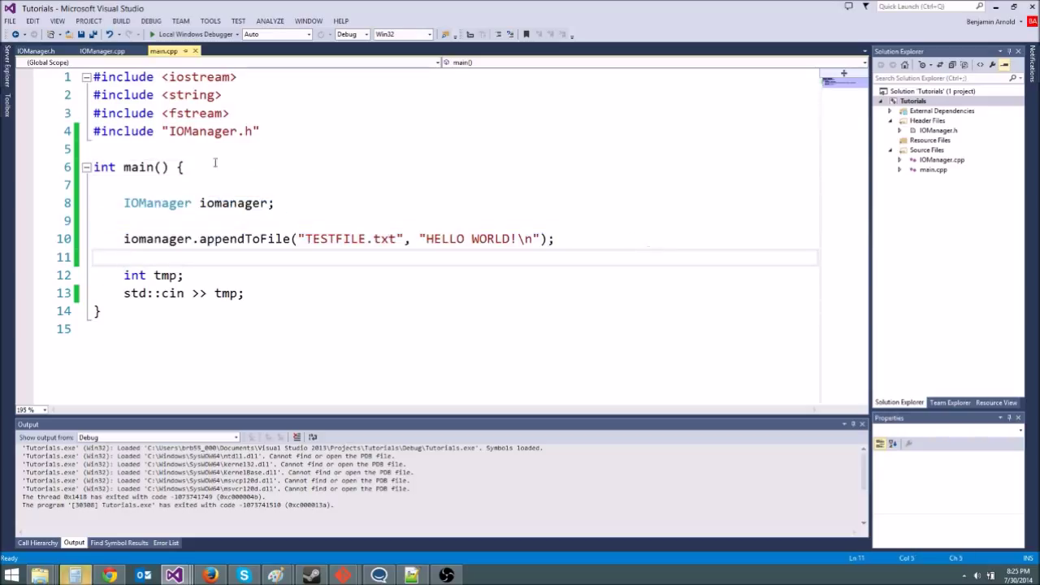
pyautogui.click(275, 202)
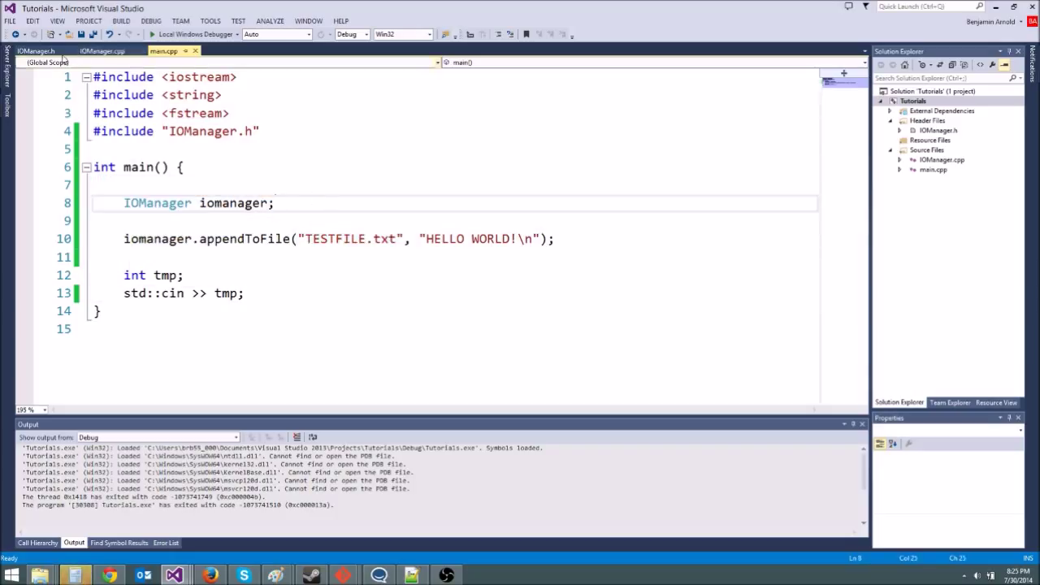
pyautogui.click(35, 50)
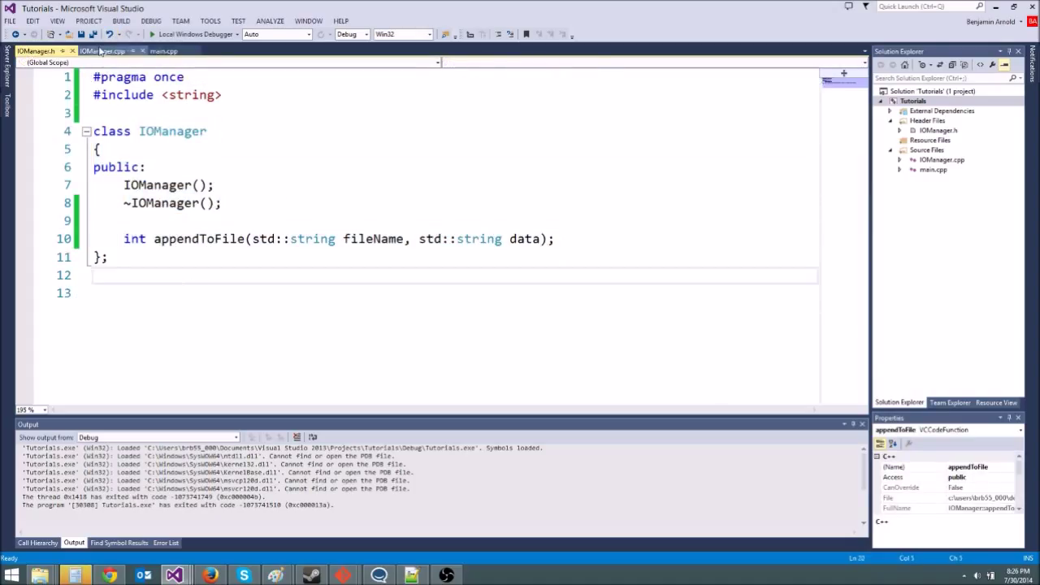
pyautogui.click(165, 51)
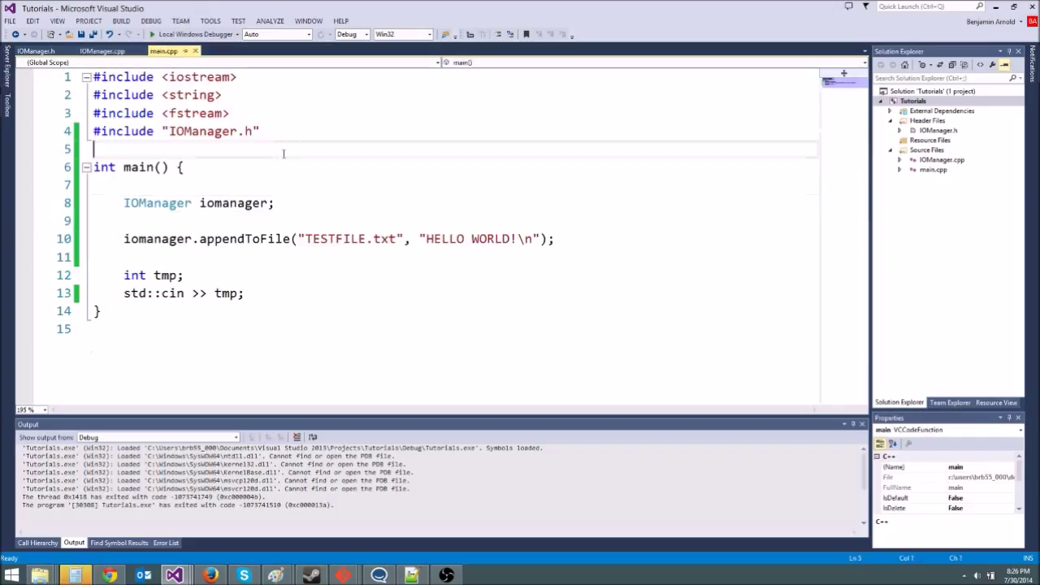
pyautogui.click(276, 203)
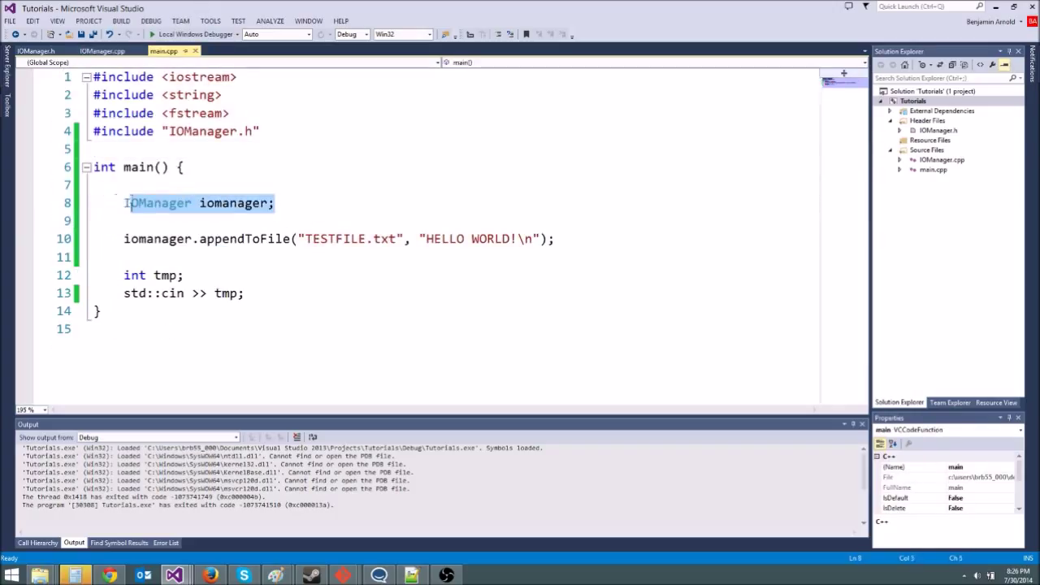
pyautogui.press('Delete')
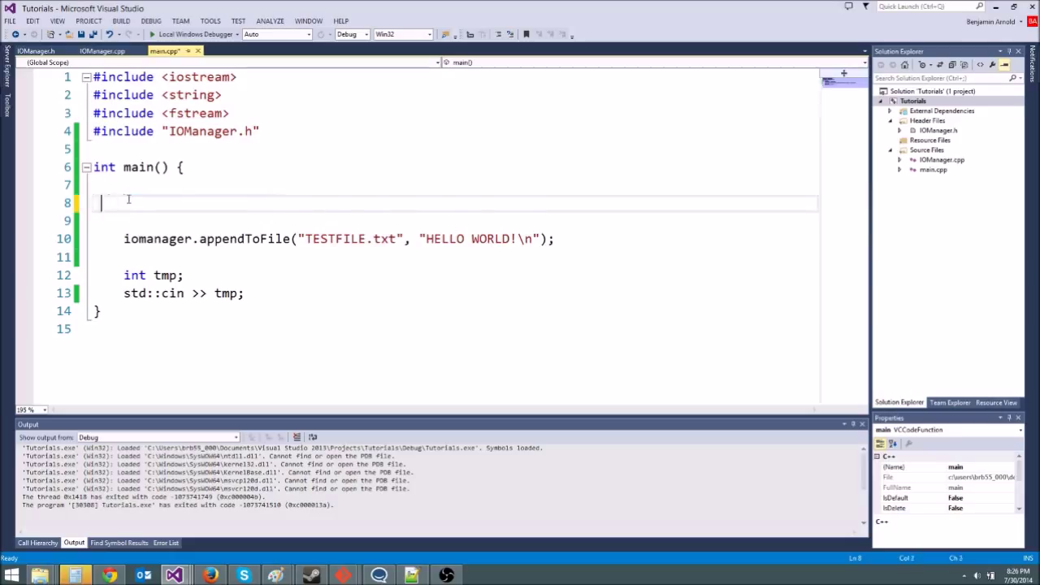
pyautogui.click(35, 50)
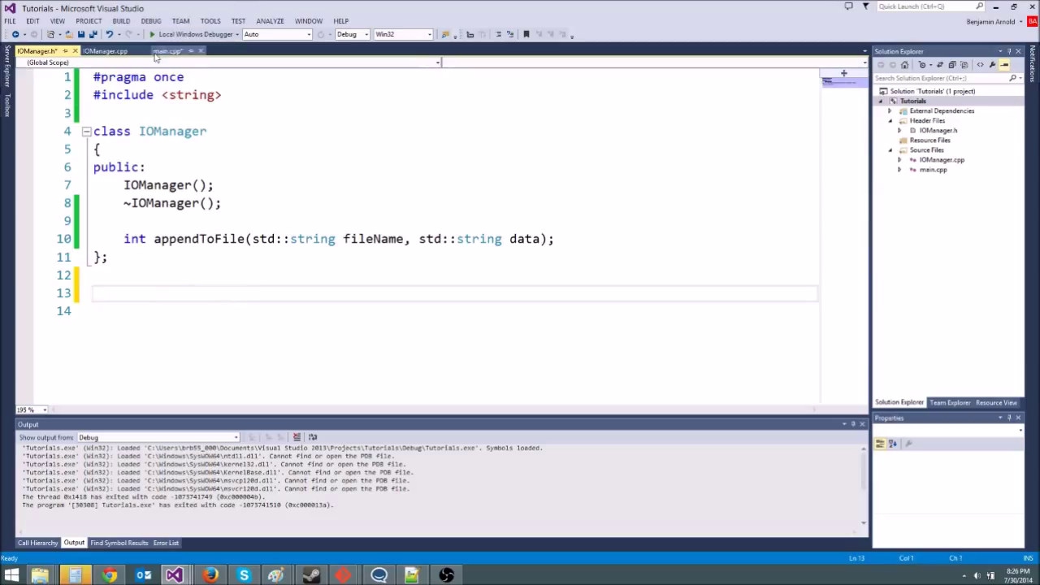
pyautogui.write('IOManager iomanager;')
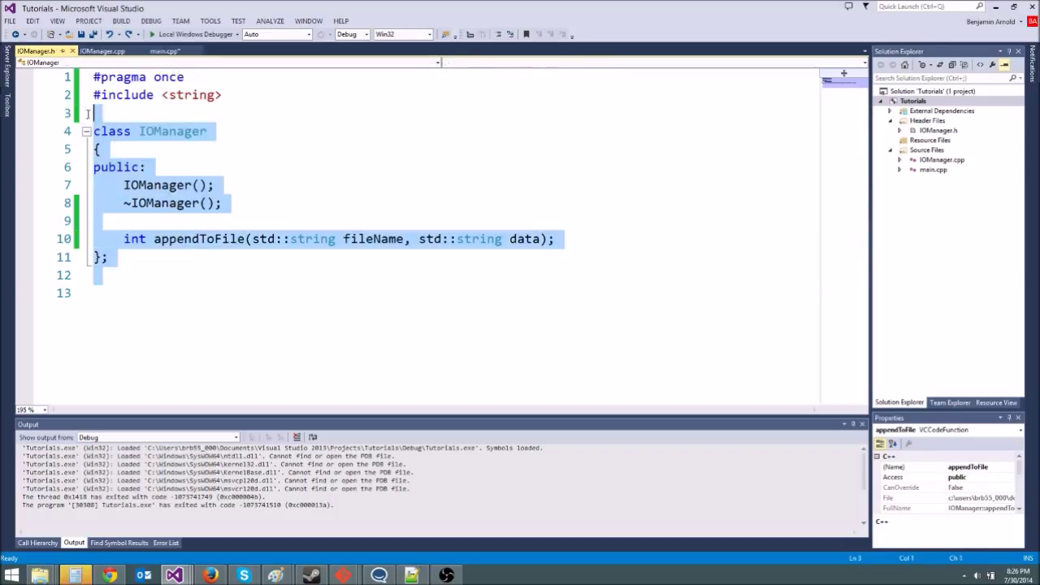
pyautogui.click(171, 131)
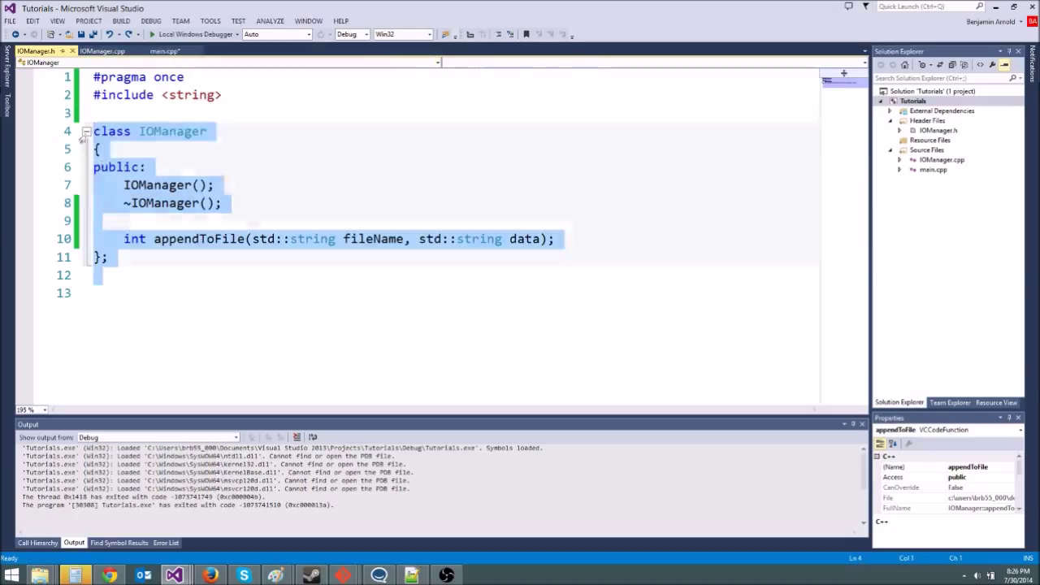
pyautogui.click(173, 258)
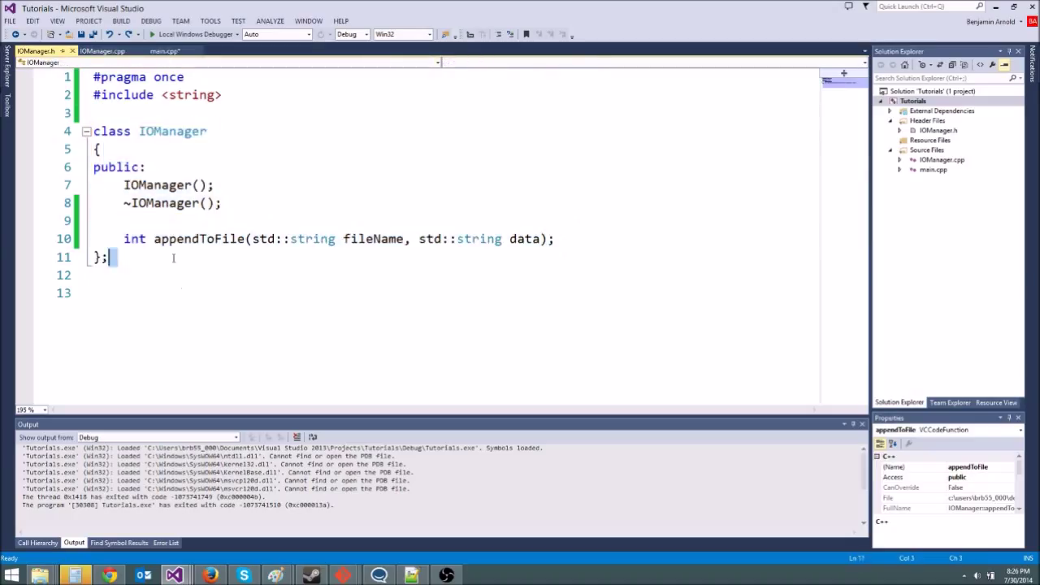
pyautogui.click(98, 113)
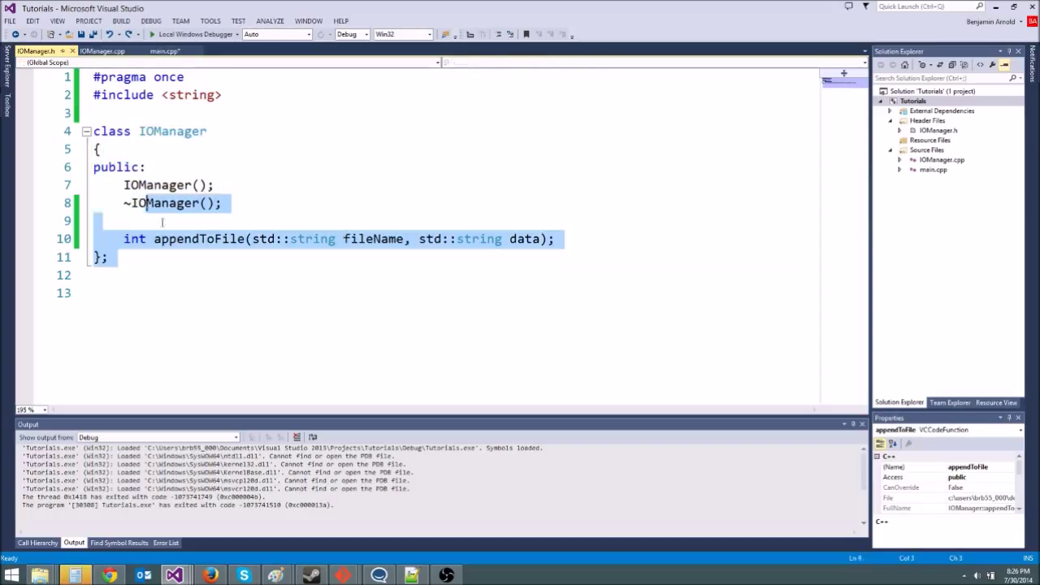
pyautogui.click(279, 149)
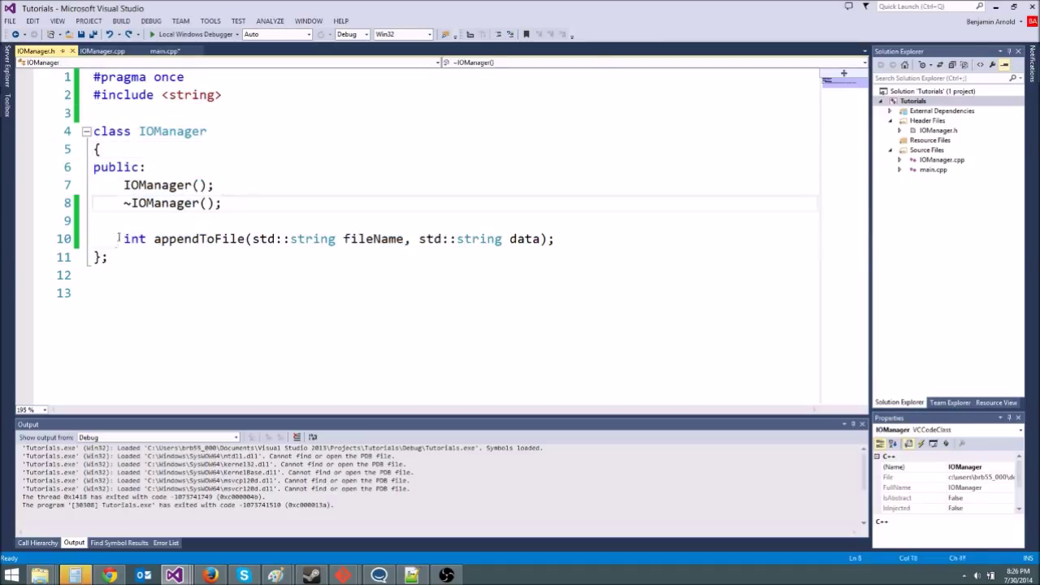
pyautogui.click(569, 238)
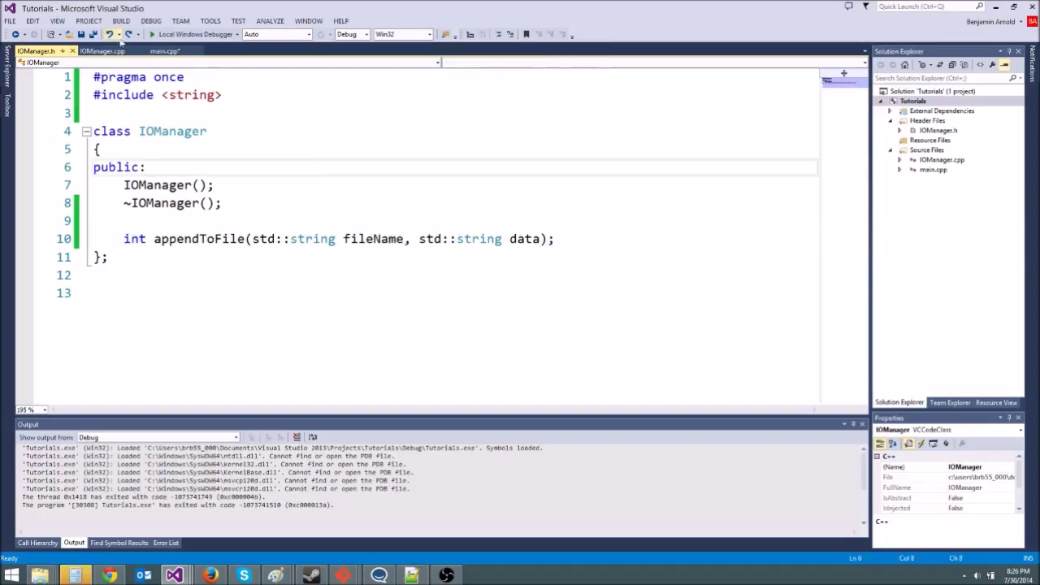
pyautogui.click(164, 51)
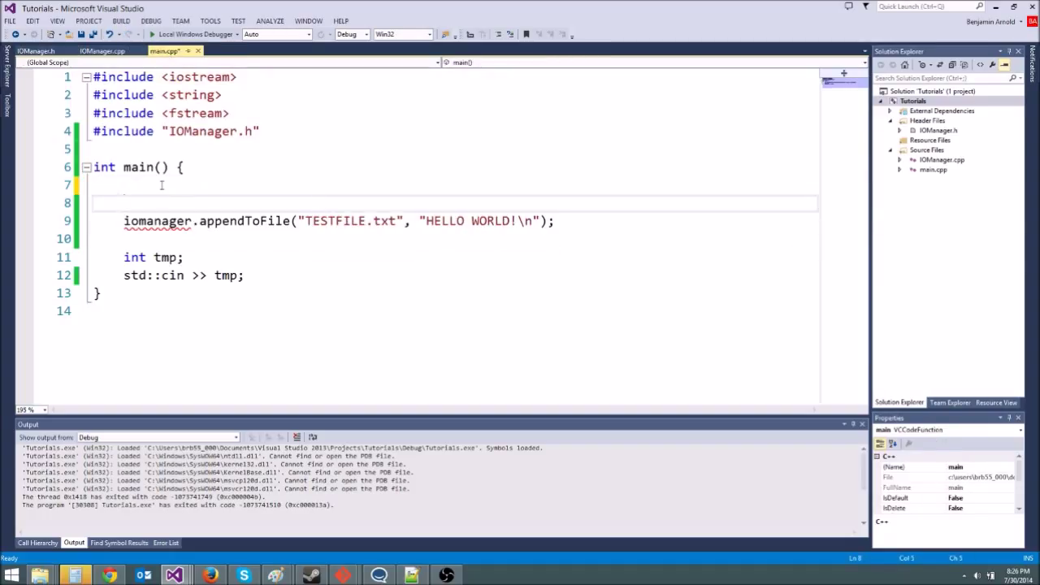
pyautogui.press('enter')
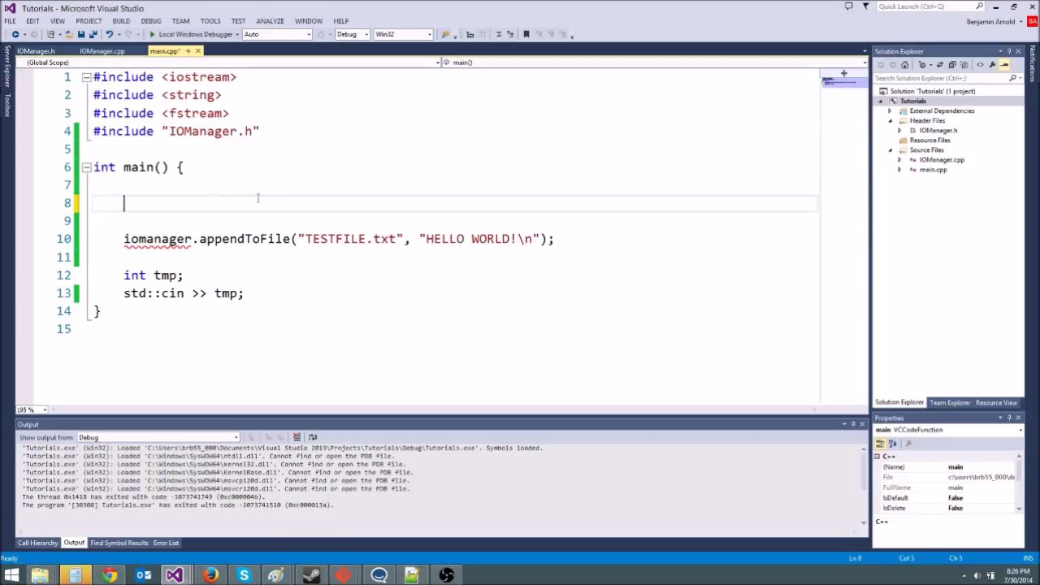
pyautogui.write('IOManager iomanager;')
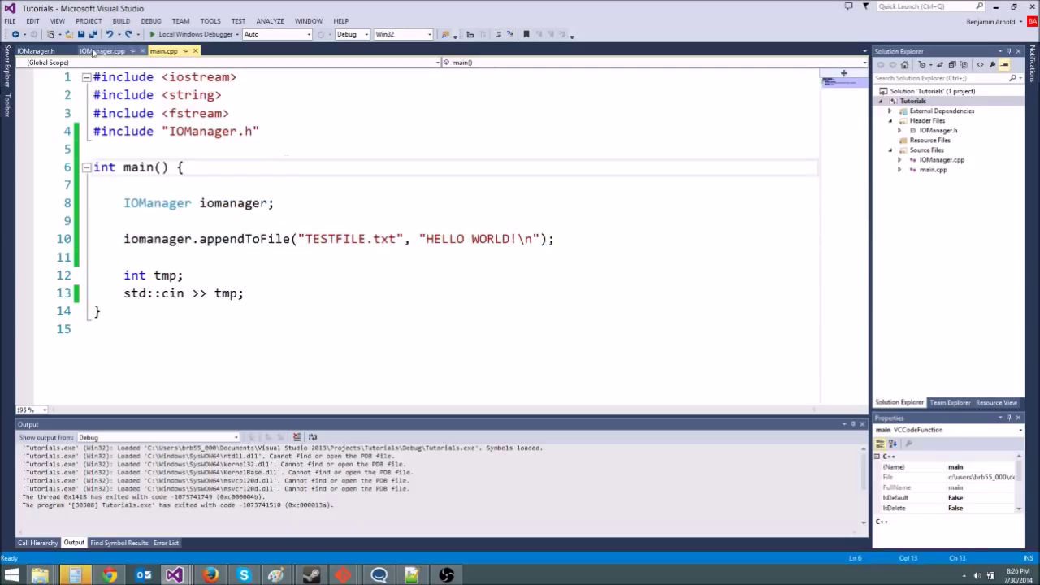
# Step: Mark appendToFile static in IOManager.h; in main.cpp, drop iomanager and call IOManager::appendToFile
pyautogui.click(35, 51)
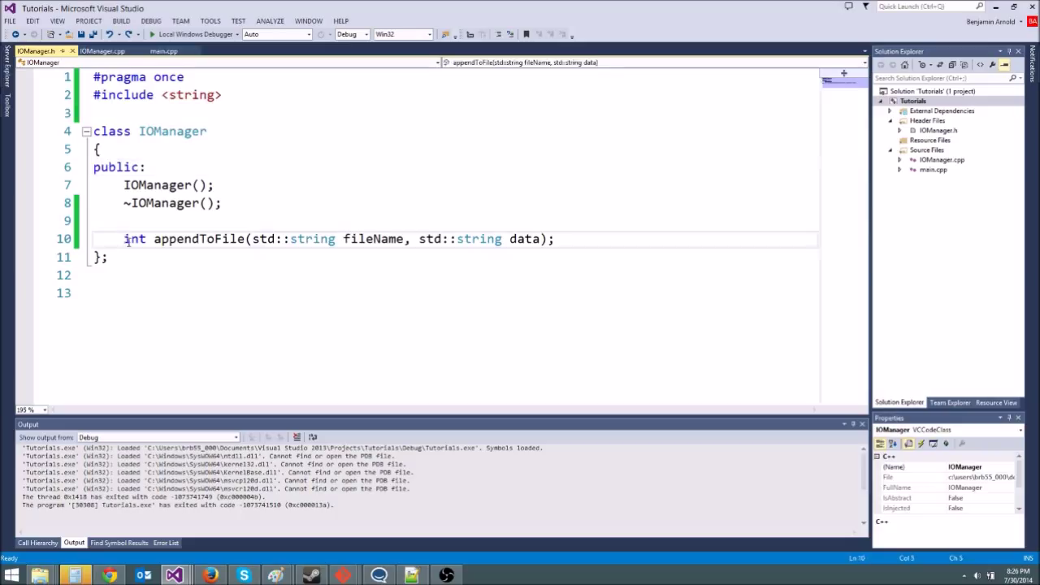
pyautogui.write('static')
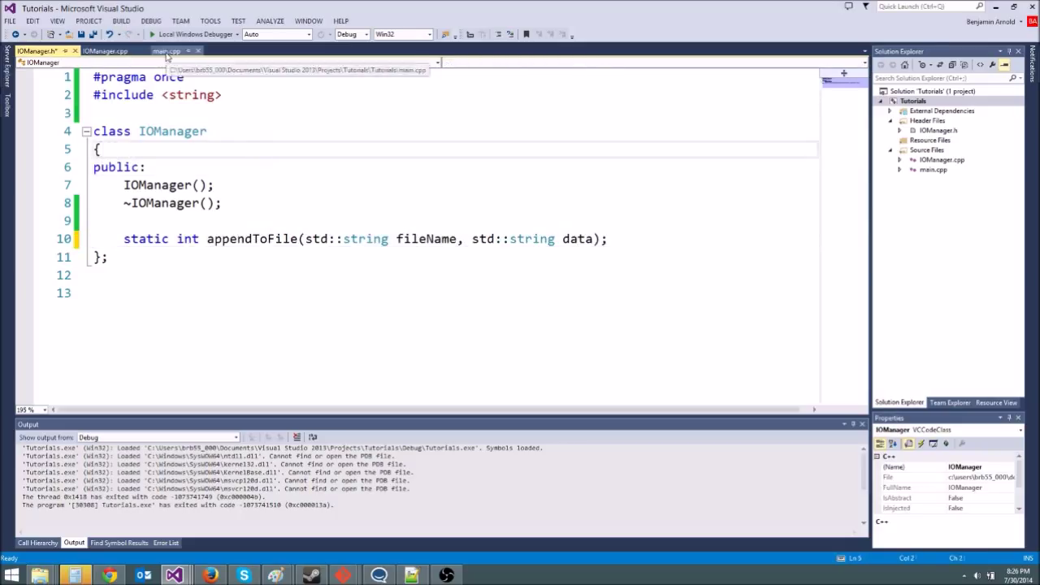
pyautogui.click(166, 51)
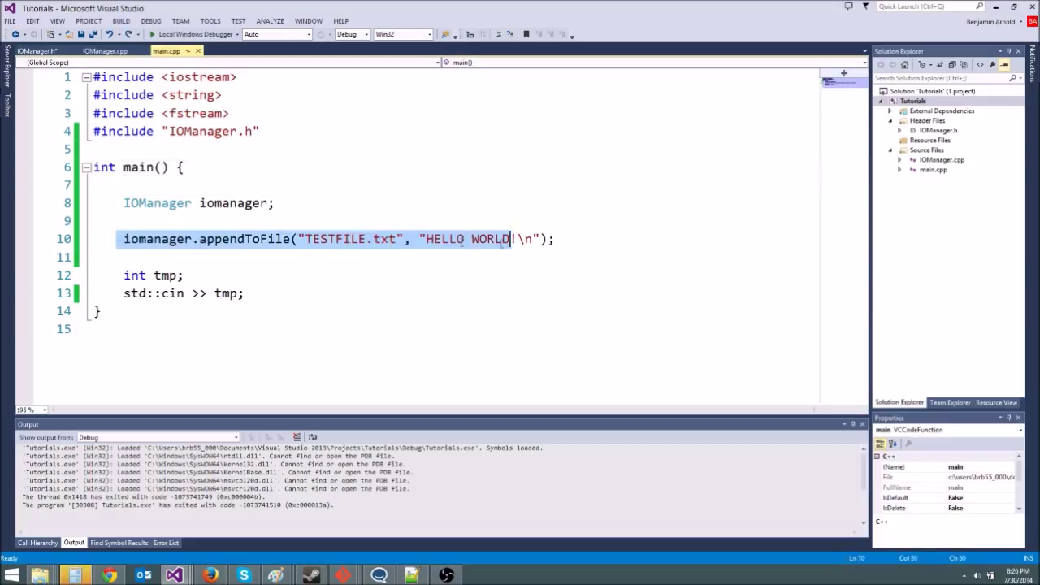
pyautogui.click(250, 293)
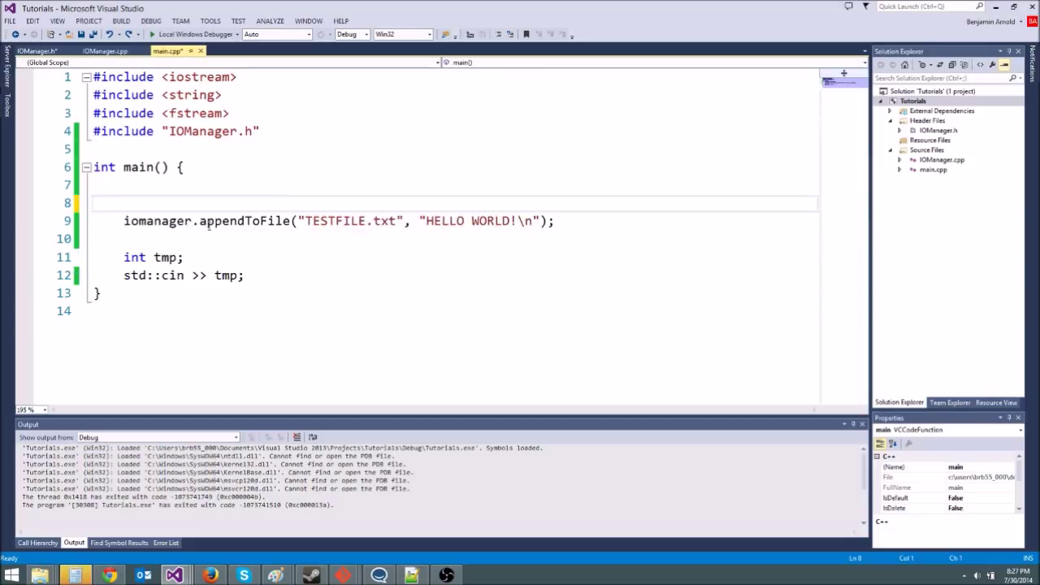
pyautogui.doubleClick(160, 220)
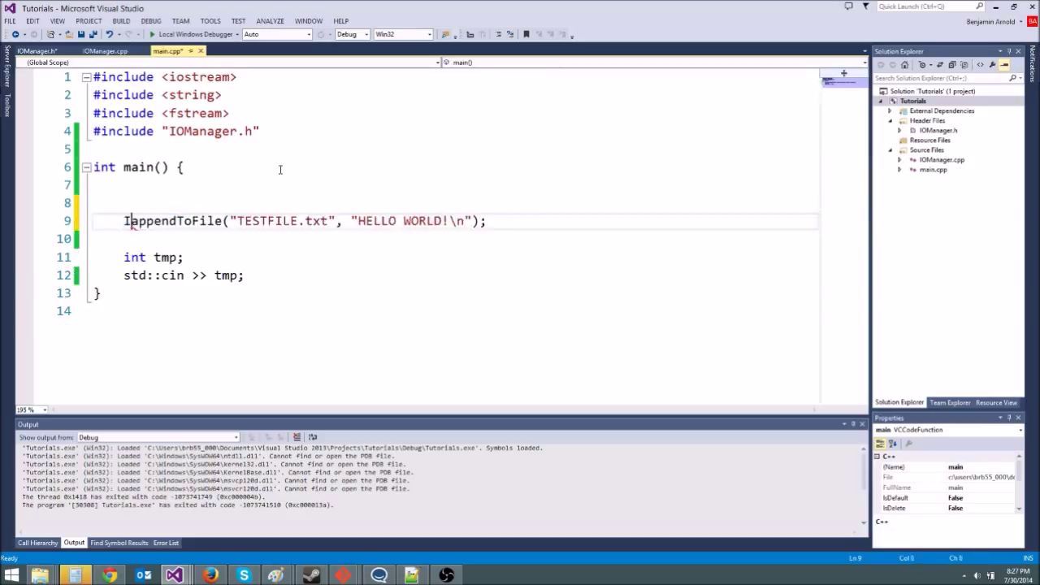
pyautogui.write('IOManager::')
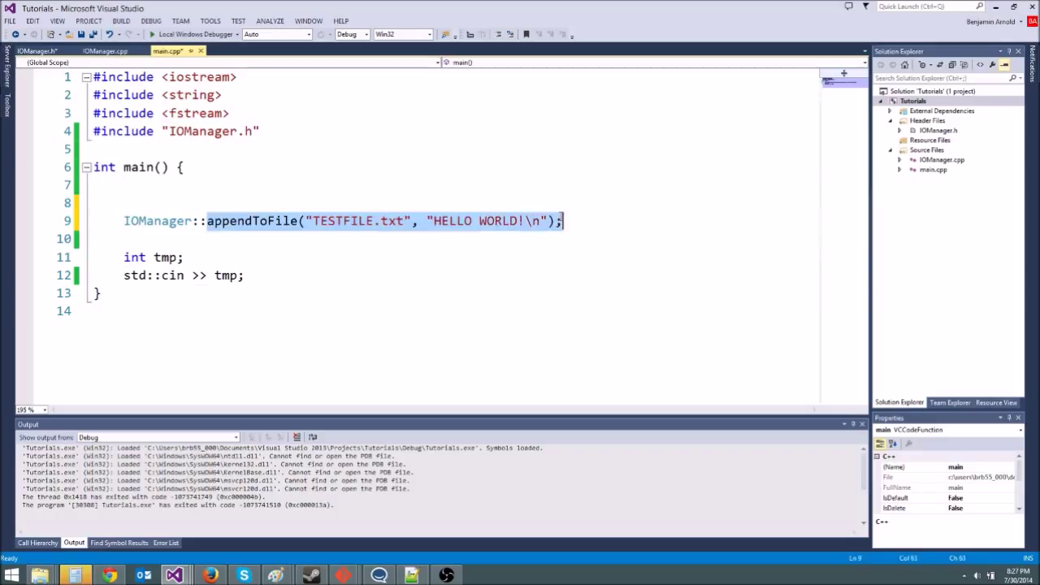
pyautogui.click(210, 220)
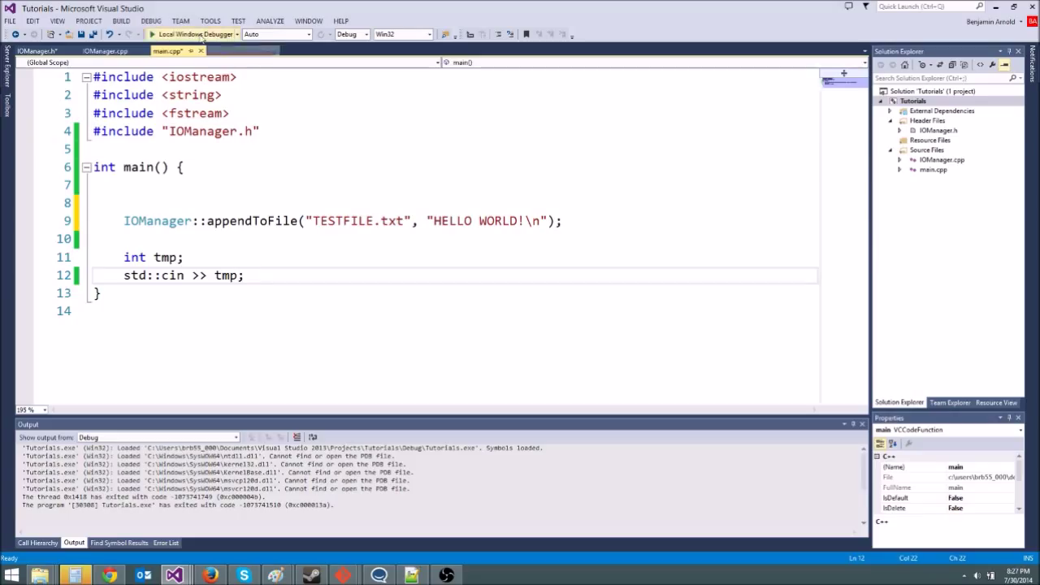
# Step: Build and run the program, then open TESTFILE.txt in the project folder to check its output
pyautogui.click(193, 34)
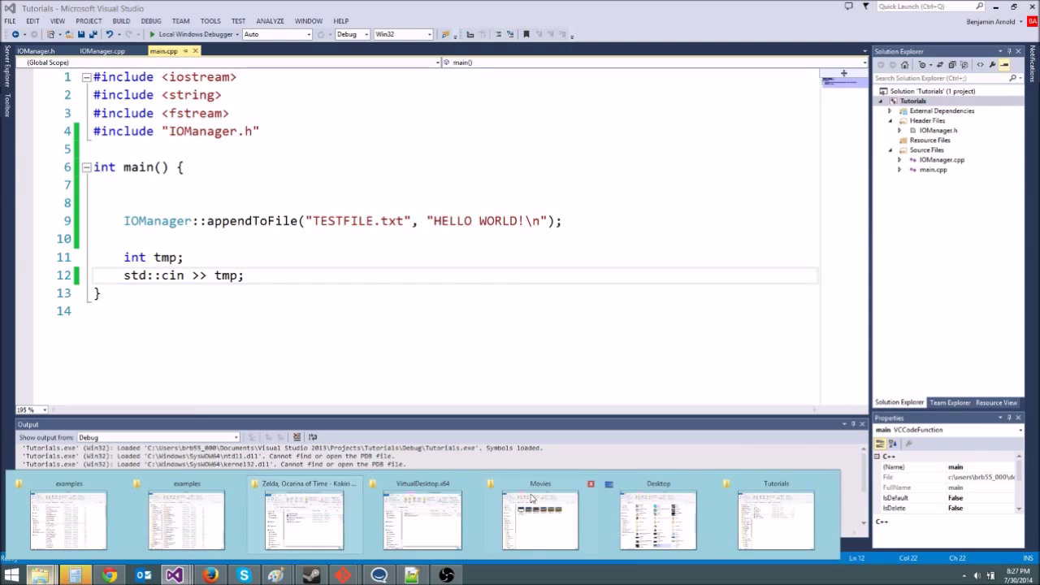
pyautogui.click(776, 520)
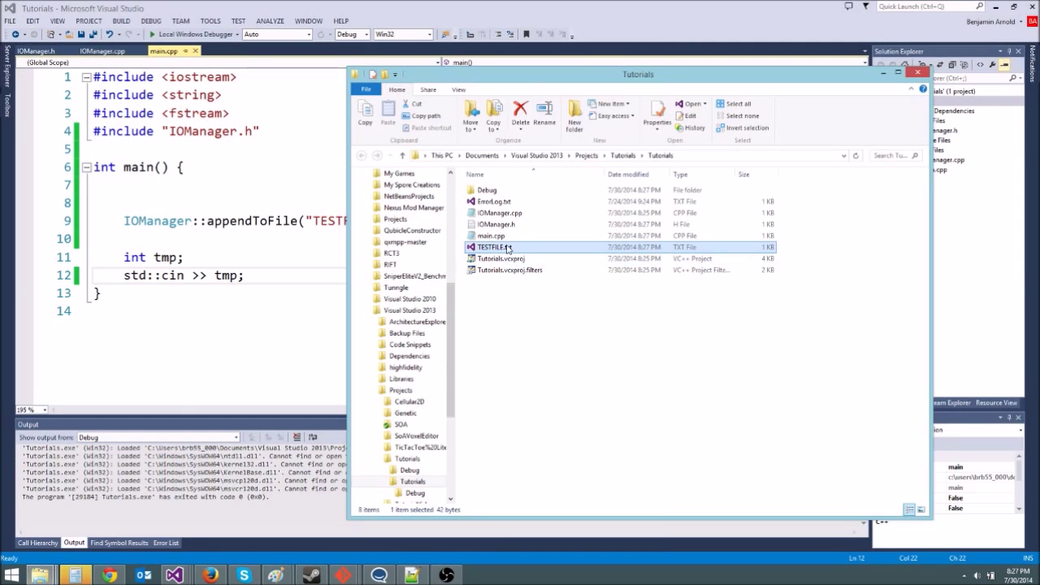
pyautogui.doubleClick(497, 247)
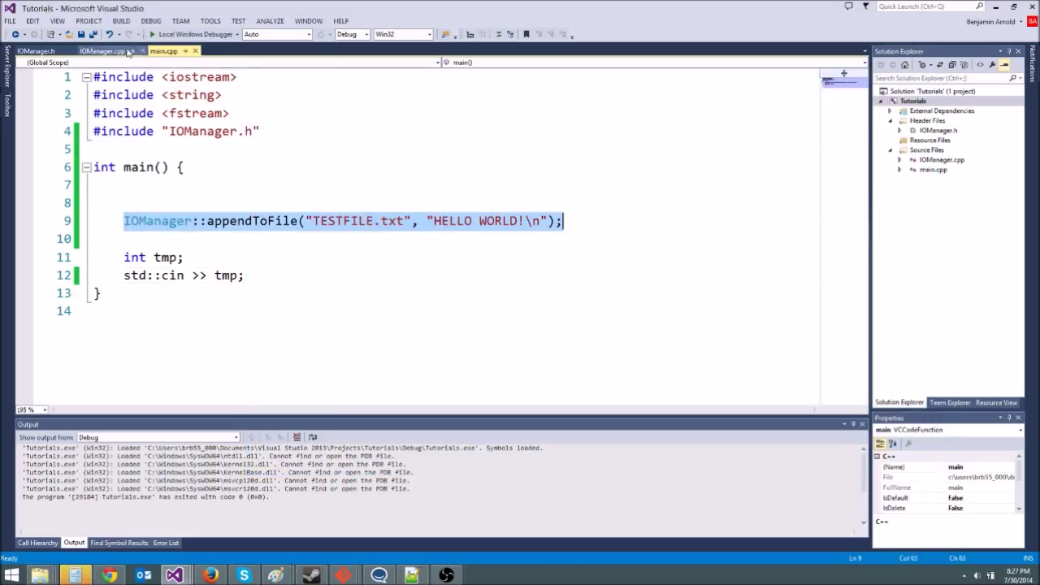
# Step: Delete the IOManager() and ~IOManager() declarations from the IOManager.h header
pyautogui.click(35, 51)
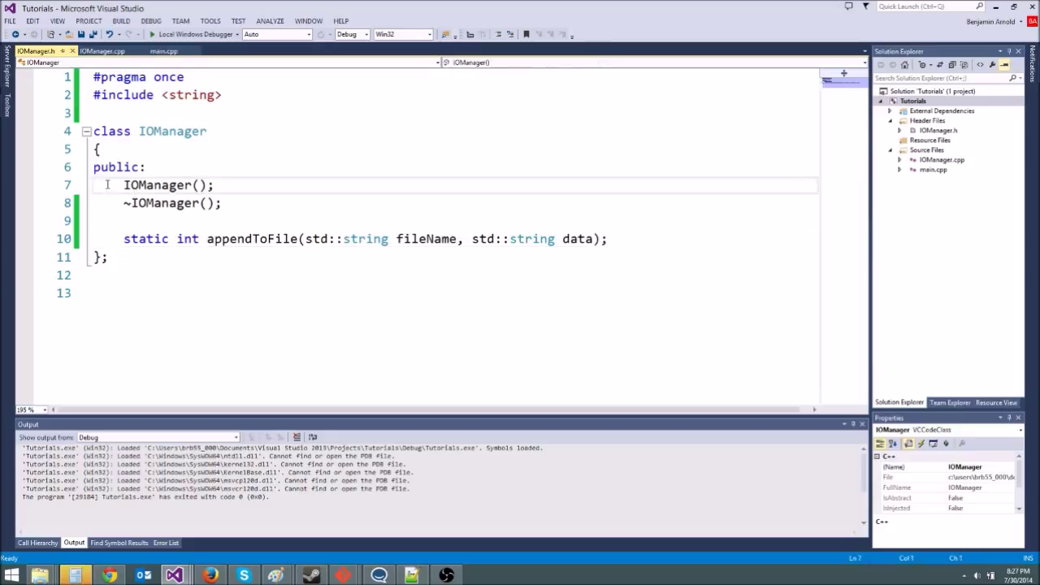
pyautogui.moveTo(125, 184); pyautogui.dragTo(222, 203)
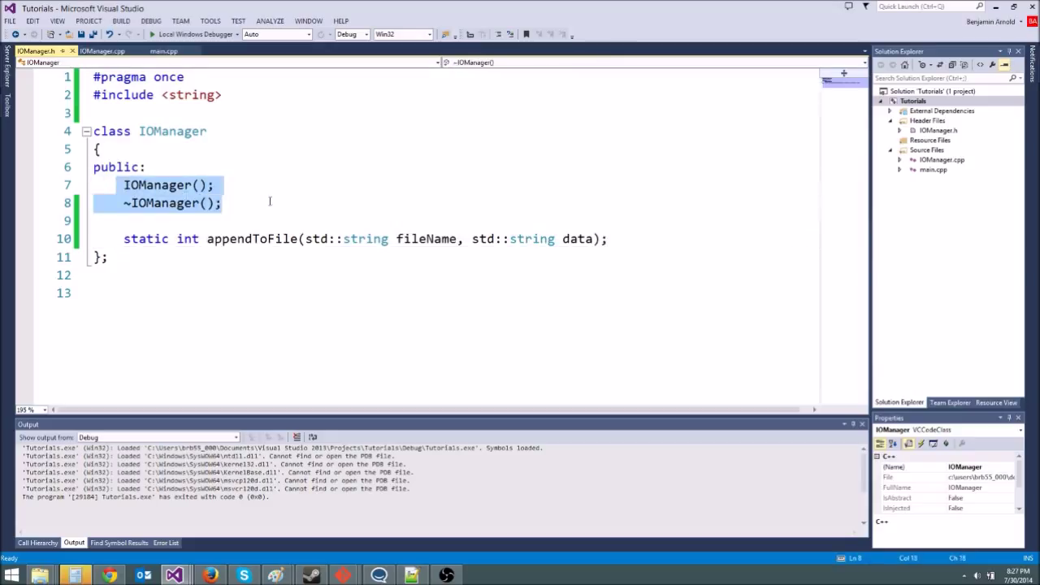
pyautogui.click(260, 203)
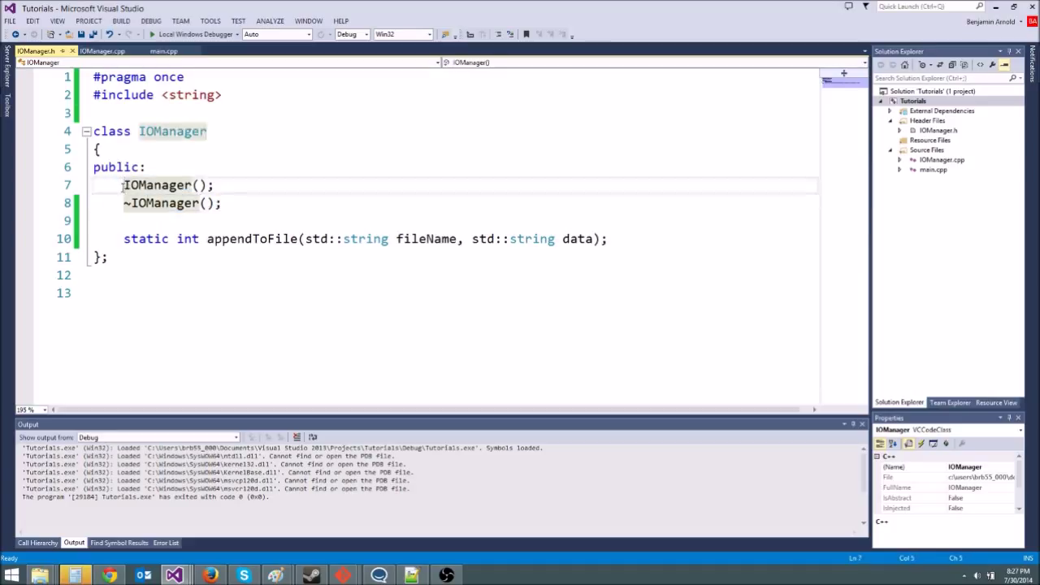
pyautogui.click(127, 220)
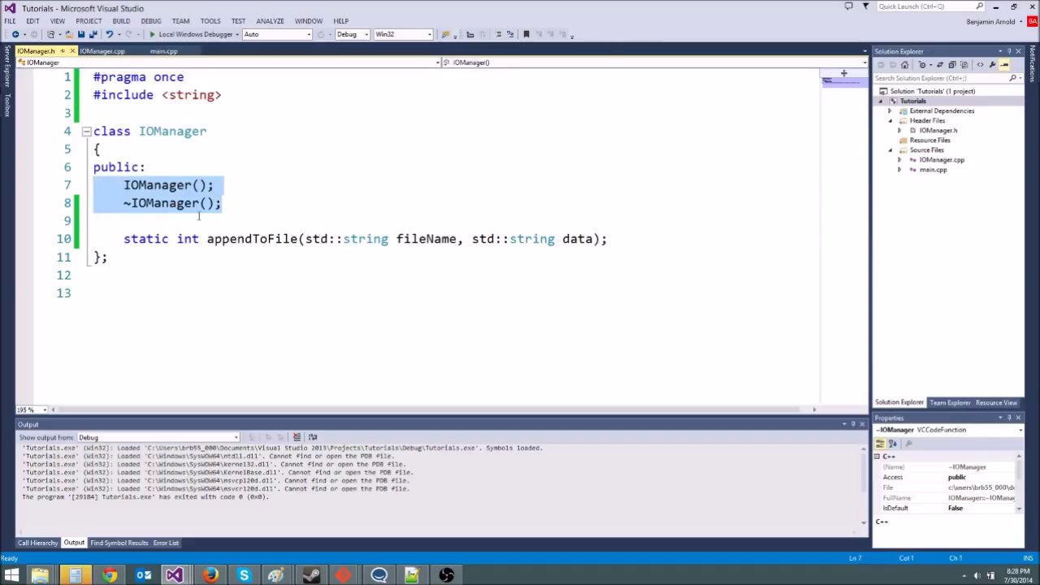
pyautogui.press('Delete')
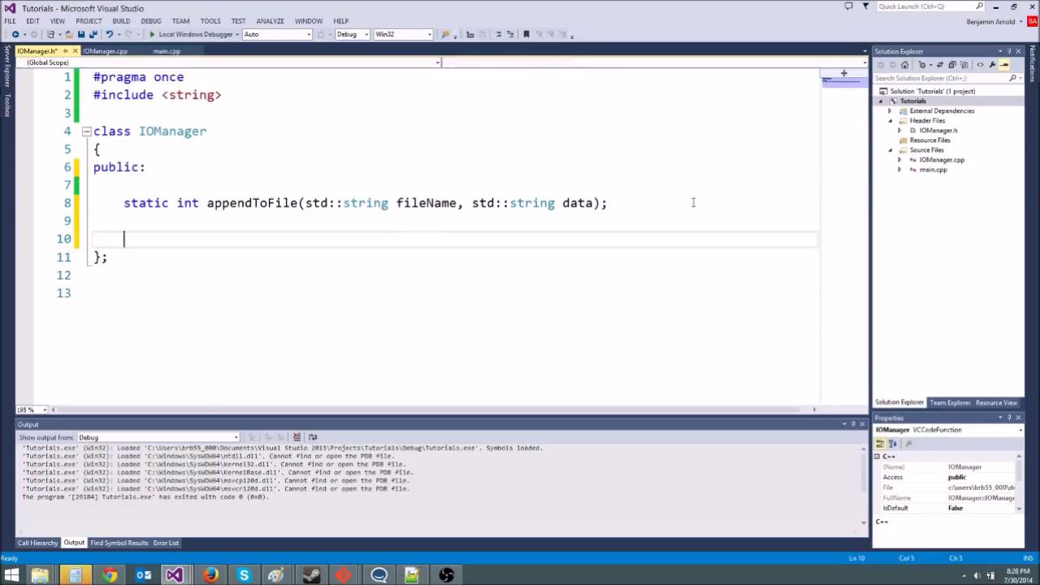
# Step: Add the member line std::string lastFileName; below appendToFile in IOManager.h
pyautogui.click(167, 130)
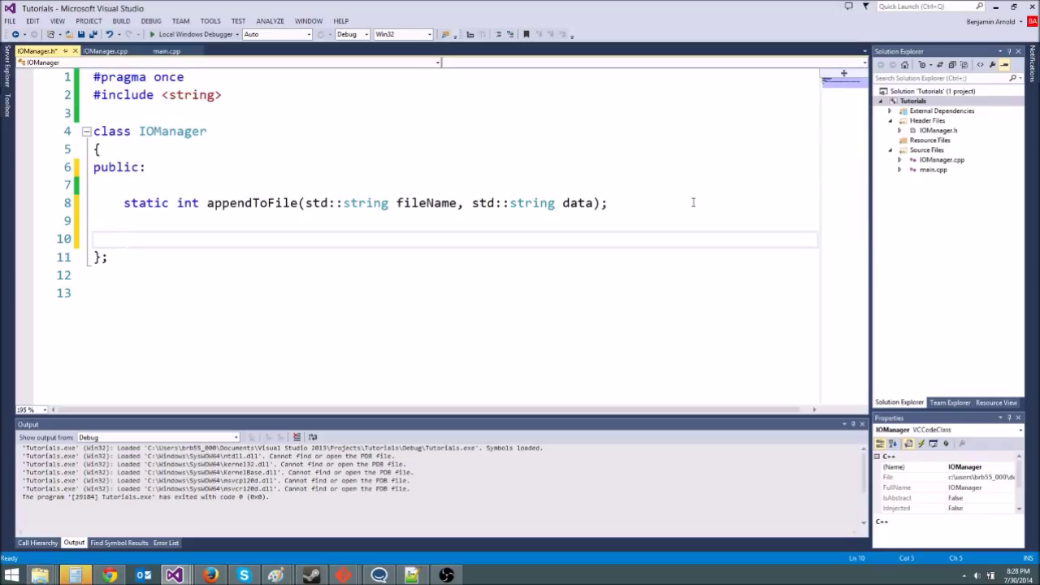
pyautogui.write('std')
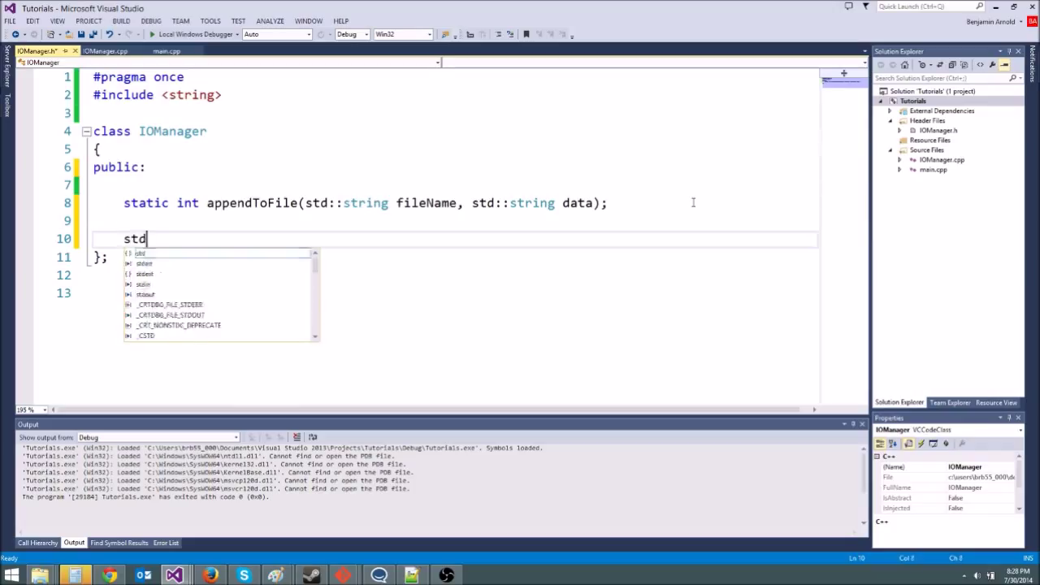
pyautogui.write('::string')
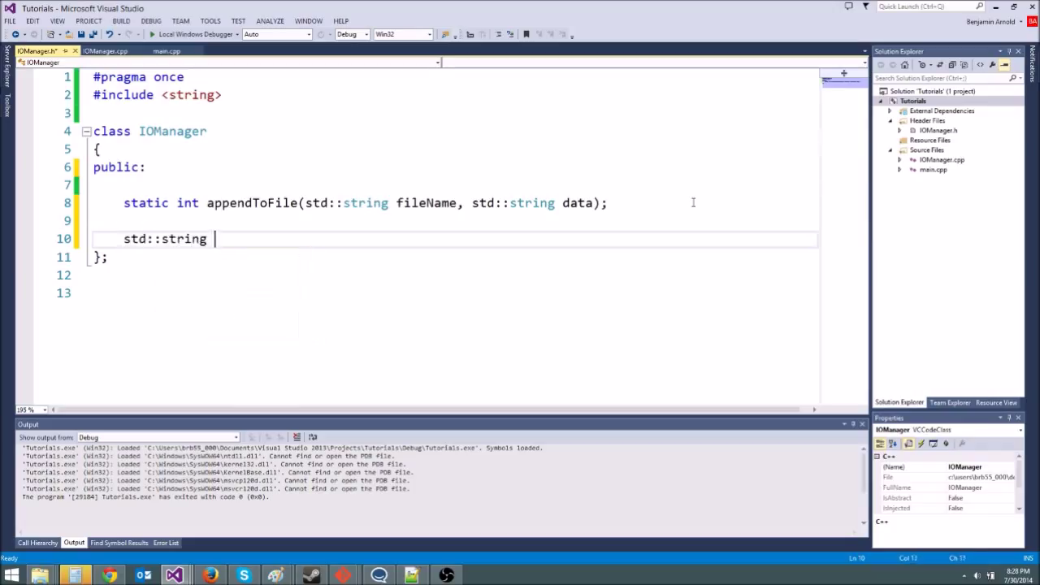
pyautogui.write('lastFileName;')
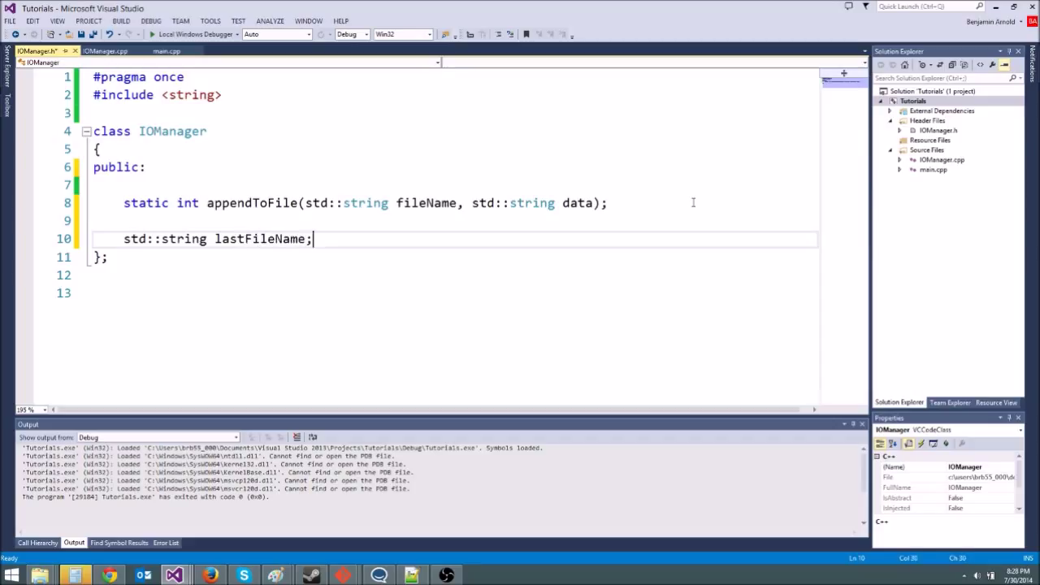
pyautogui.click(100, 148)
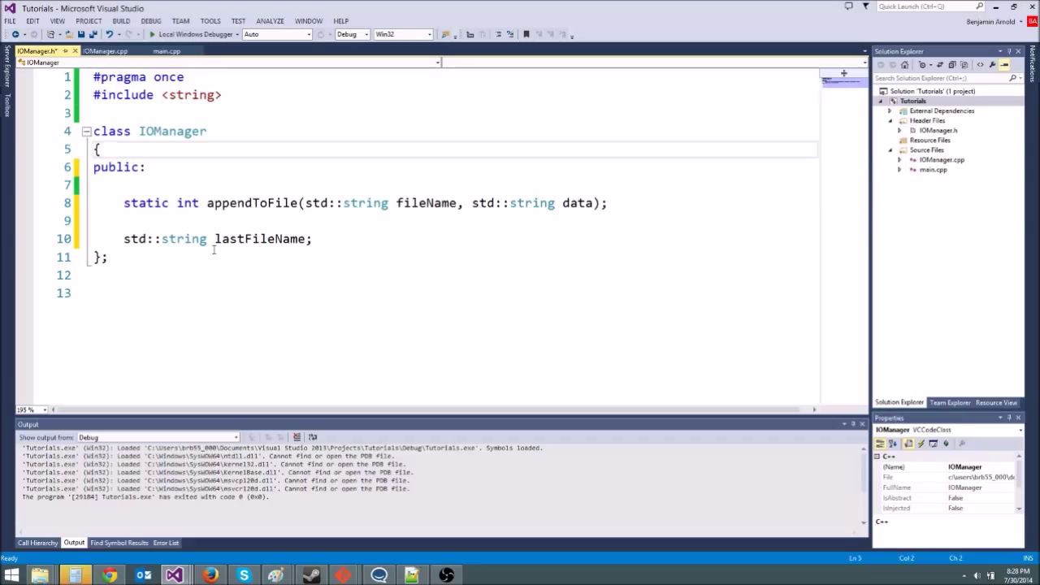
pyautogui.click(146, 167)
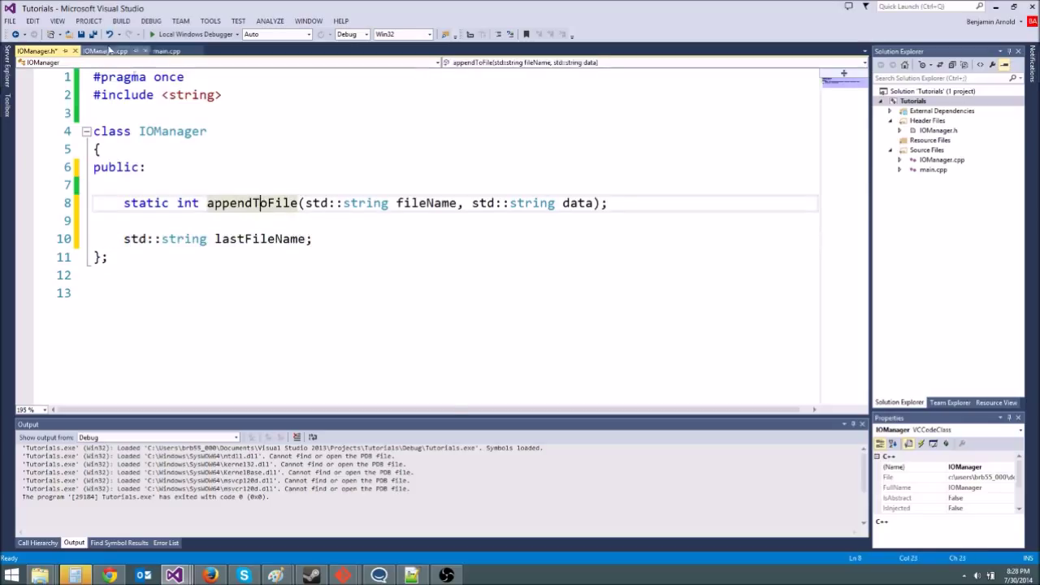
# Step: Insert lastFileName = fileName; before return 0 in appendToFile in IOManager.cpp
pyautogui.click(104, 50)
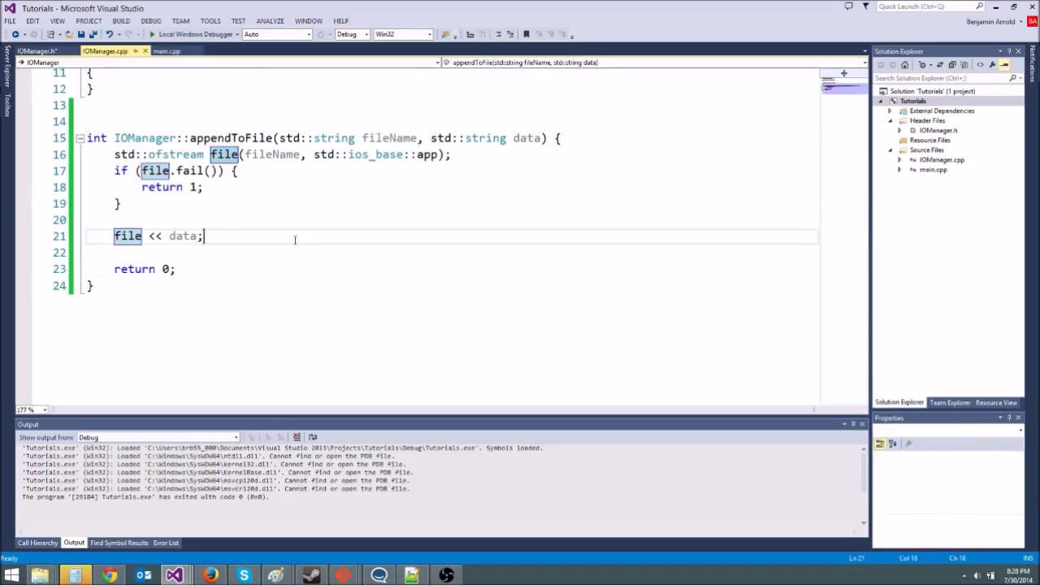
pyautogui.press('Return')
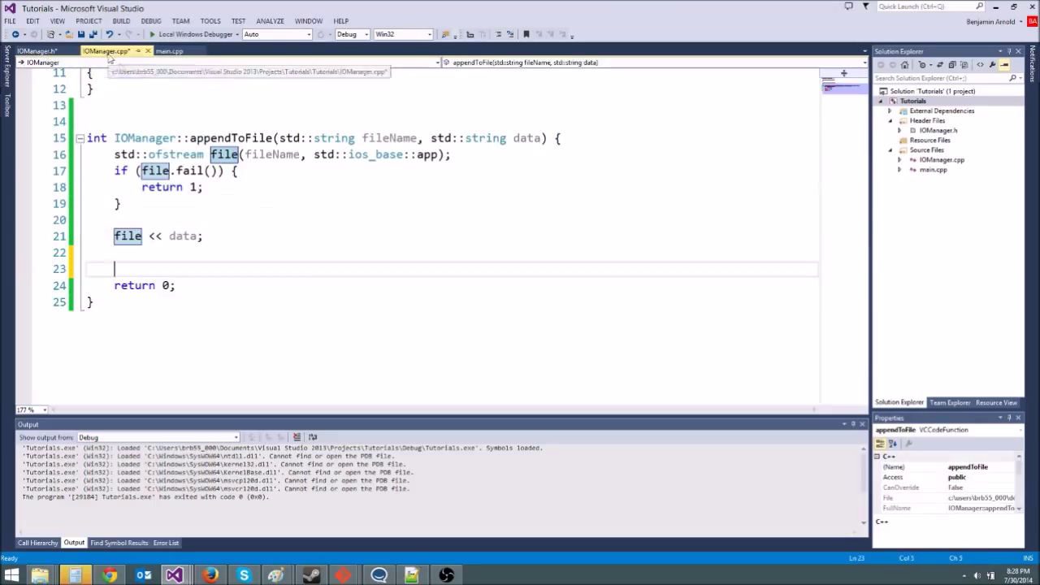
pyautogui.write('lastFil')
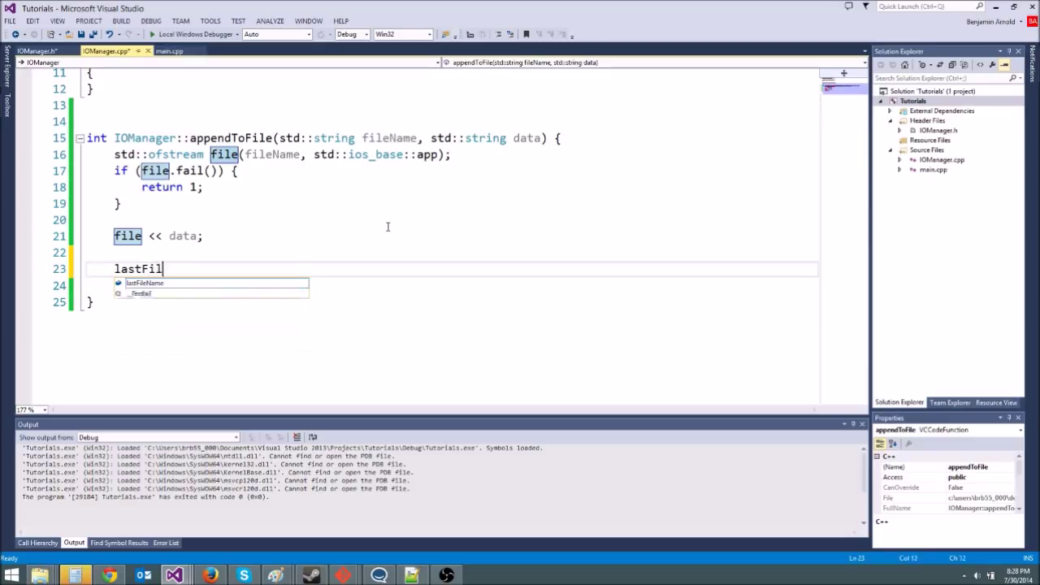
pyautogui.write('eName = f')
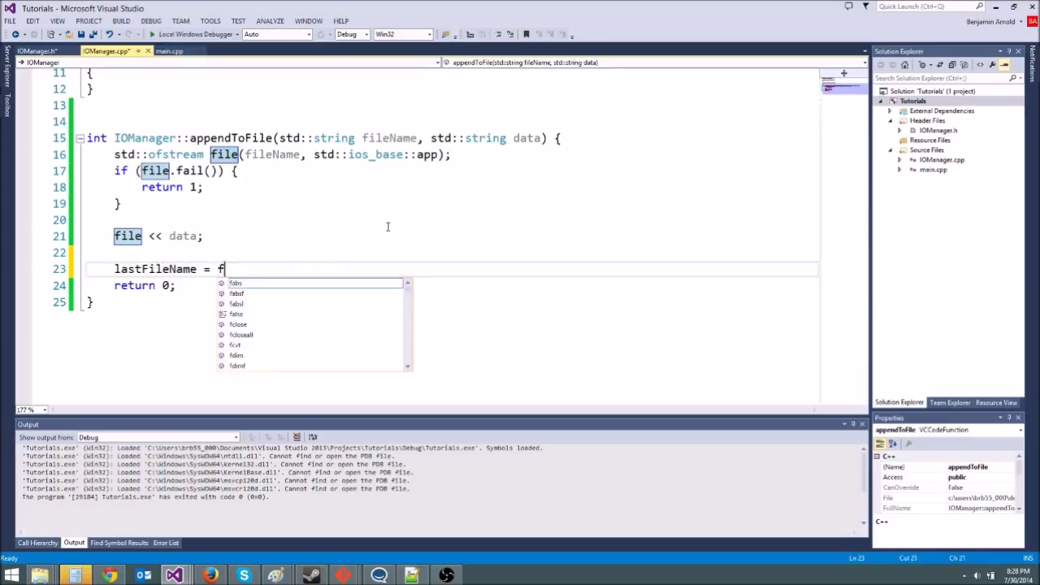
pyautogui.write('ileName;')
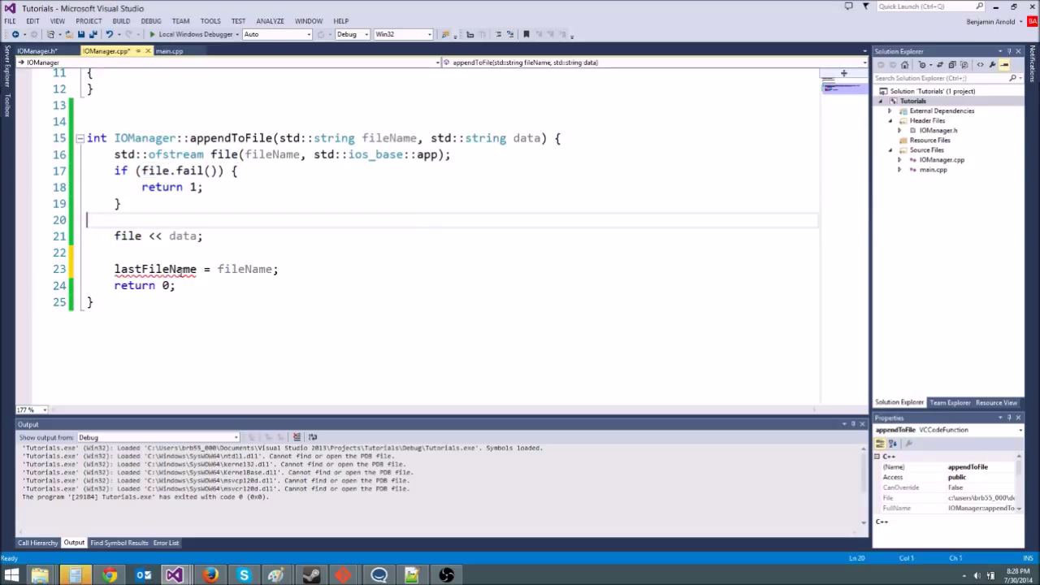
pyautogui.moveTo(177, 269)
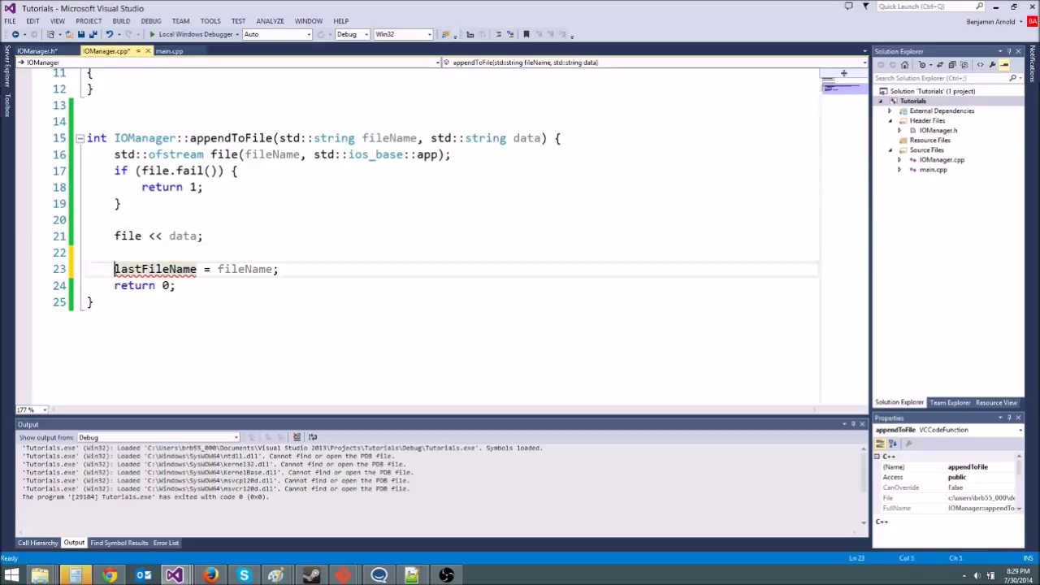
# Step: Inspect the underlined lastFileName in appendToFile, comparing IOManager.h and main.cpp
pyautogui.click(34, 50)
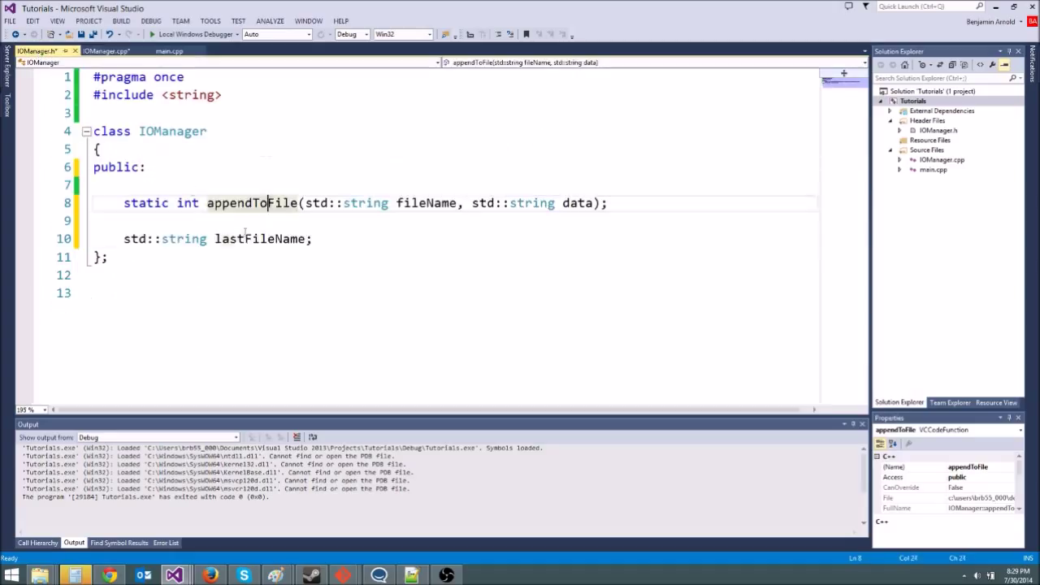
pyautogui.click(106, 51)
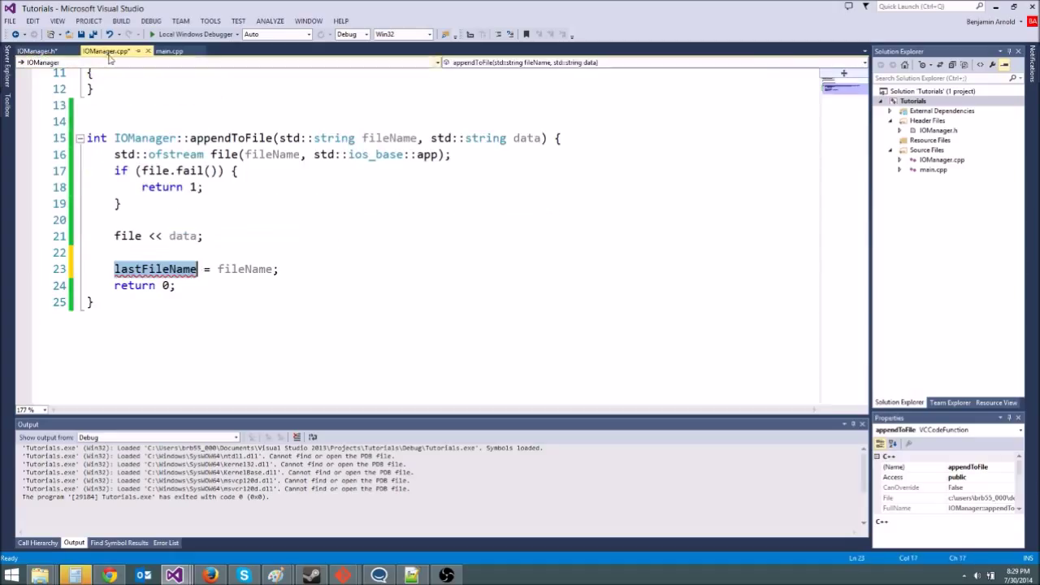
pyautogui.click(167, 303)
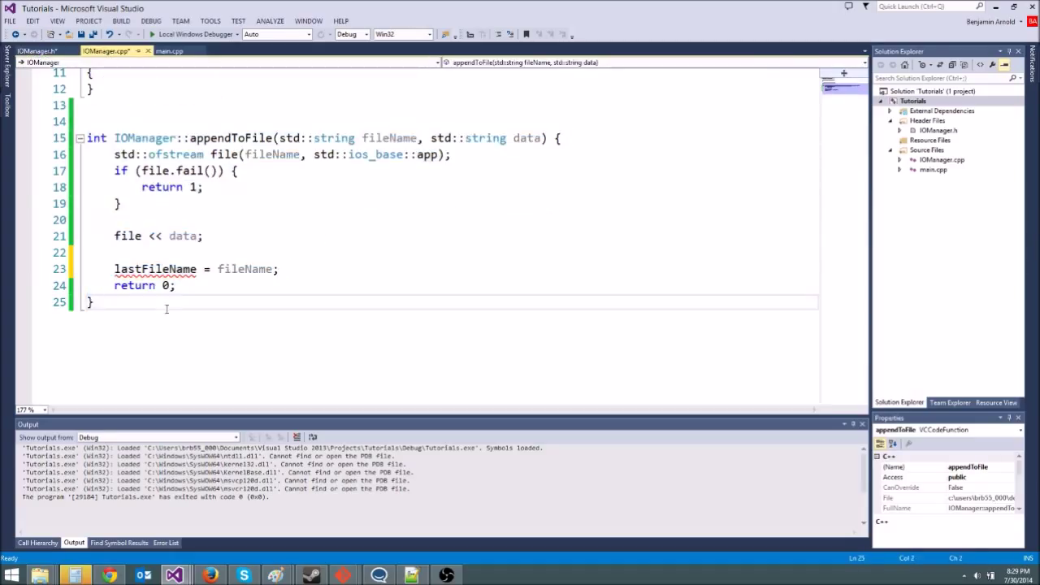
pyautogui.doubleClick(155, 269)
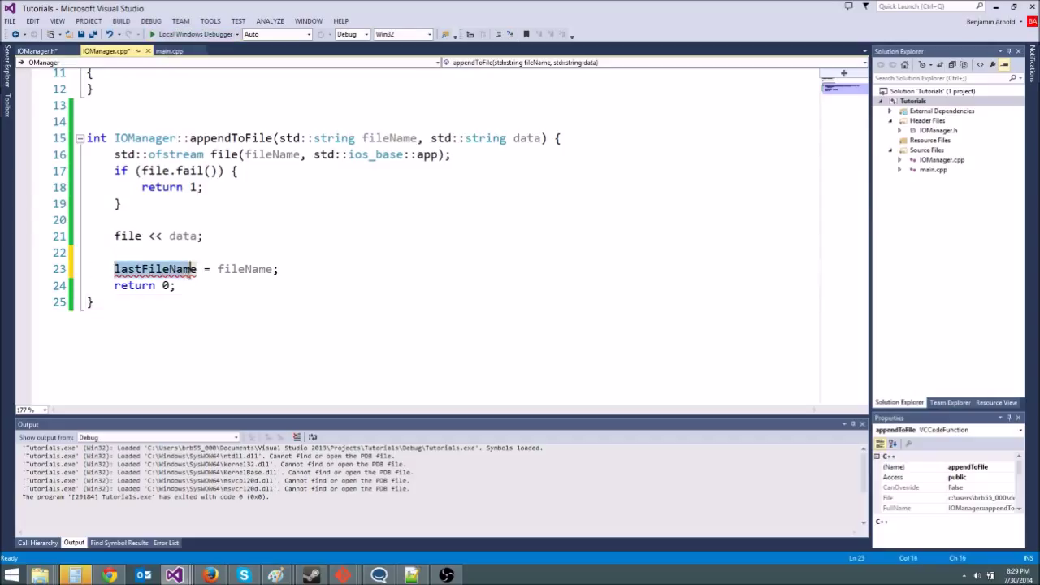
pyautogui.click(195, 269)
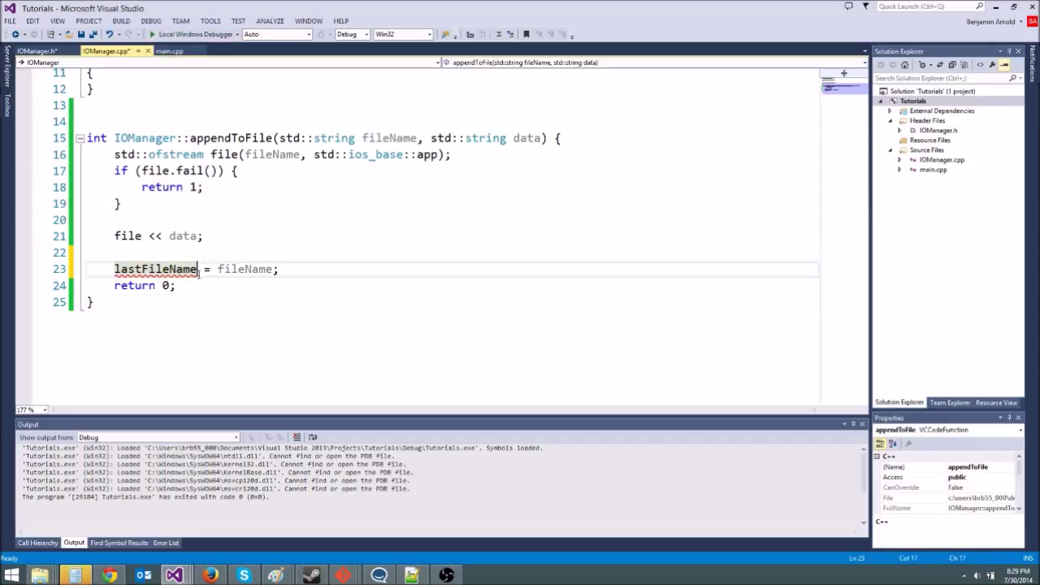
pyautogui.click(170, 50)
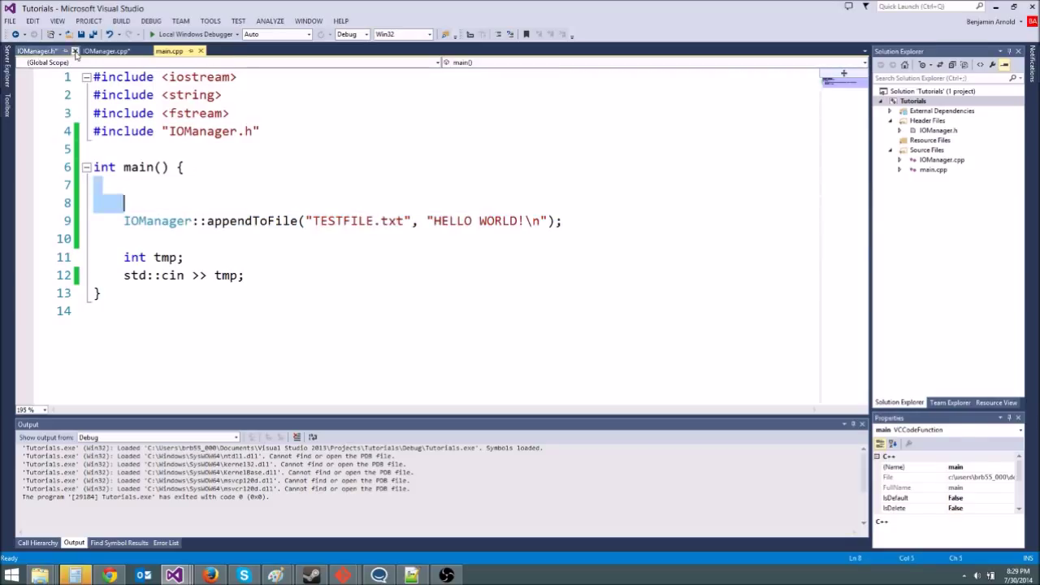
# Step: Make the lastFileName declaration static in the IOManager.h header
pyautogui.click(36, 50)
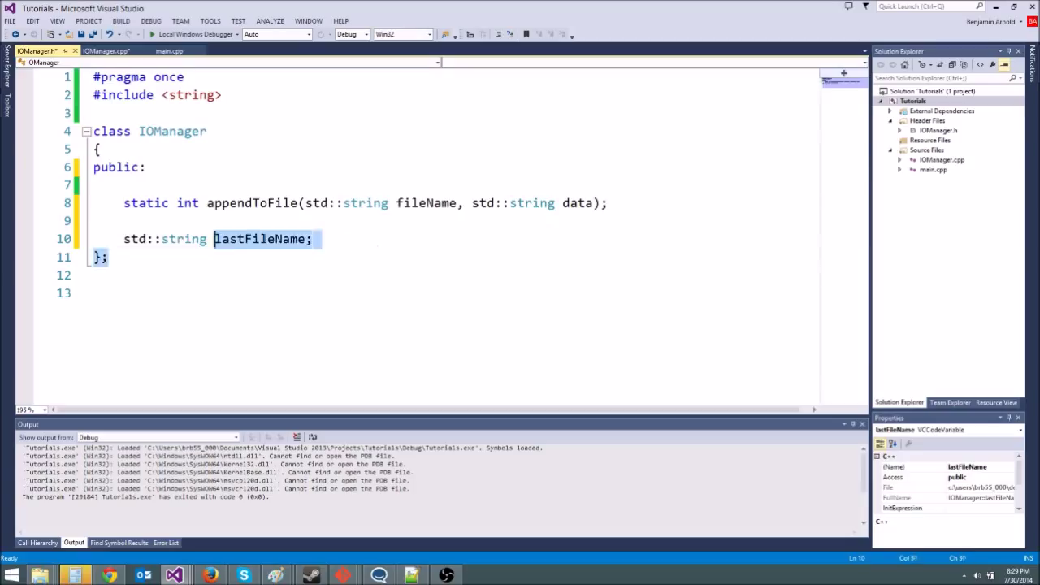
pyautogui.click(312, 238)
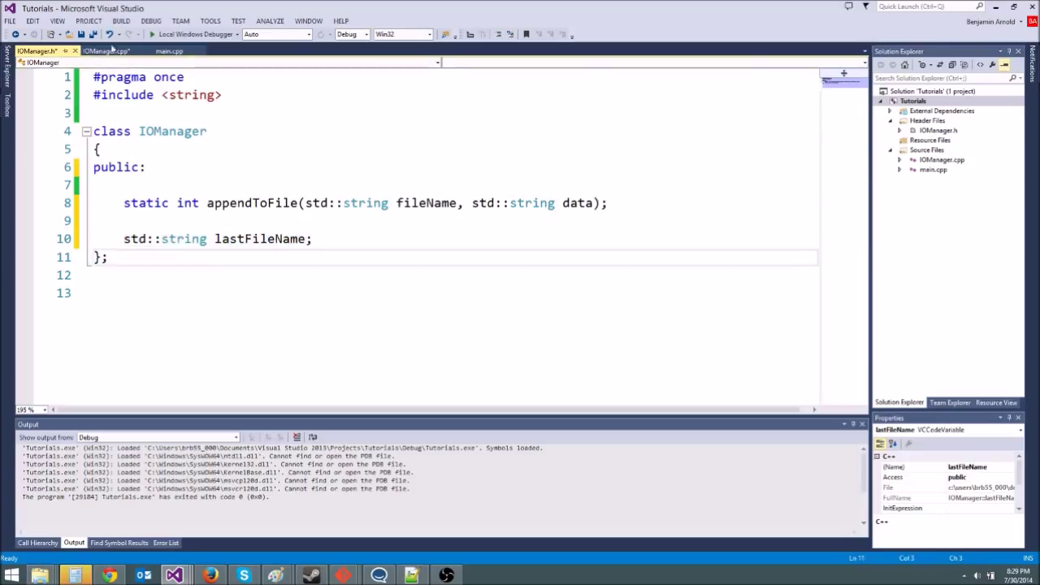
pyautogui.click(106, 50)
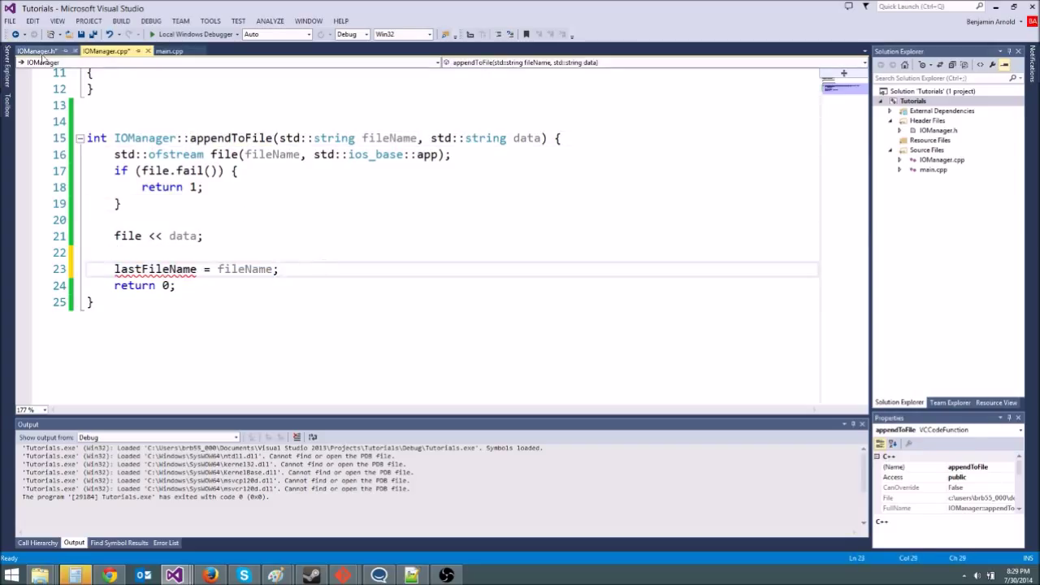
pyautogui.click(36, 50)
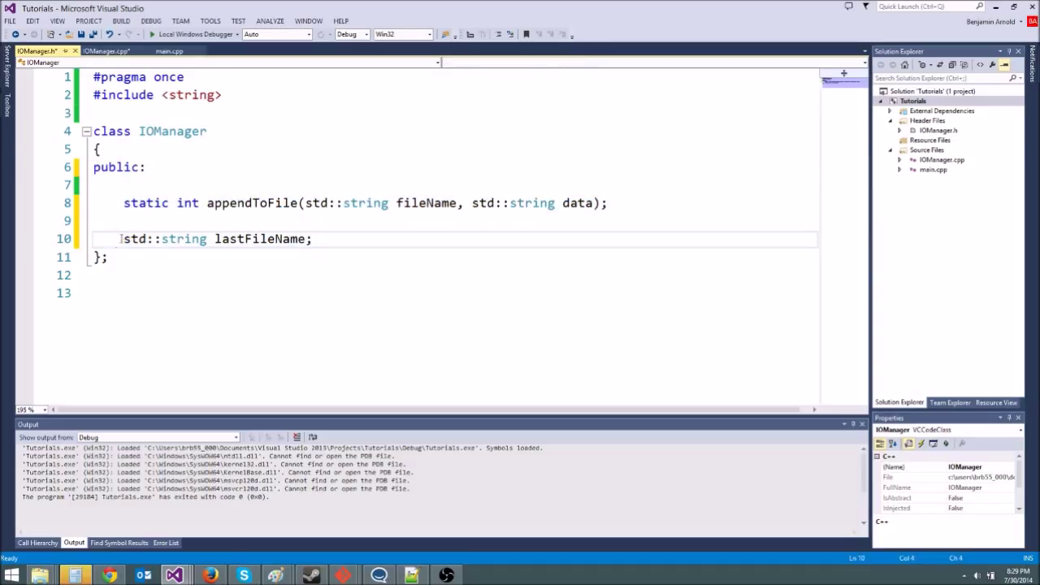
pyautogui.write('static')
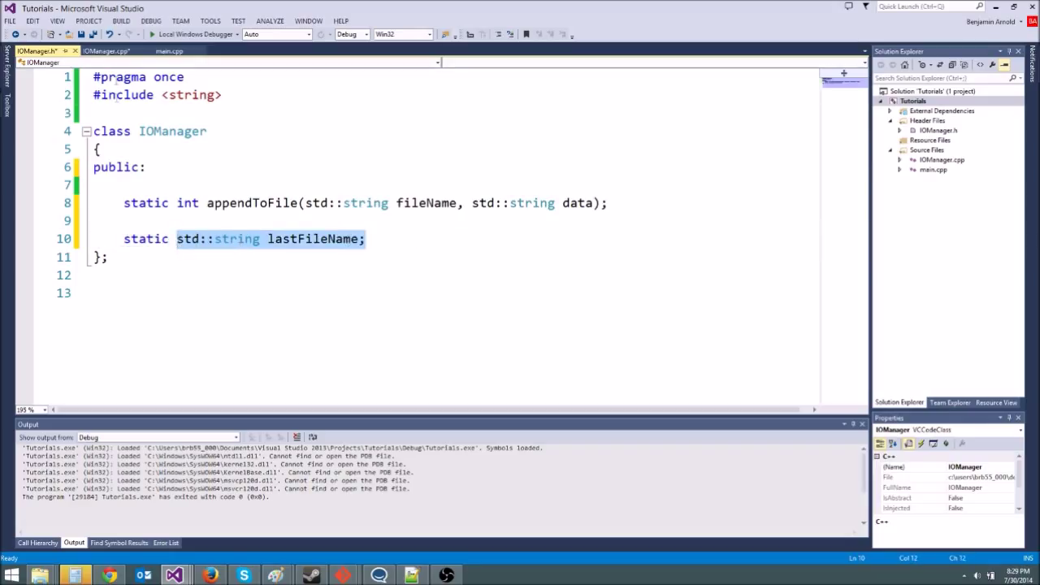
# Step: Bring up IOManager.cpp to work on the lastFileName definition above appendToFile
pyautogui.click(106, 50)
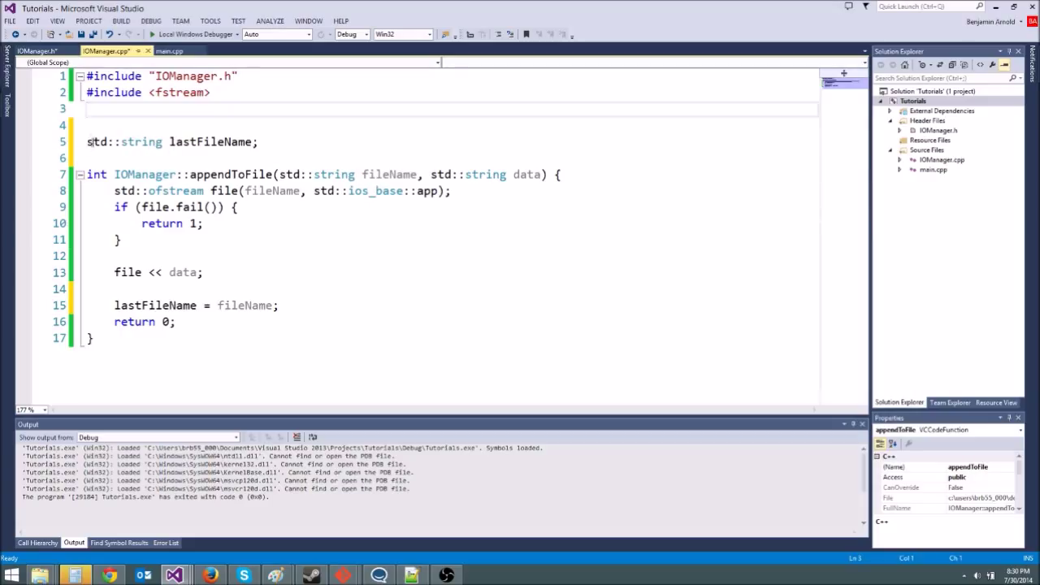
# Step: Change the definition to std::string IOManager::lastFileName = ""; in IOManager.cpp
pyautogui.click(168, 142)
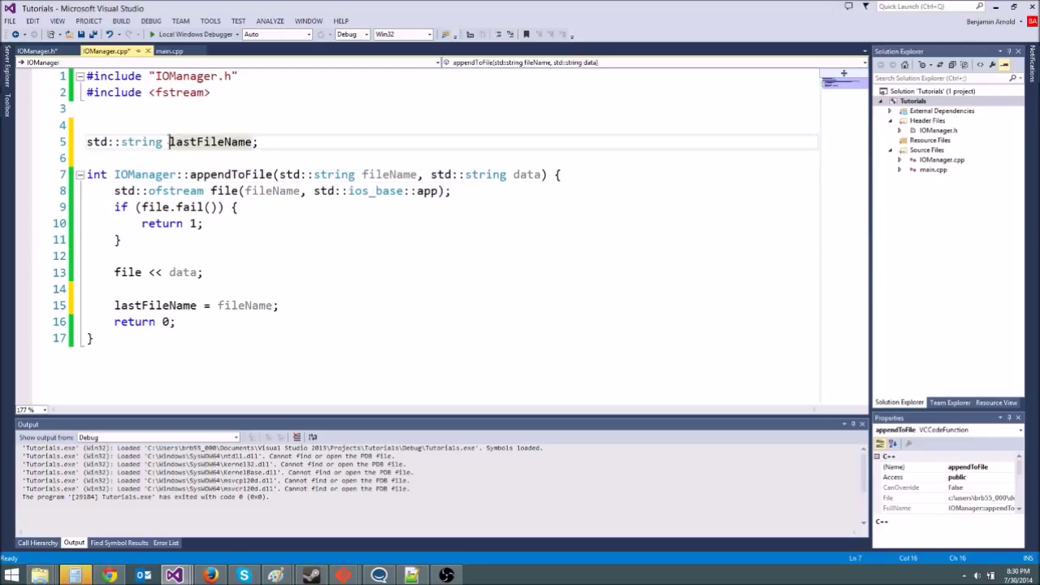
pyautogui.write('IOManager::')
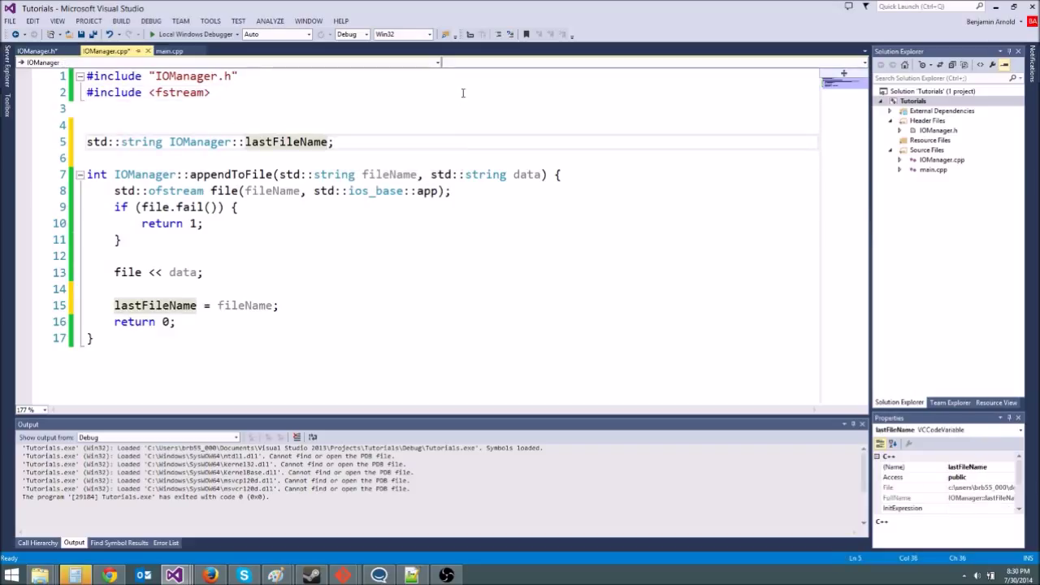
pyautogui.write('= ""')
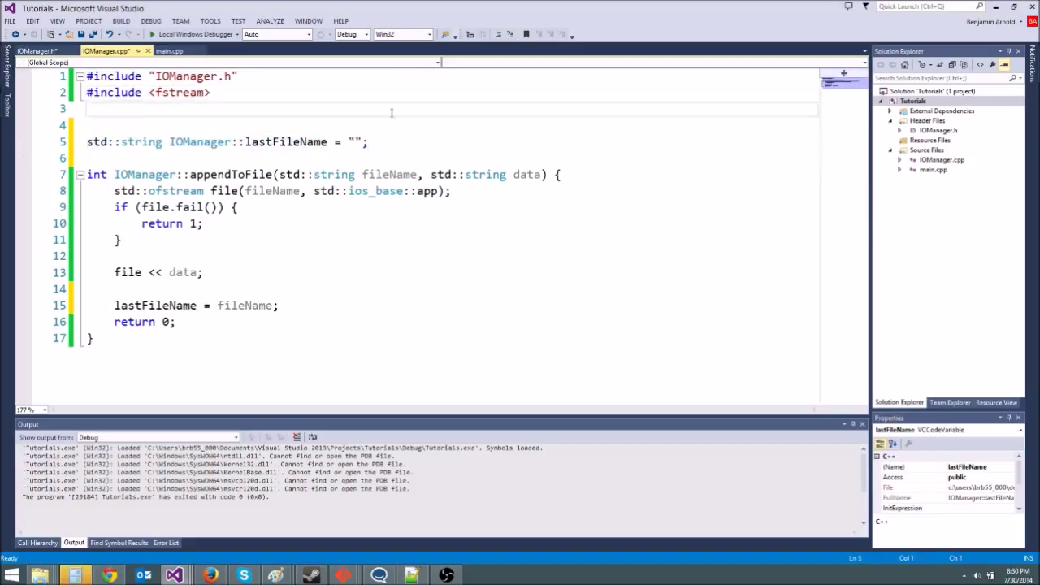
pyautogui.click(33, 50)
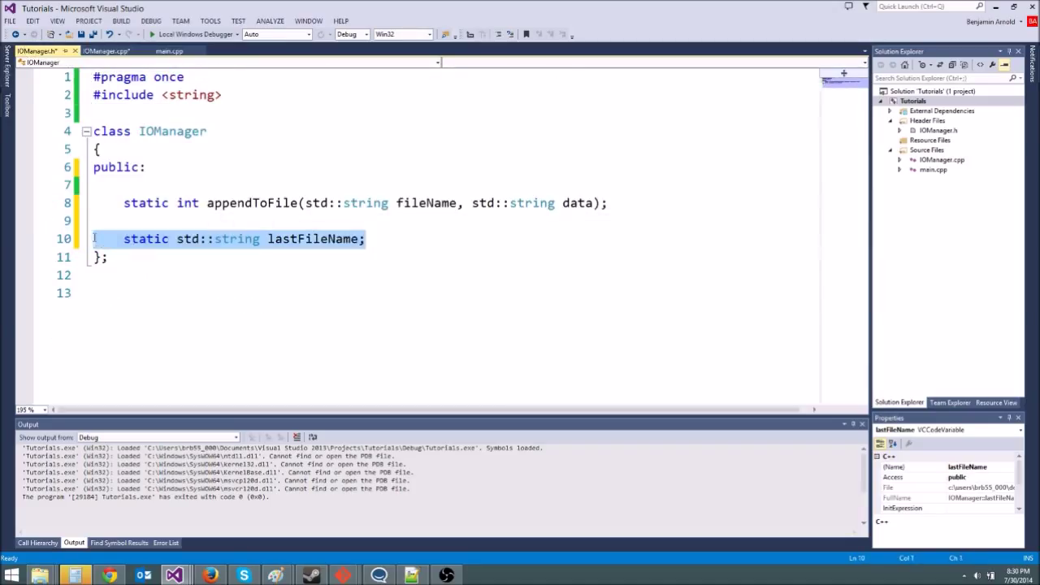
pyautogui.click(289, 168)
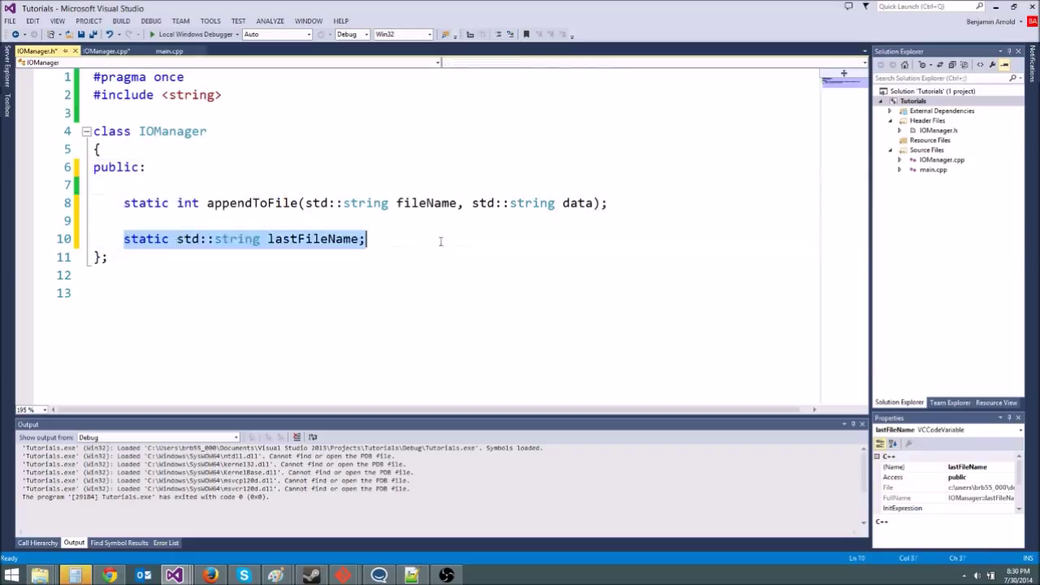
pyautogui.click(206, 131)
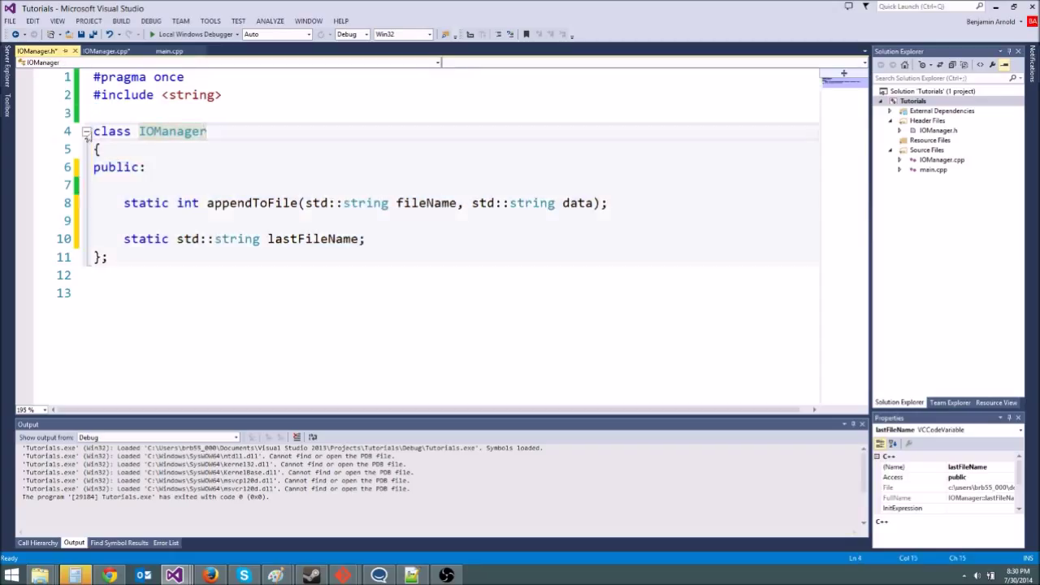
pyautogui.click(243, 238)
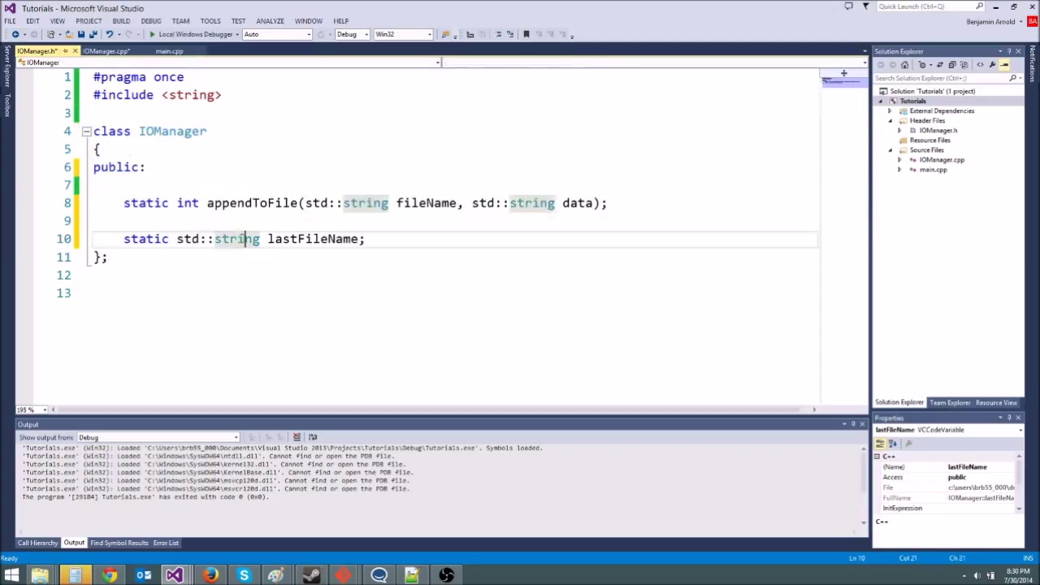
pyautogui.click(130, 185)
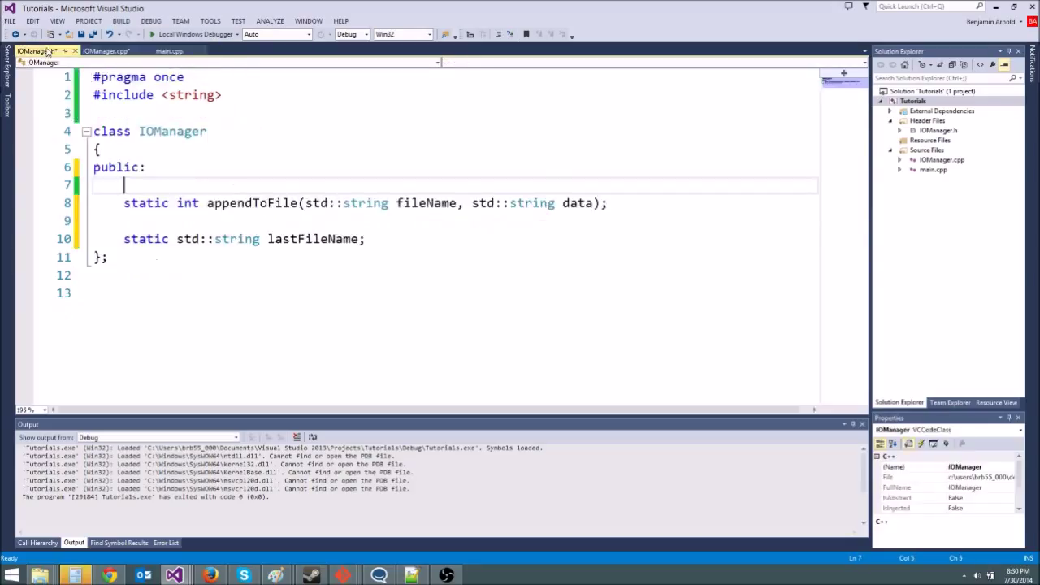
# Step: Declare IOManager iomanager; at the start of main() in main.cpp, checking IOManager.h
pyautogui.click(169, 50)
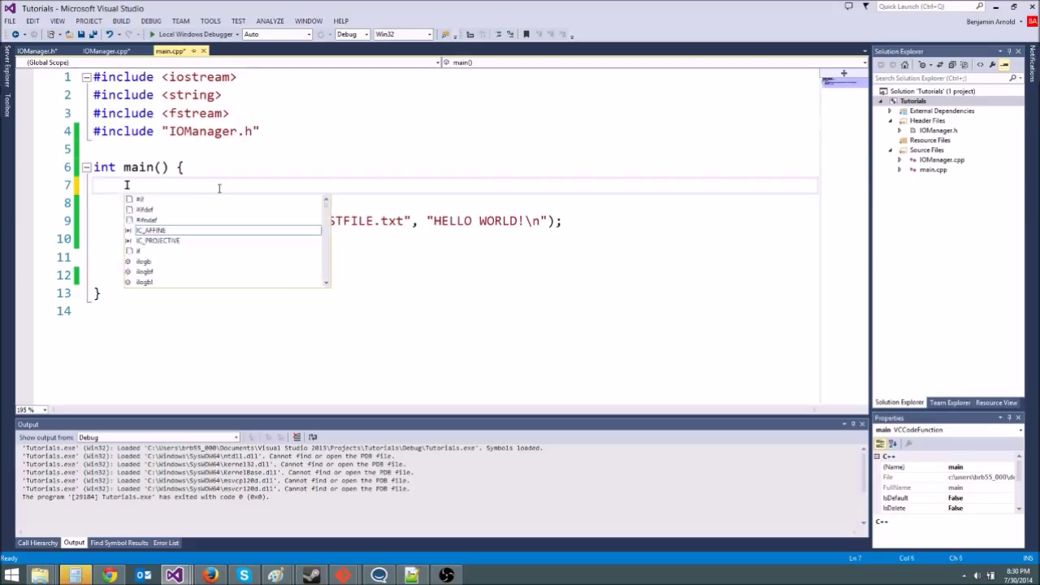
pyautogui.write('IOManager')
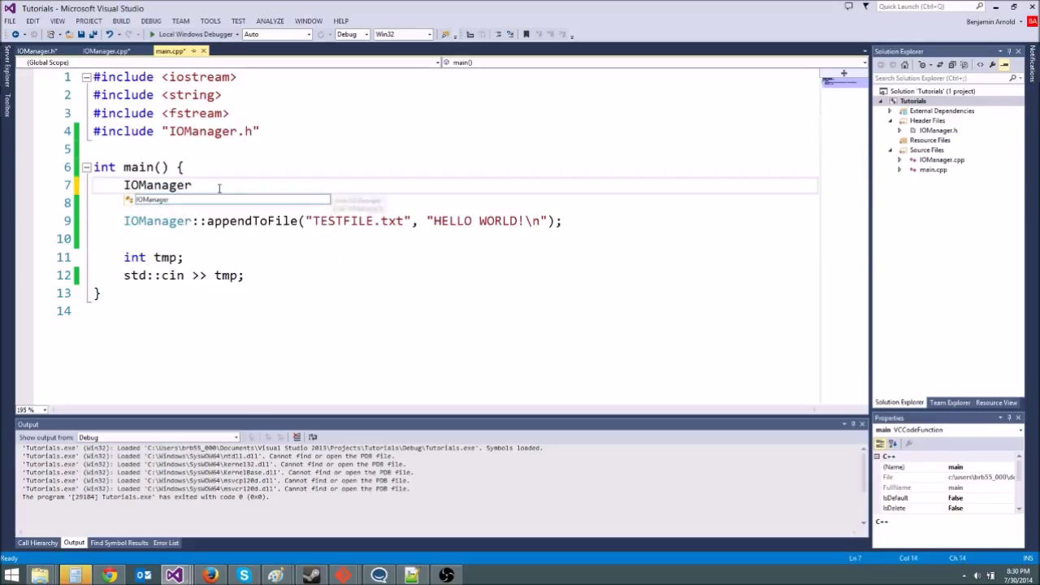
pyautogui.write('iomanager;')
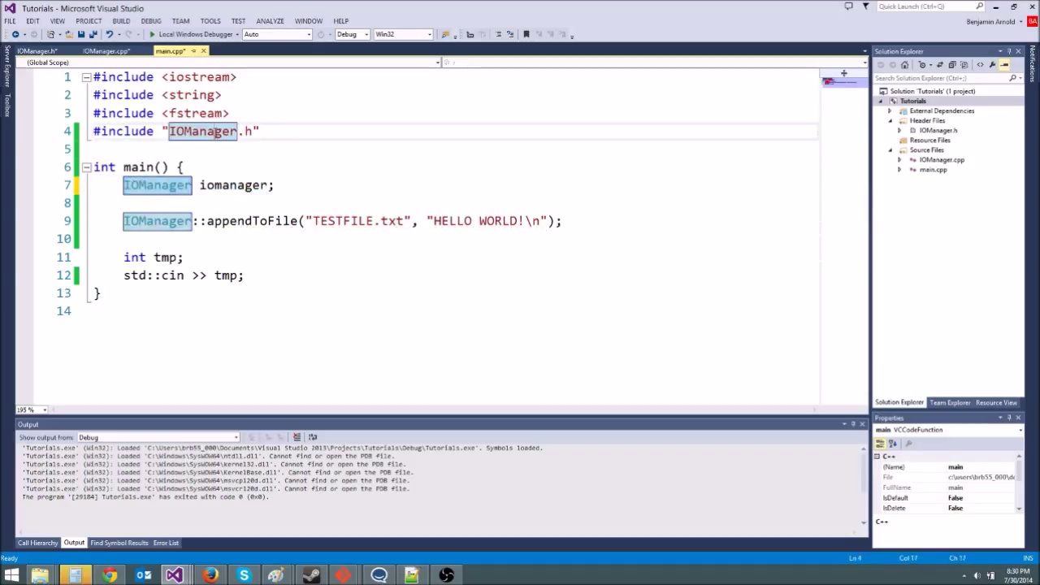
pyautogui.click(37, 50)
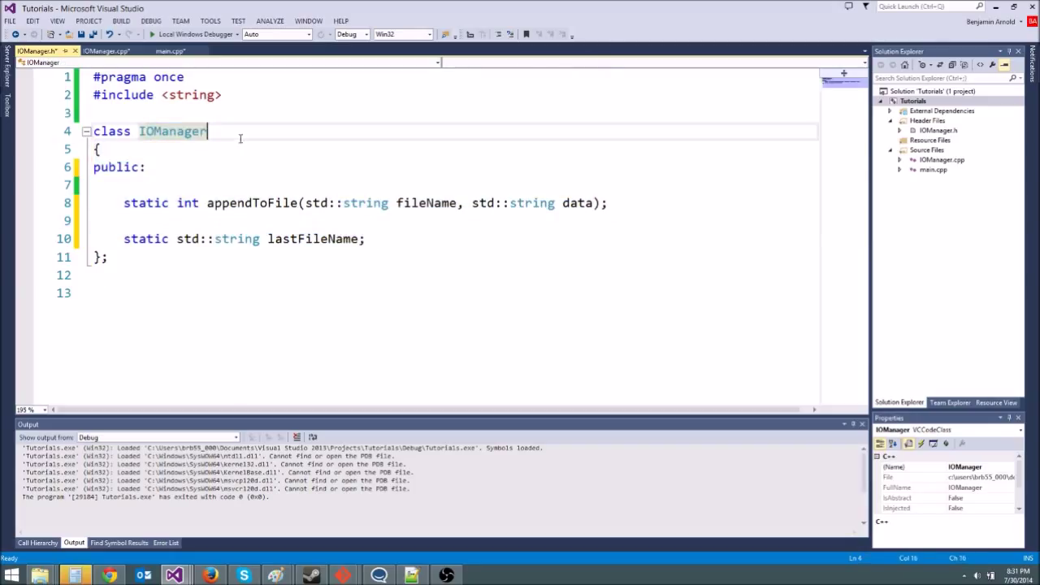
pyautogui.click(171, 50)
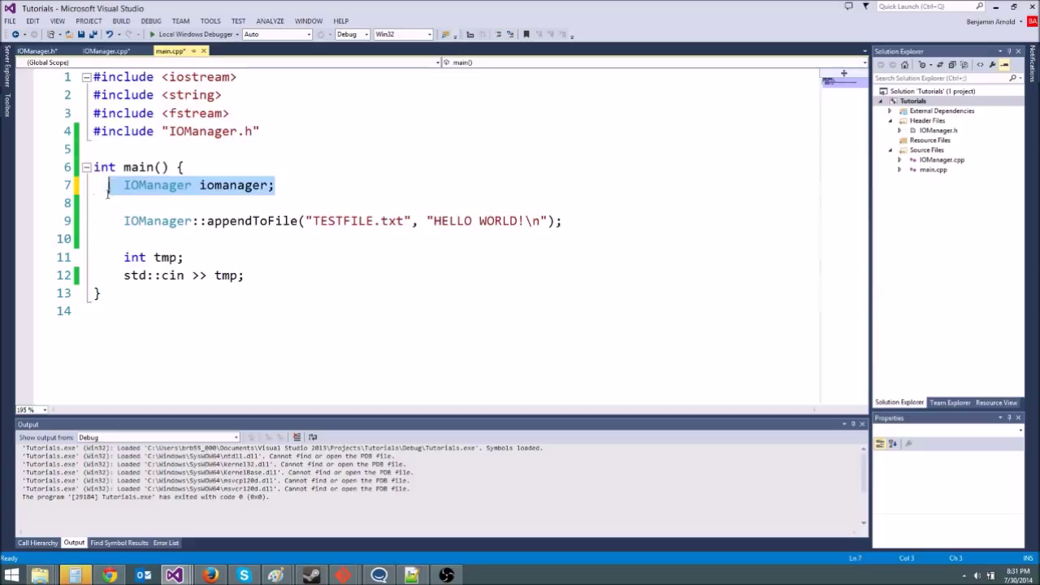
# Step: Retype the IOManager iomanager; declaration in main and add a blank line above it
pyautogui.press('Delete')
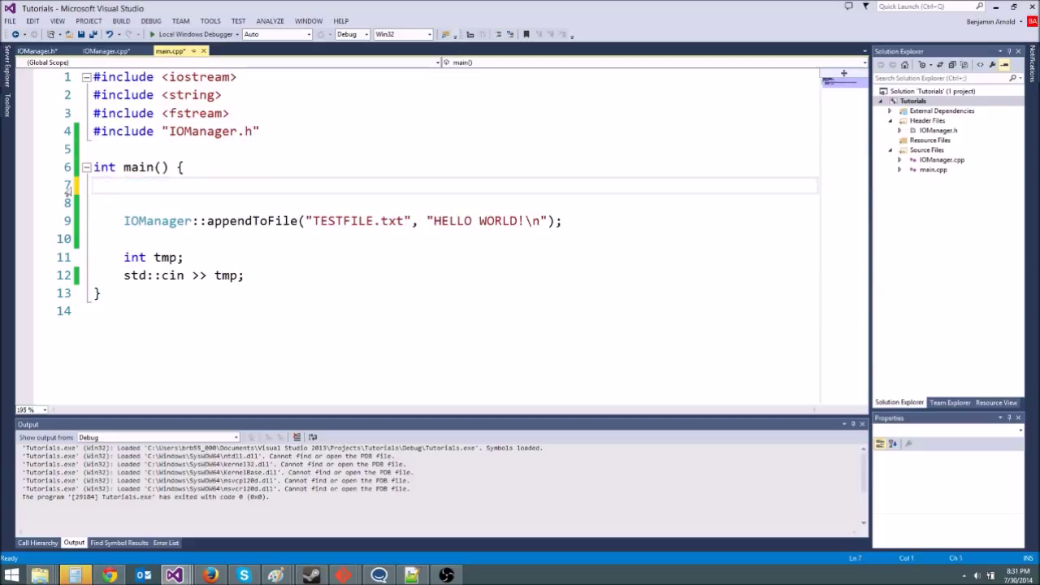
pyautogui.write('IOManager iomanager;')
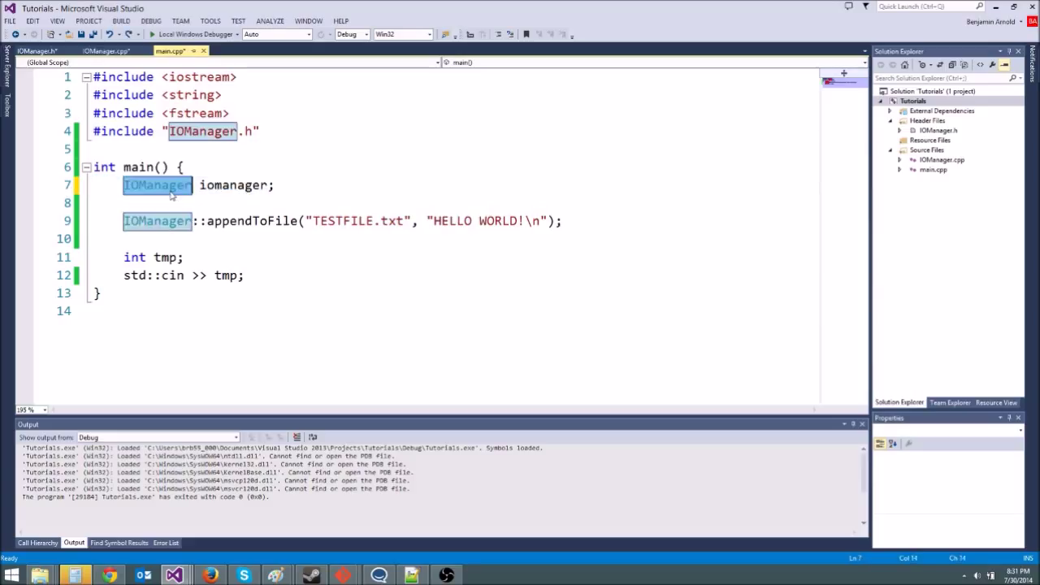
pyautogui.click(114, 196)
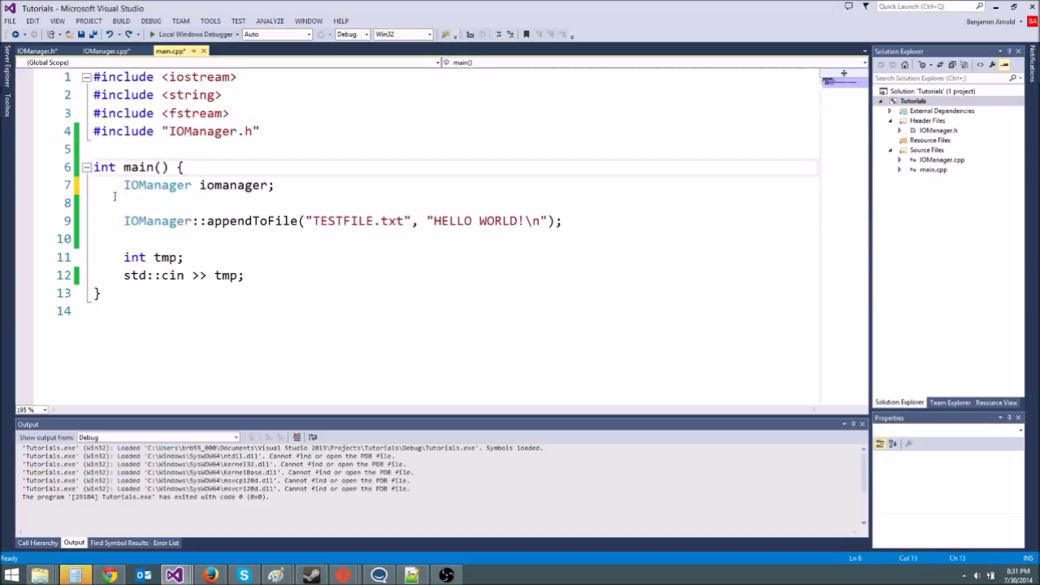
pyautogui.click(457, 186)
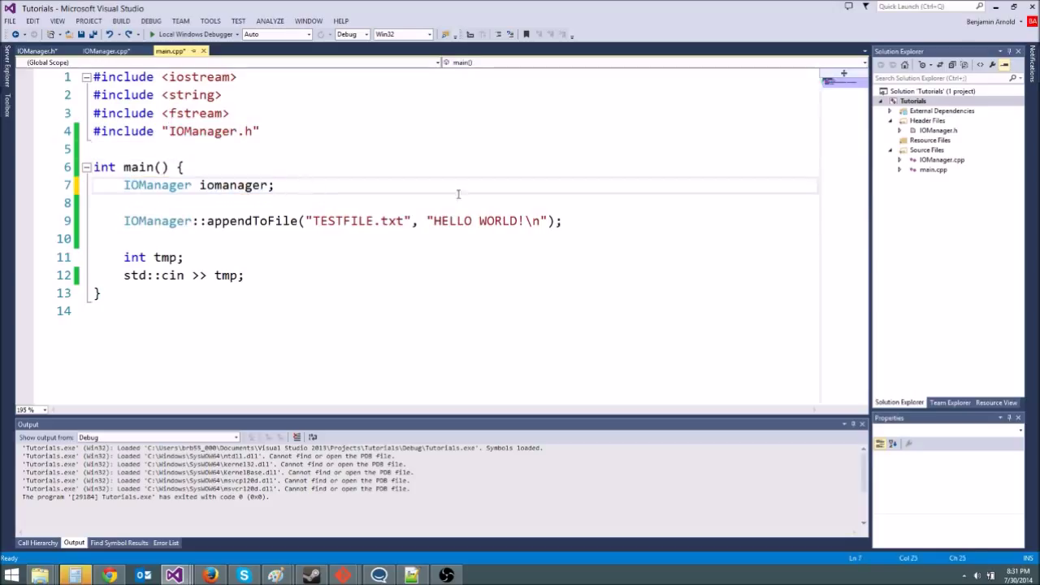
pyautogui.click(163, 184)
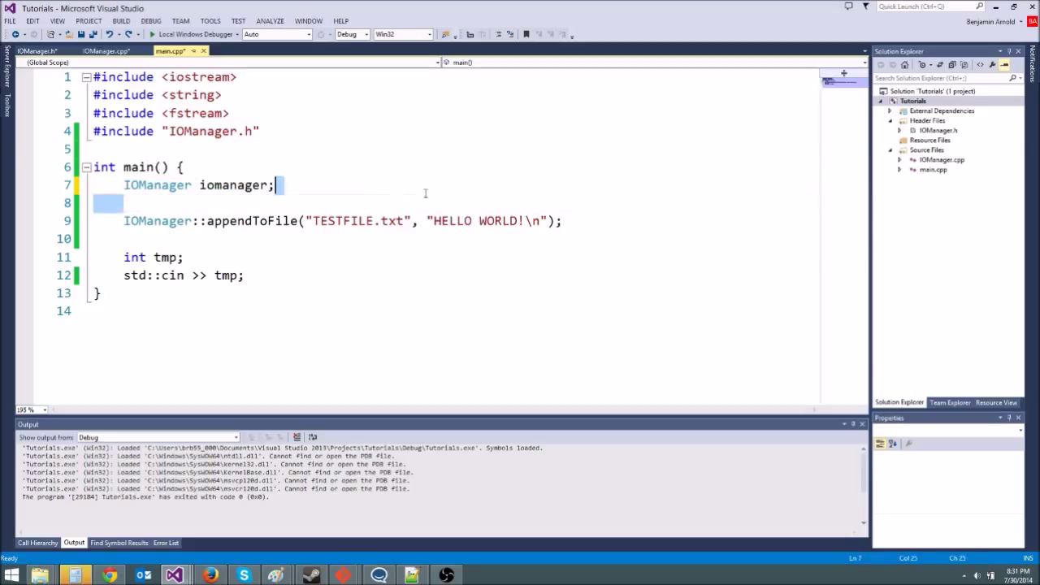
pyautogui.click(122, 239)
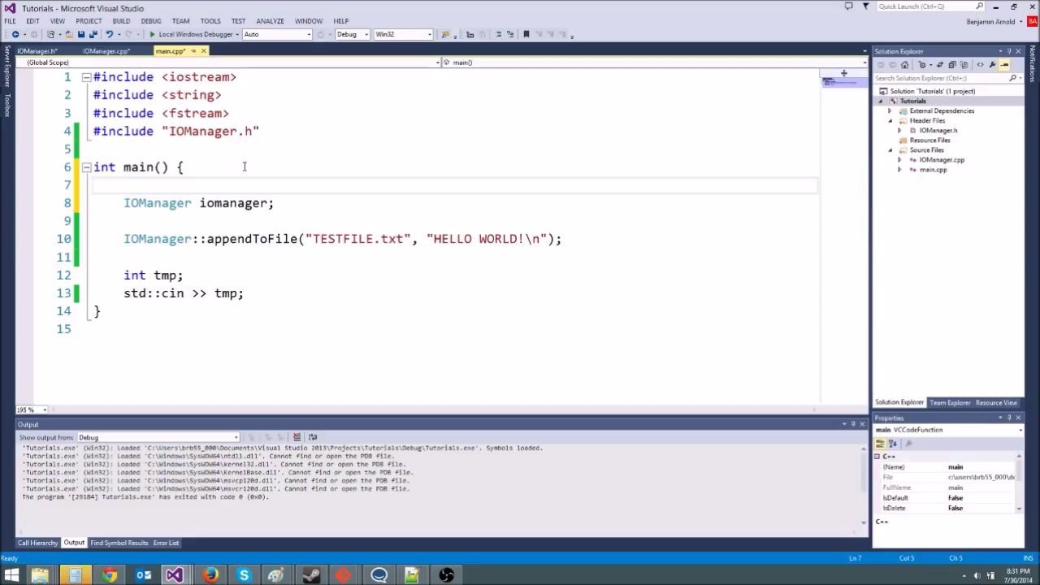
pyautogui.click(124, 185)
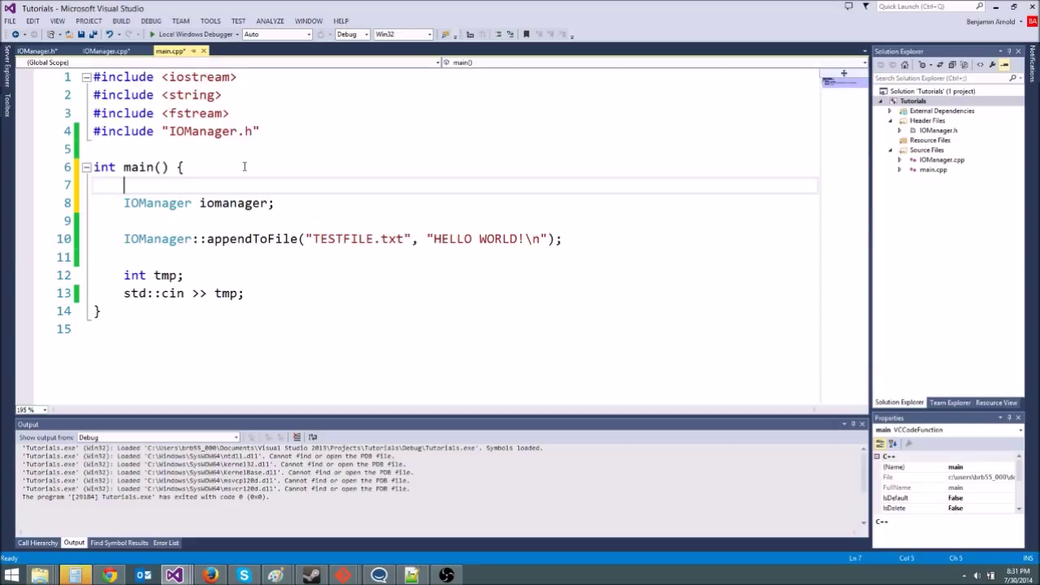
pyautogui.click(217, 149)
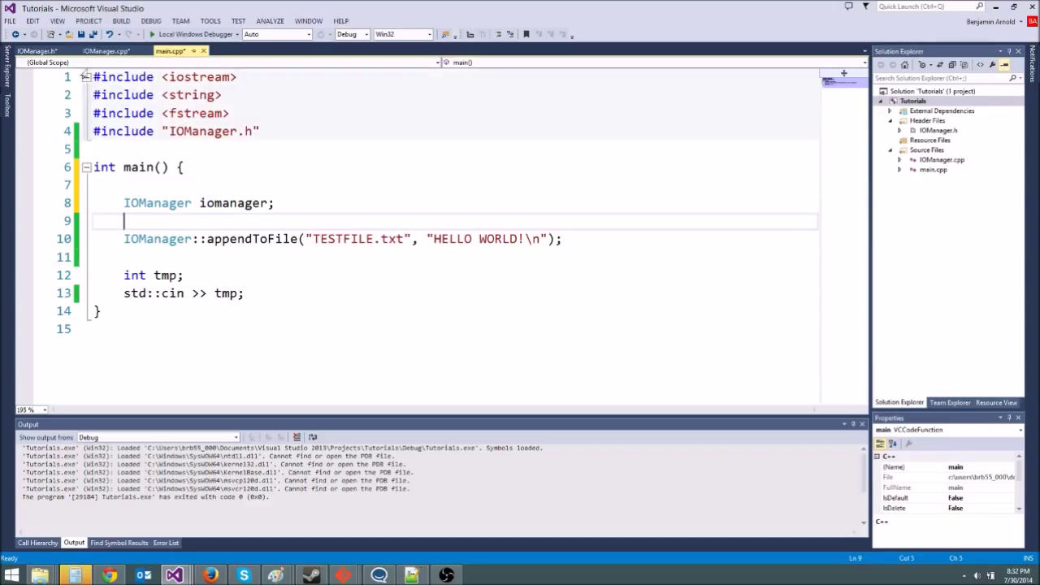
pyautogui.click(36, 51)
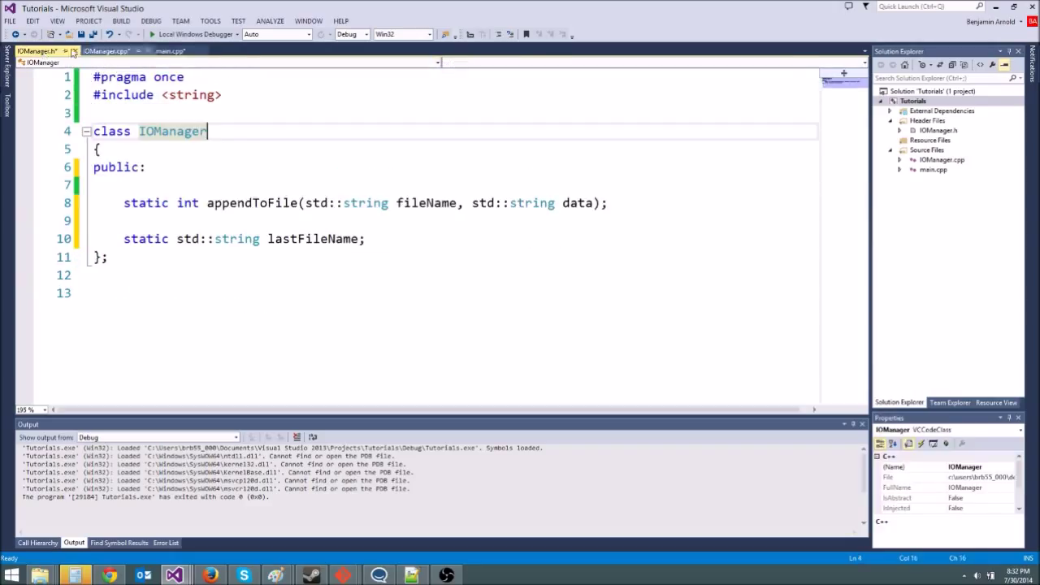
pyautogui.click(171, 50)
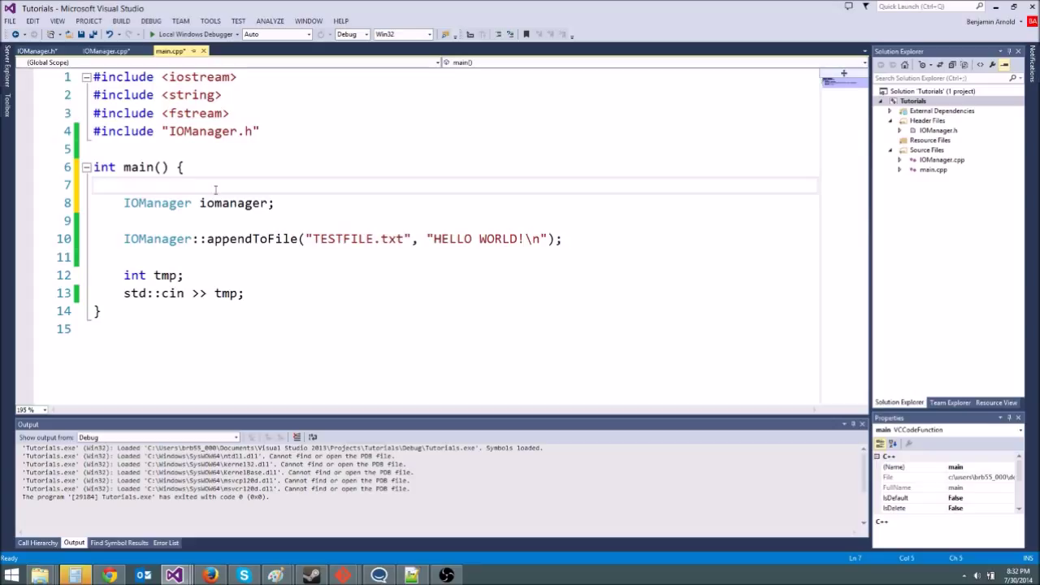
pyautogui.click(136, 220)
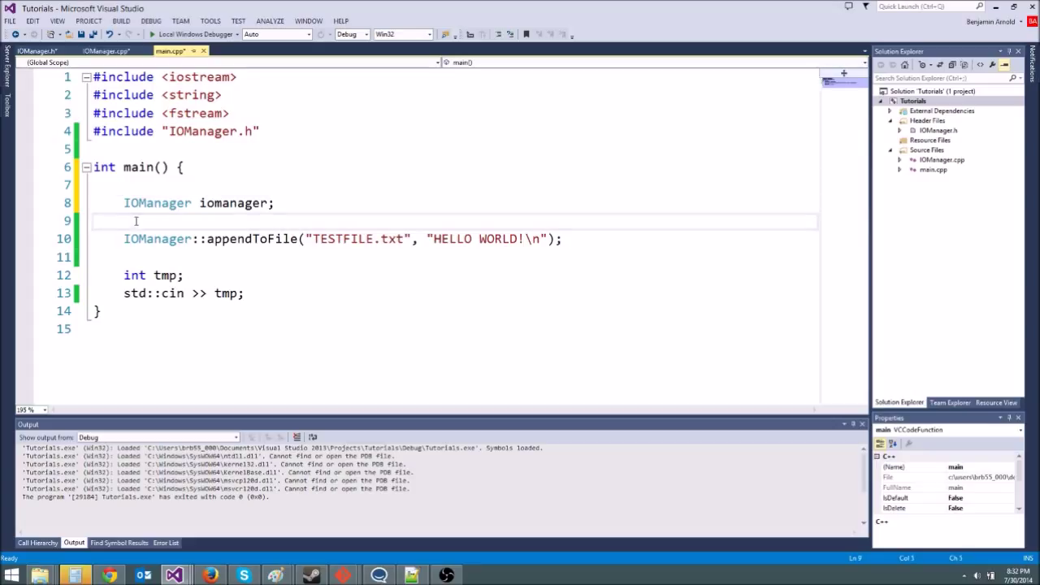
pyautogui.click(172, 152)
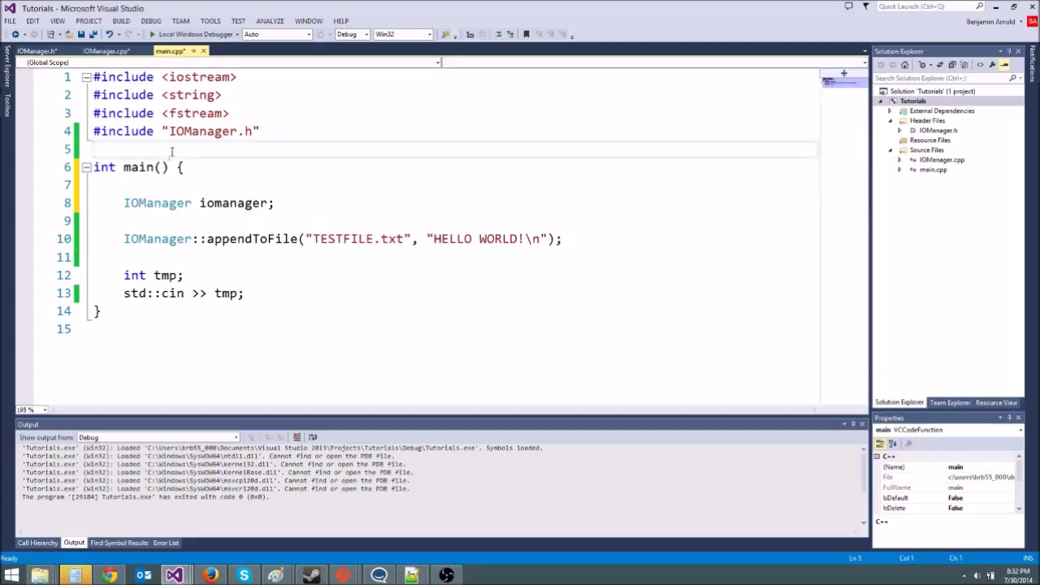